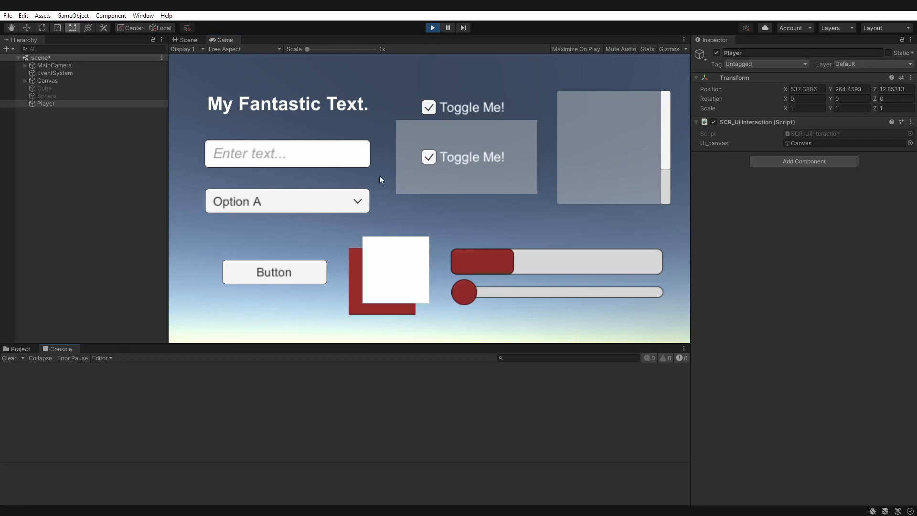
{"action": "mouse_move", "coordinate": [453, 152]}
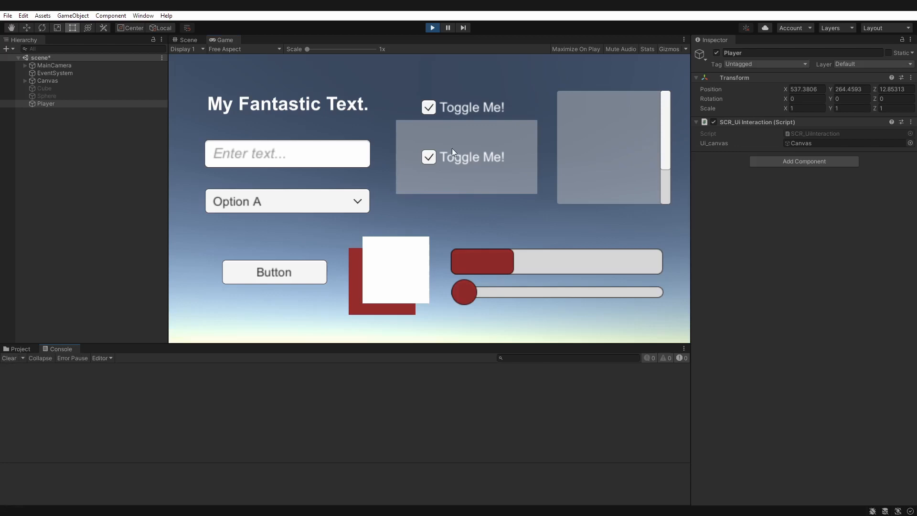
{"action": "mouse_move", "coordinate": [420, 154]}
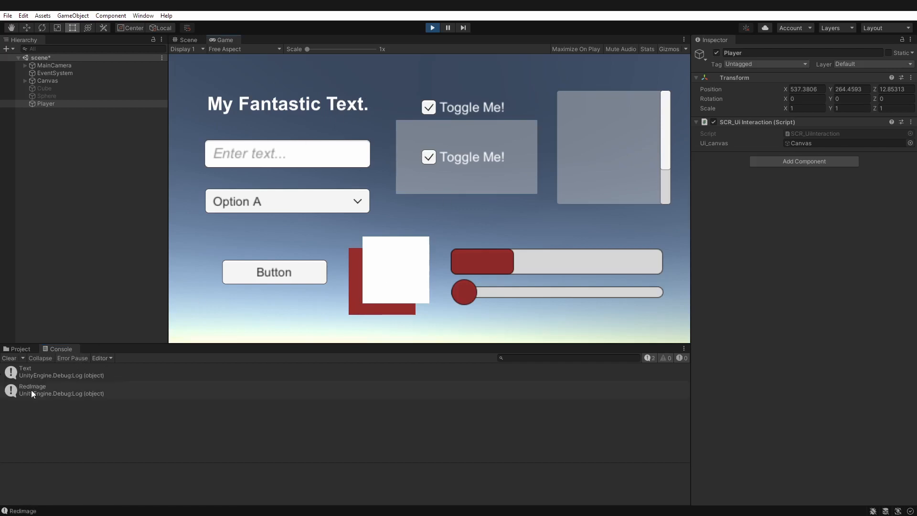
Step: In Play mode, click the Button in the Game view so the Console logs its name
{"action": "left_click", "coordinate": [274, 272]}
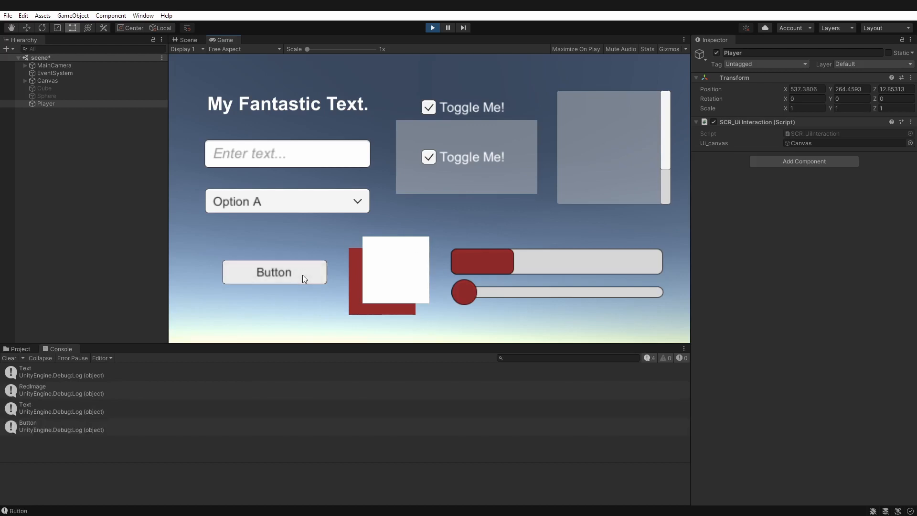
{"action": "mouse_move", "coordinate": [275, 310]}
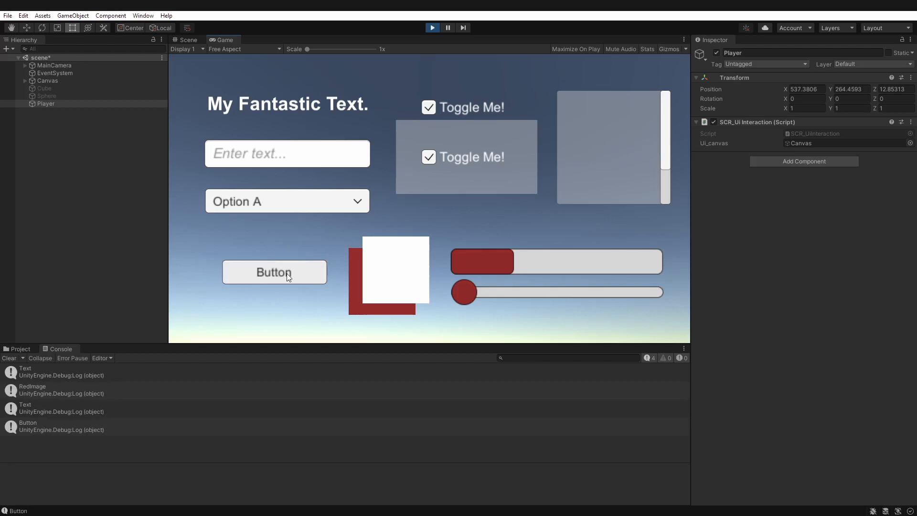
{"action": "mouse_move", "coordinate": [297, 258]}
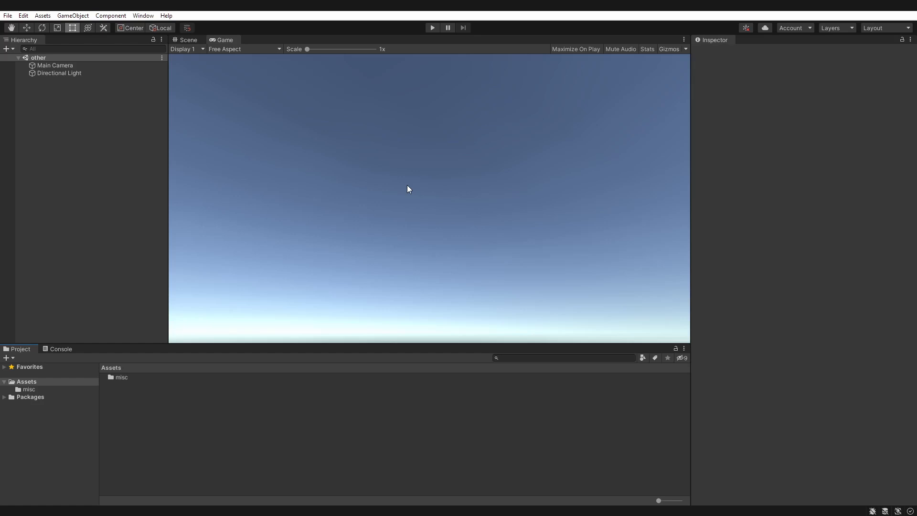
{"action": "mouse_move", "coordinate": [451, 212]}
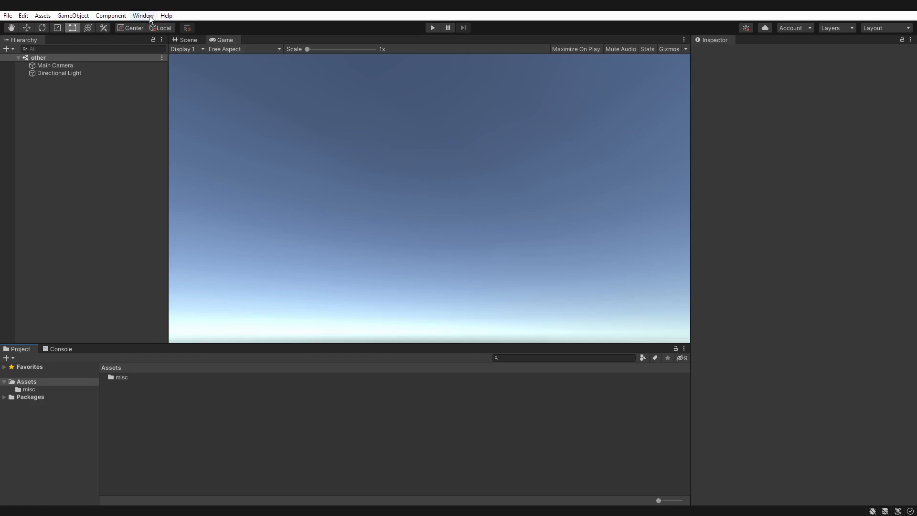
Step: Open the Package Manager and list the Unity Registry packages
{"action": "left_click", "coordinate": [142, 16]}
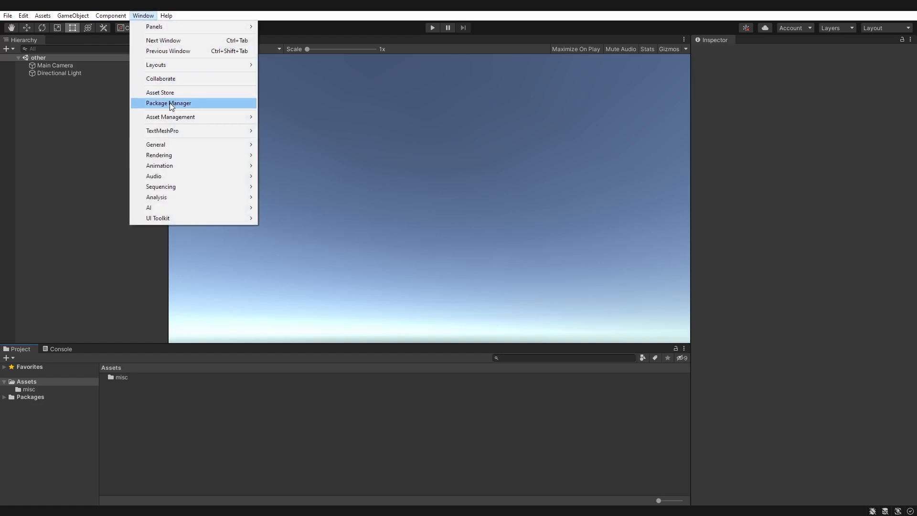
{"action": "left_click", "coordinate": [168, 103]}
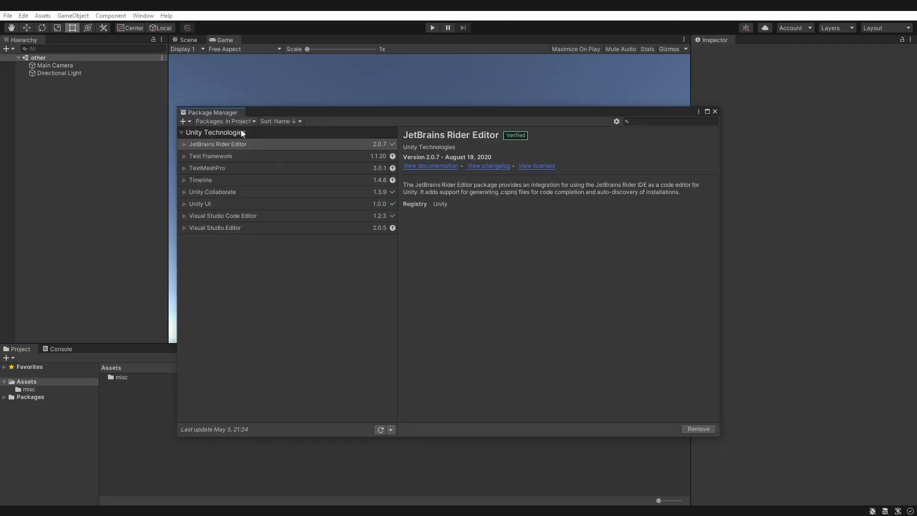
{"action": "left_click", "coordinate": [225, 121]}
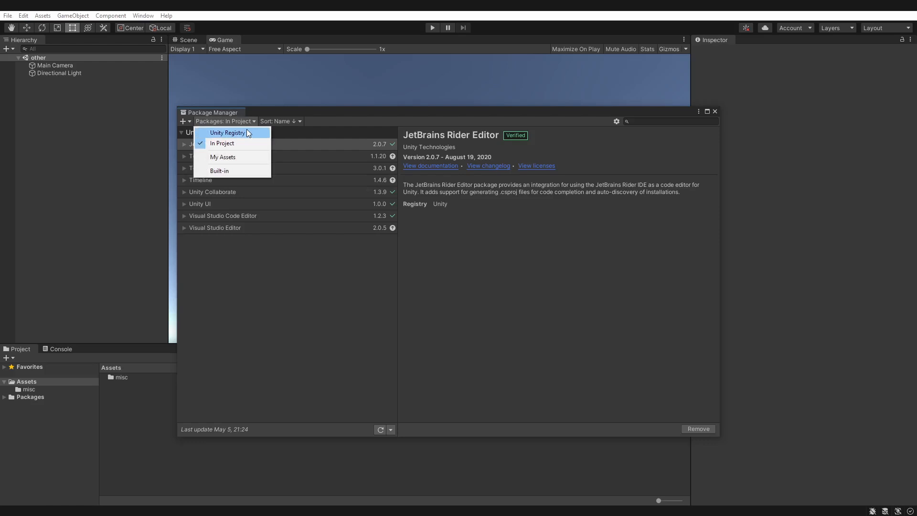
{"action": "left_click", "coordinate": [227, 133]}
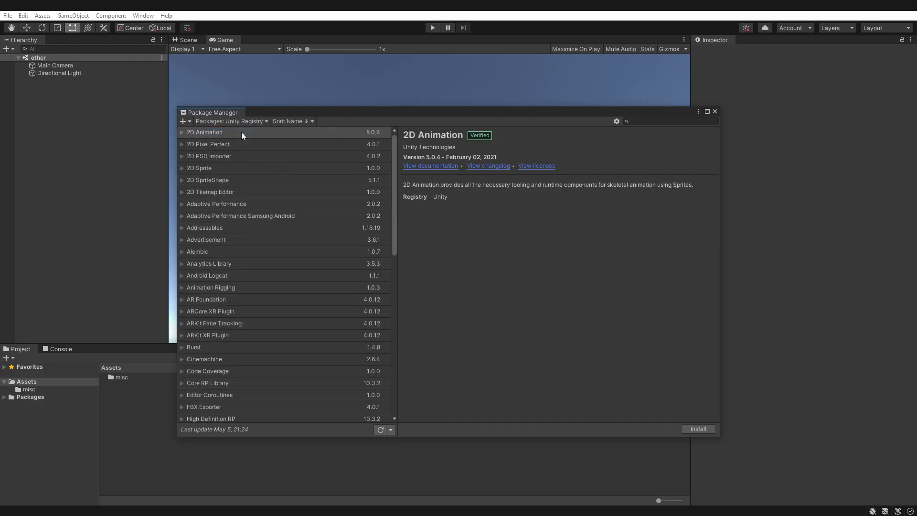
Step: Install the Input System package and enable its native backends
{"action": "scroll", "scroll_direction": "down", "scroll_amount": 3}
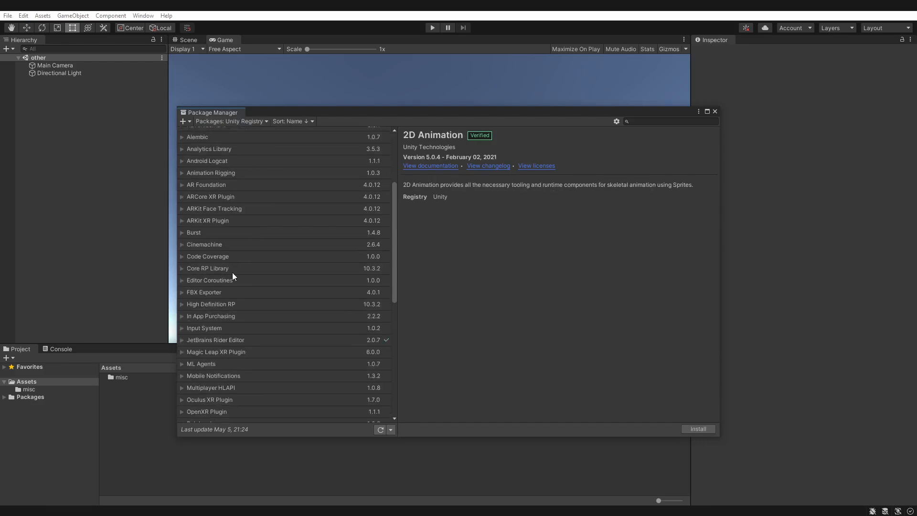
{"action": "left_click", "coordinate": [204, 328]}
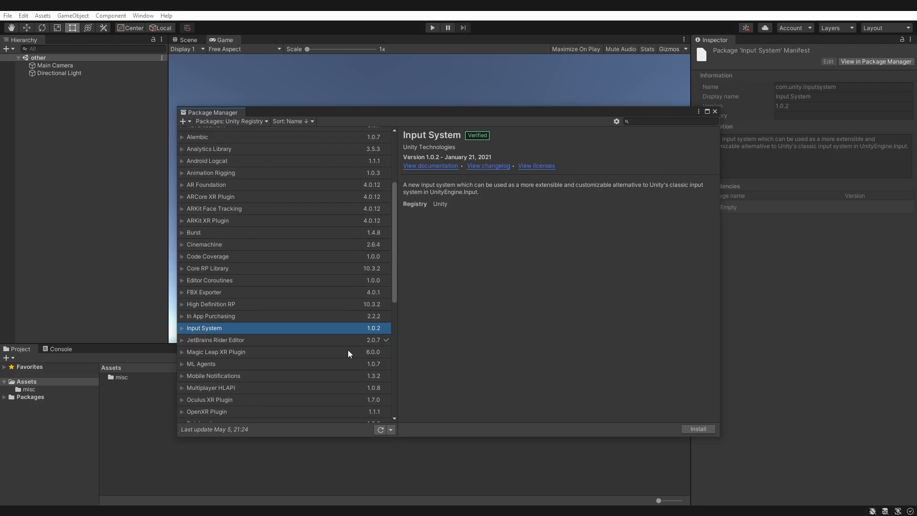
{"action": "left_click", "coordinate": [698, 429]}
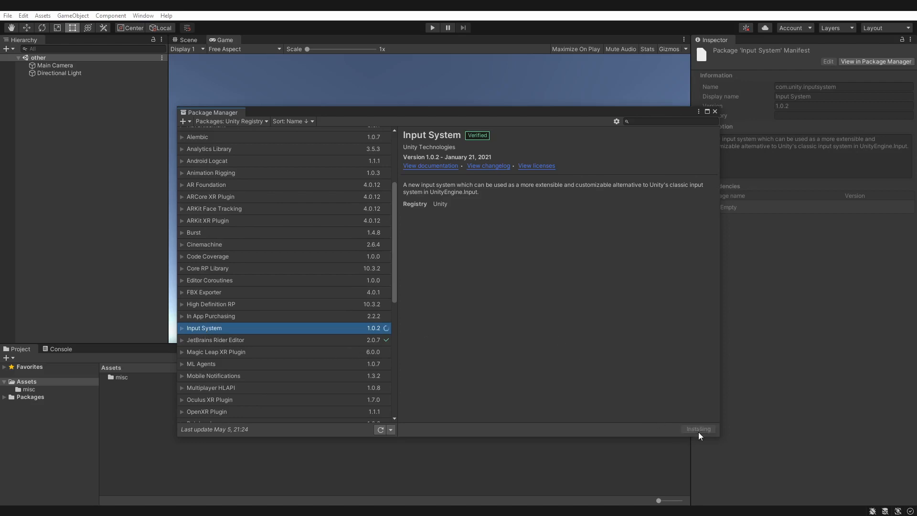
{"action": "left_click", "coordinate": [698, 429]}
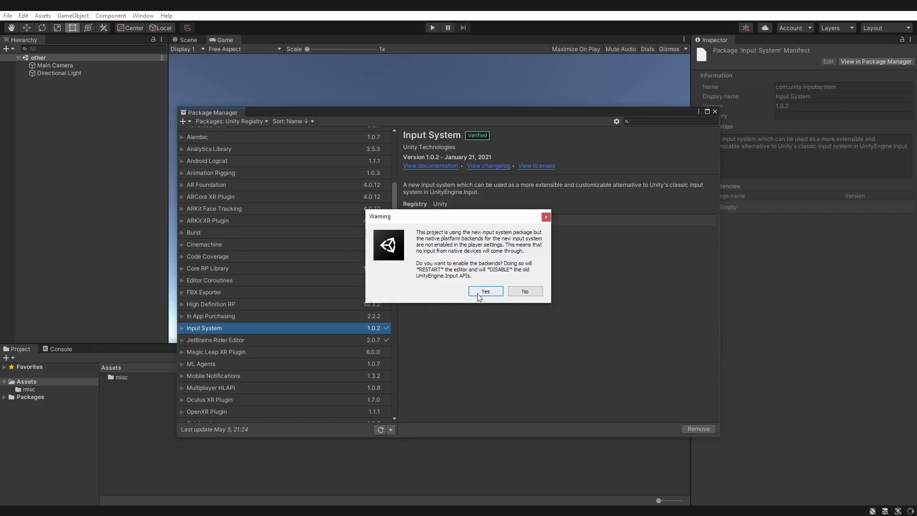
{"action": "left_click", "coordinate": [485, 291]}
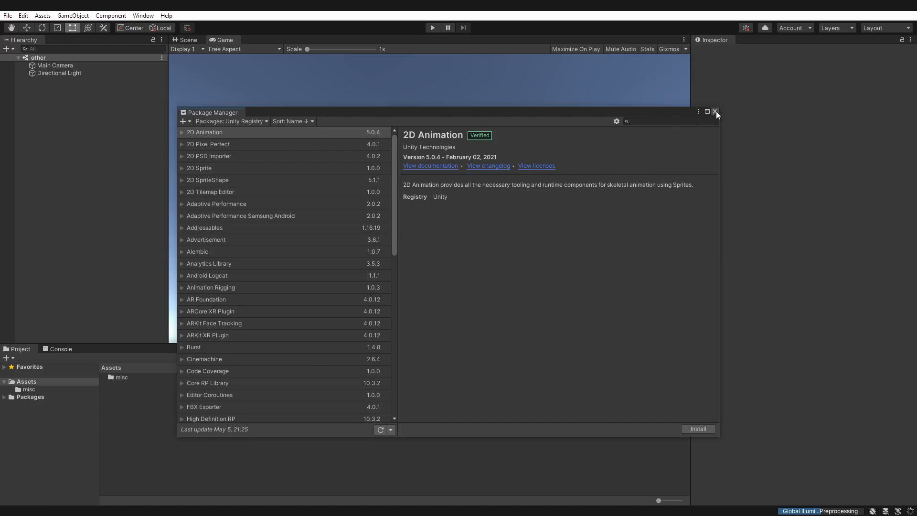
Step: Close Package Manager and set Player Active Input Handling to the Input System package
{"action": "left_click", "coordinate": [714, 112]}
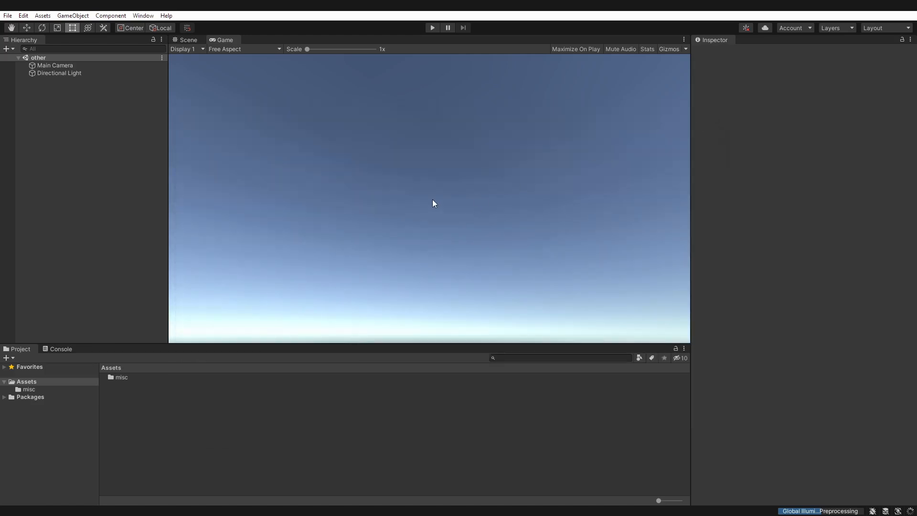
{"action": "mouse_move", "coordinate": [340, 219]}
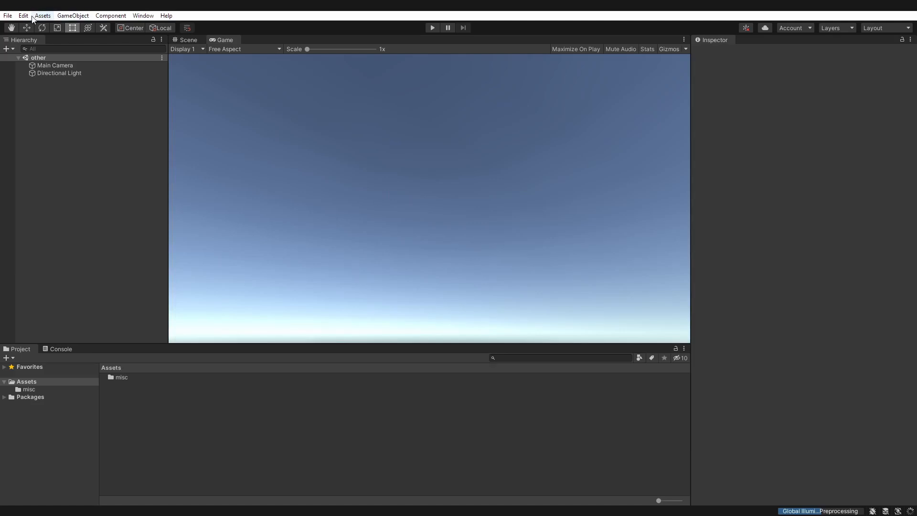
{"action": "left_click", "coordinate": [22, 15]}
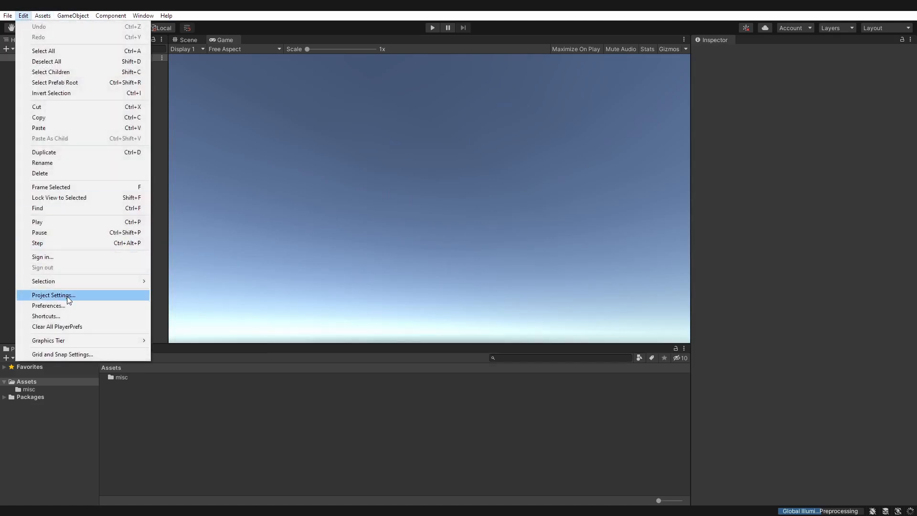
{"action": "left_click", "coordinate": [53, 295]}
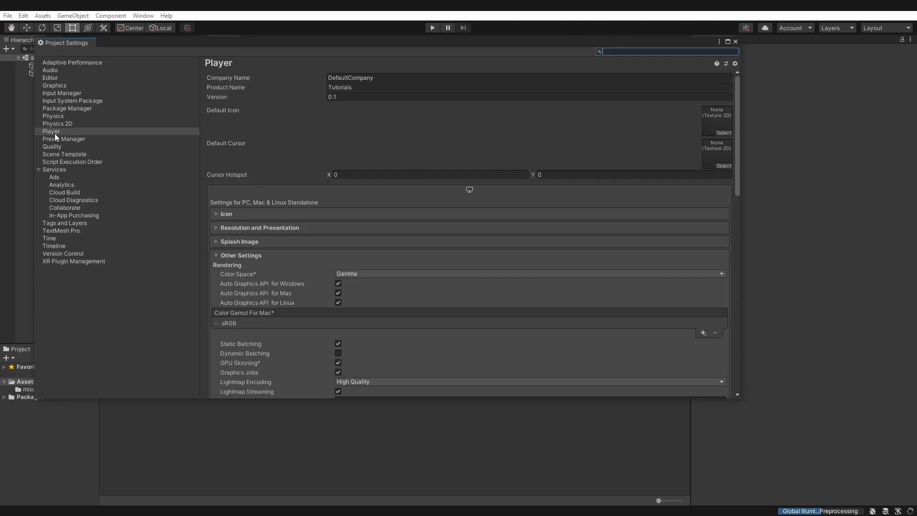
{"action": "scroll", "scroll_direction": "down", "scroll_amount": 3}
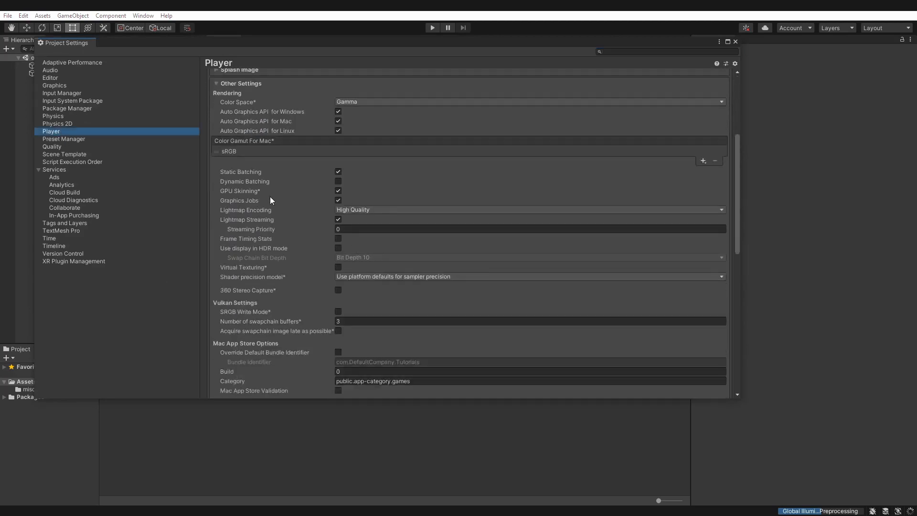
{"action": "scroll", "scroll_direction": "down", "scroll_amount": 3}
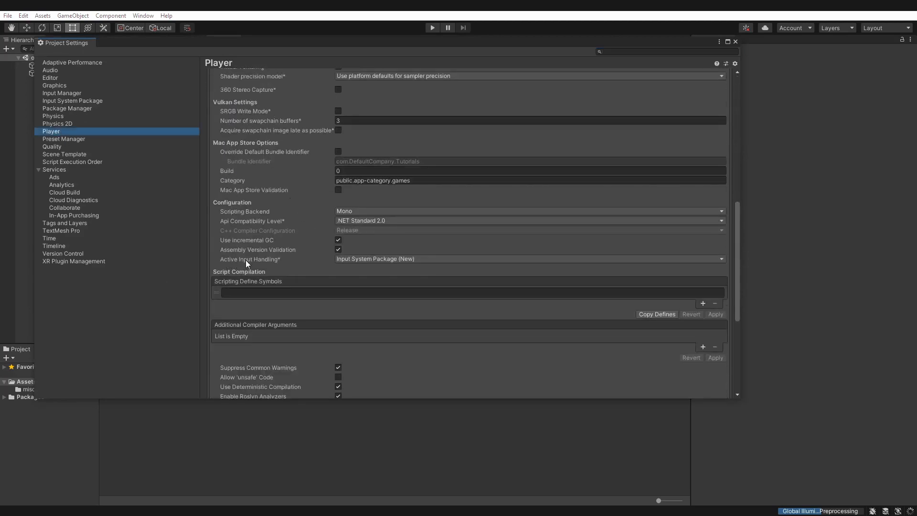
{"action": "left_click", "coordinate": [526, 258]}
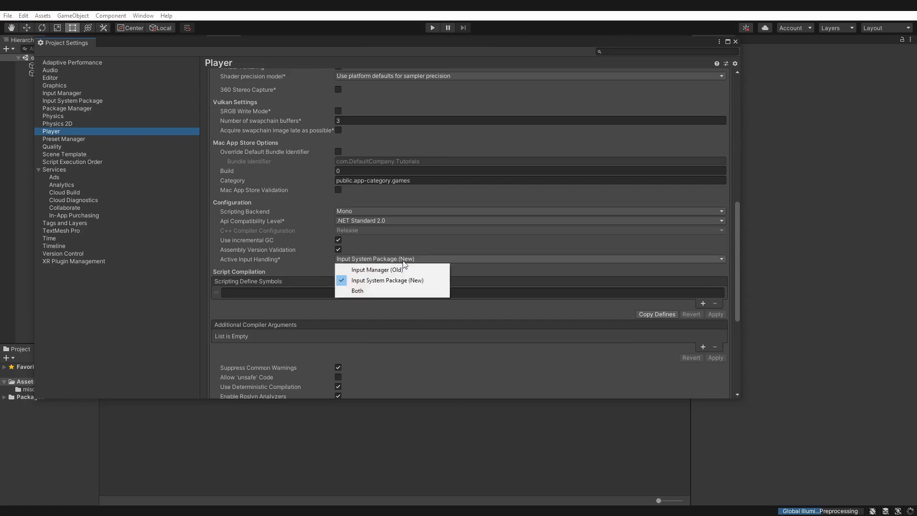
{"action": "left_click", "coordinate": [387, 281]}
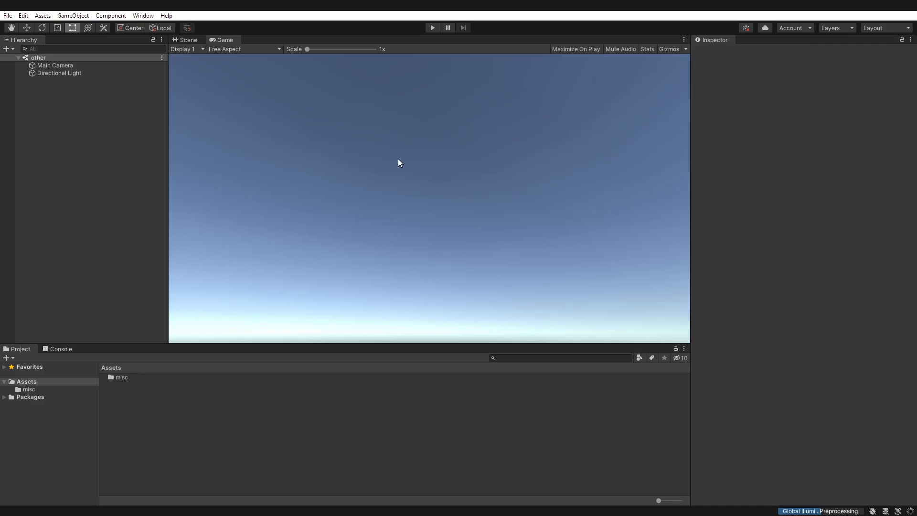
{"action": "mouse_move", "coordinate": [399, 162]}
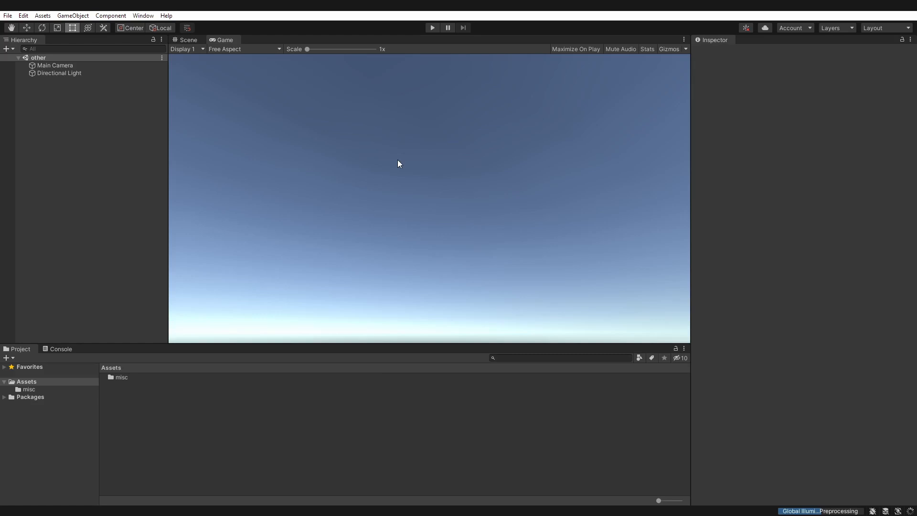
{"action": "mouse_move", "coordinate": [391, 166]}
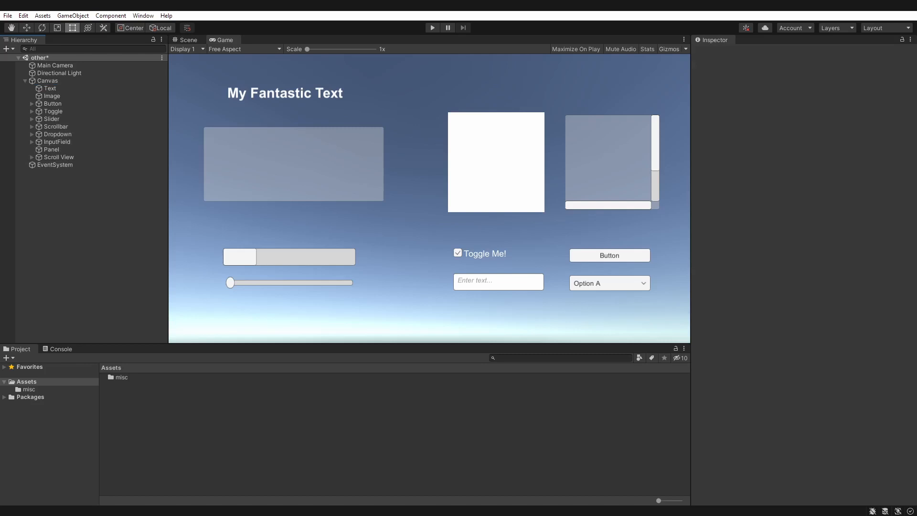
{"action": "mouse_move", "coordinate": [352, 128]}
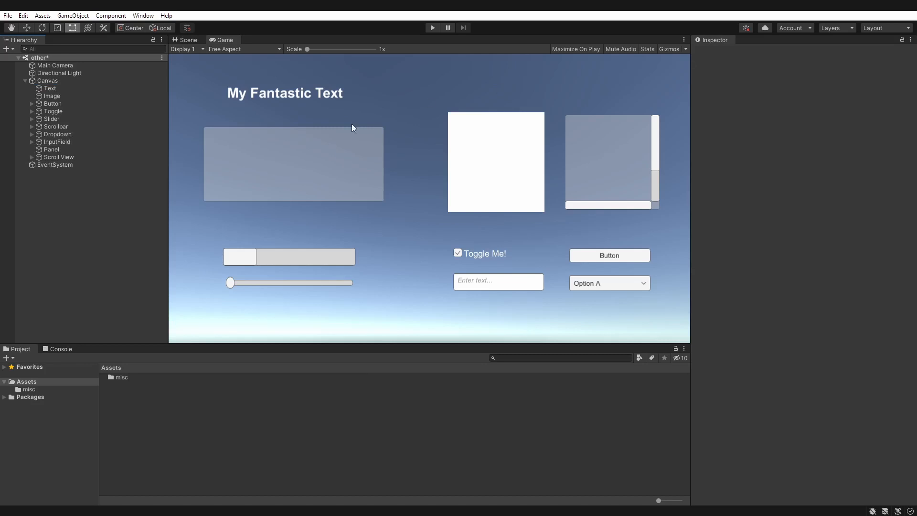
{"action": "mouse_move", "coordinate": [404, 245]}
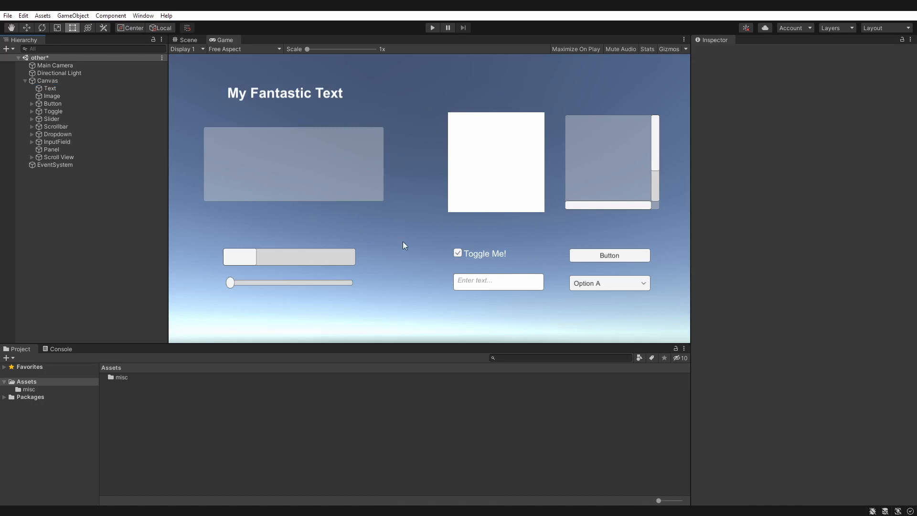
{"action": "mouse_move", "coordinate": [277, 274]}
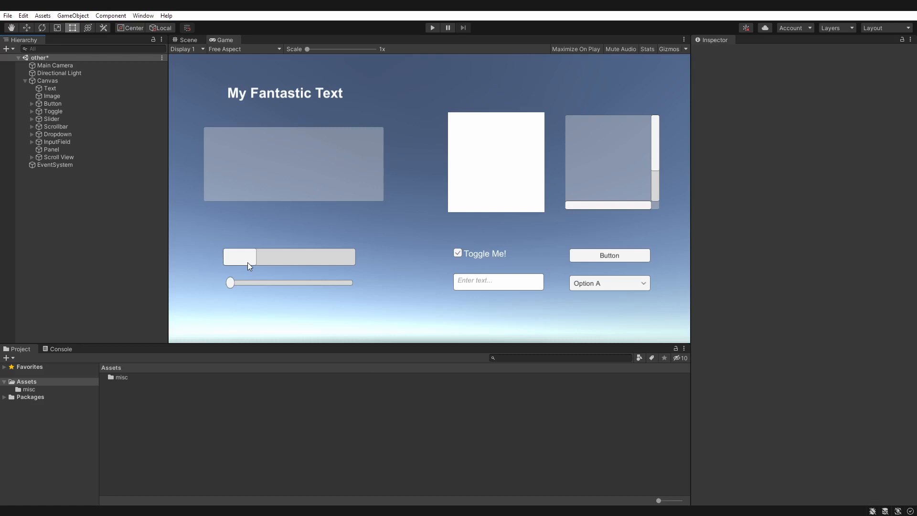
{"action": "mouse_move", "coordinate": [289, 222]}
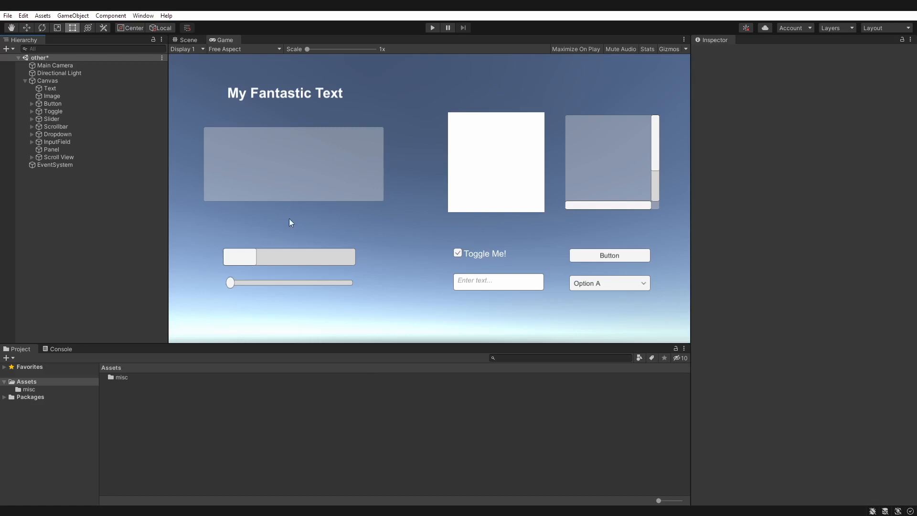
{"action": "mouse_move", "coordinate": [294, 212]}
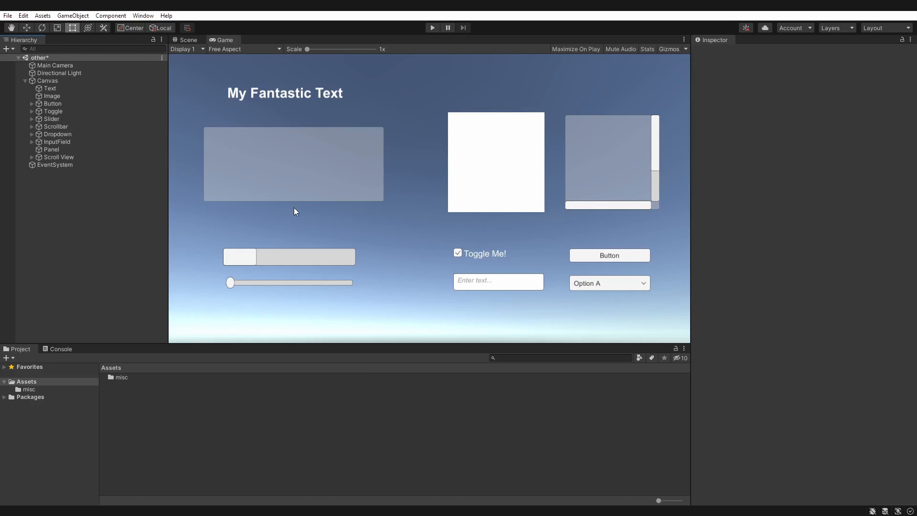
{"action": "left_click", "coordinate": [54, 164]}
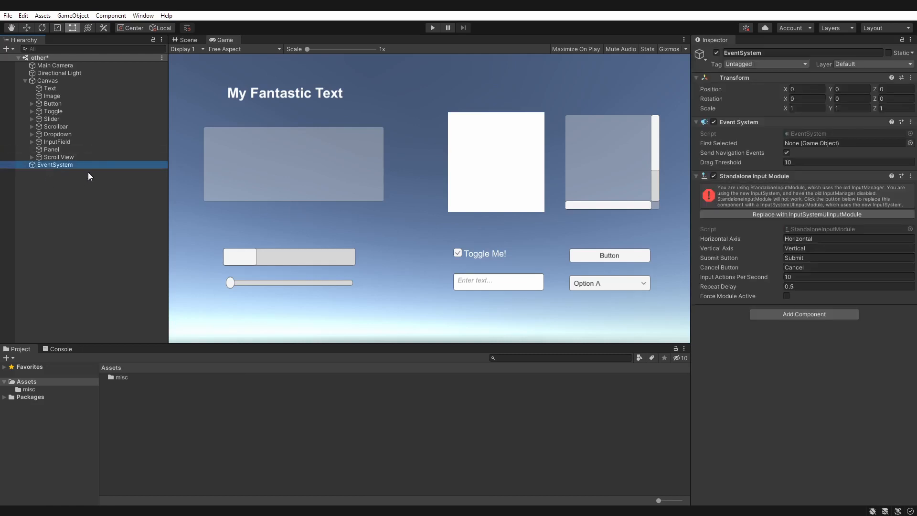
{"action": "mouse_move", "coordinate": [79, 182]}
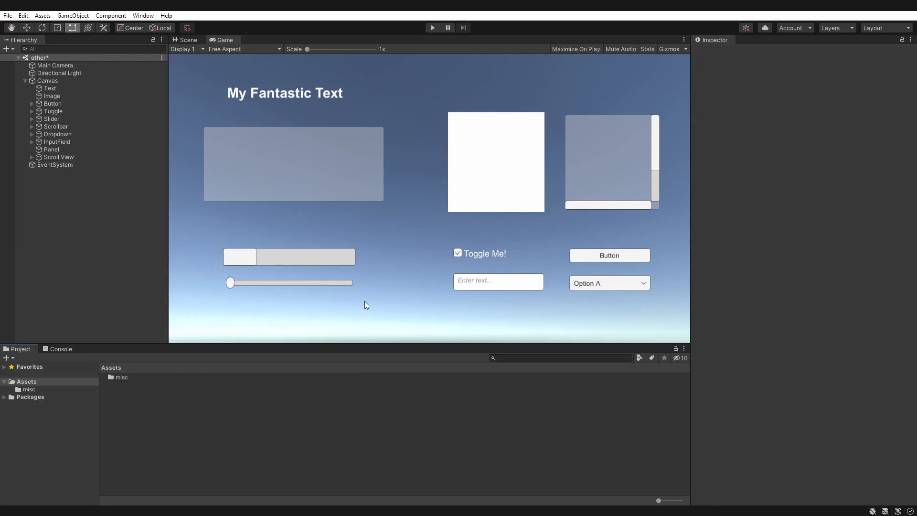
{"action": "mouse_move", "coordinate": [401, 268]}
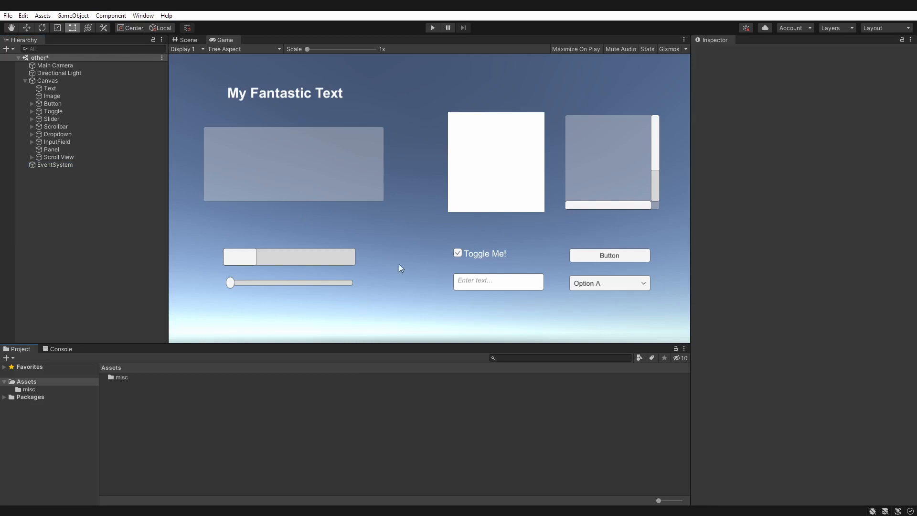
{"action": "mouse_move", "coordinate": [398, 214]}
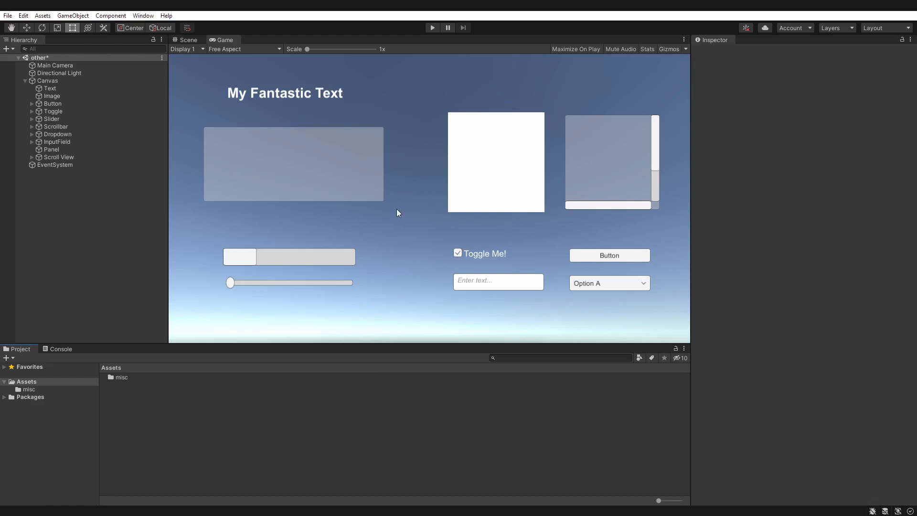
{"action": "mouse_move", "coordinate": [84, 223]}
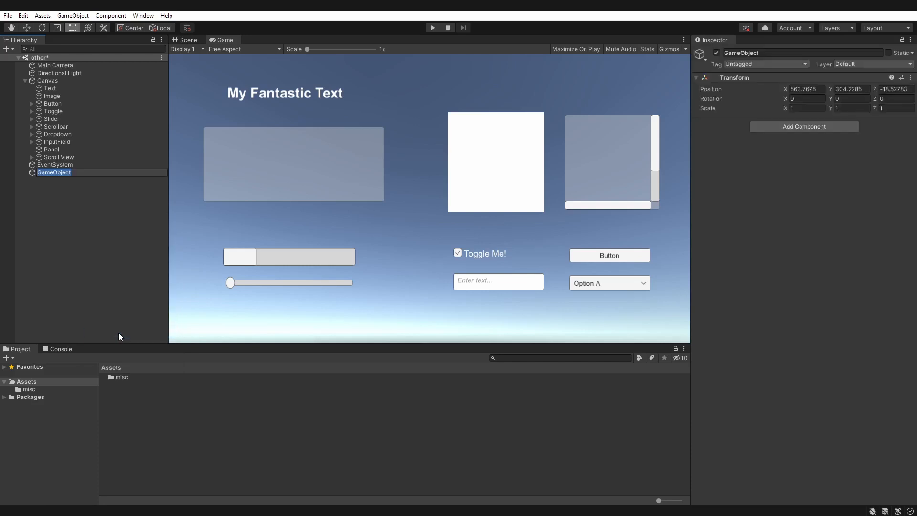
Step: Name the empty object Player and create the C# script SCR_UiInteraction in Assets
{"action": "type", "text": "Player"}
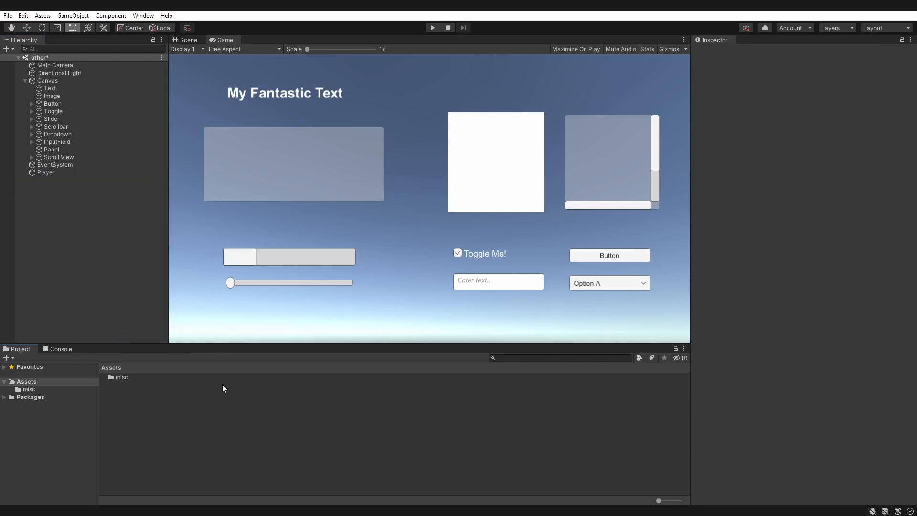
{"action": "right_click", "coordinate": [222, 388]}
{"action": "type", "text": "S"}
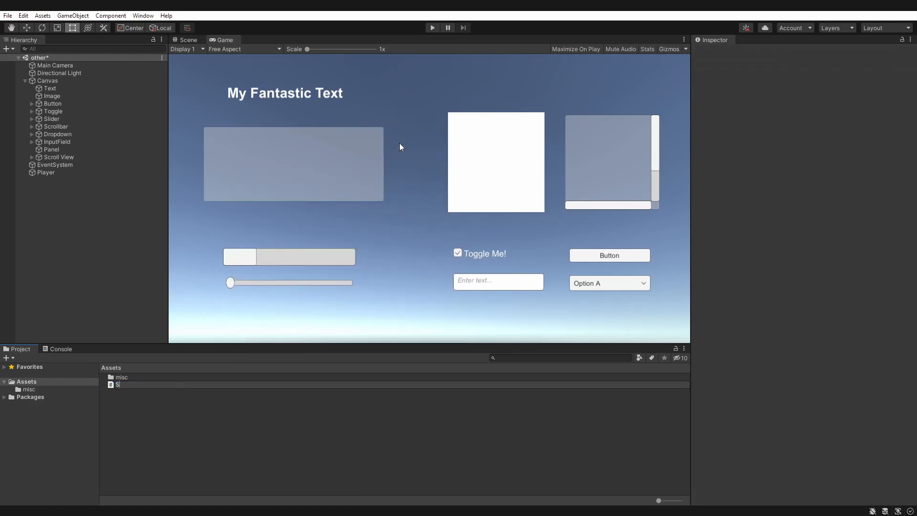
{"action": "type", "text": "CR_UIin"}
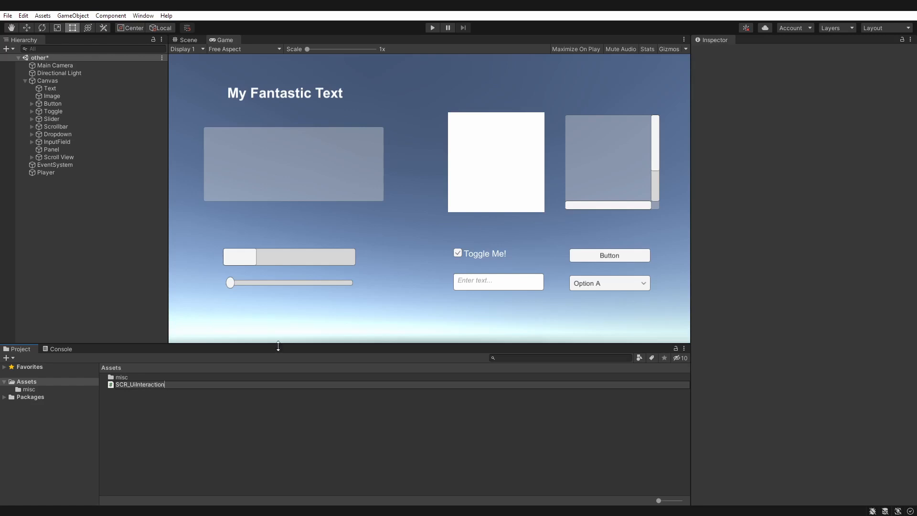
{"action": "left_click", "coordinate": [140, 384]}
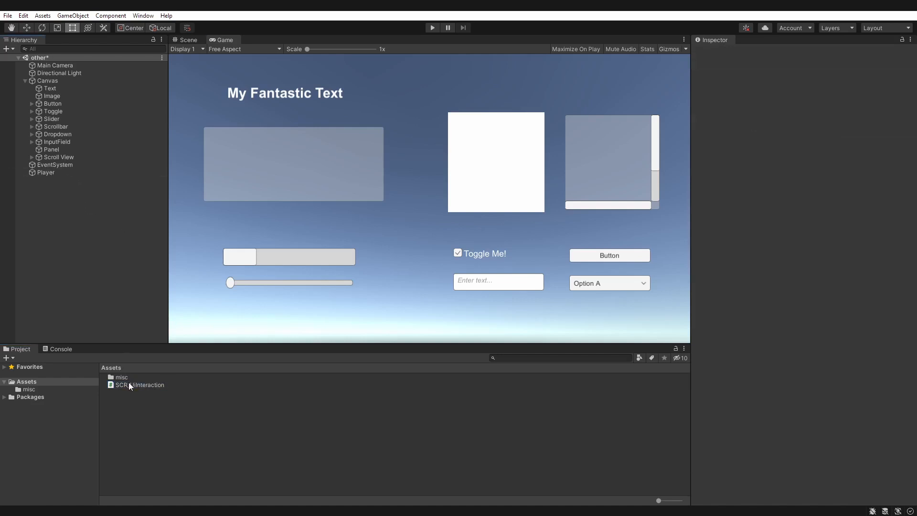
Step: Open SCR_UiInteraction in Sublime Text, add EventSystems, InputSystem and UI usings, and remove comments
{"action": "double_click", "coordinate": [139, 385]}
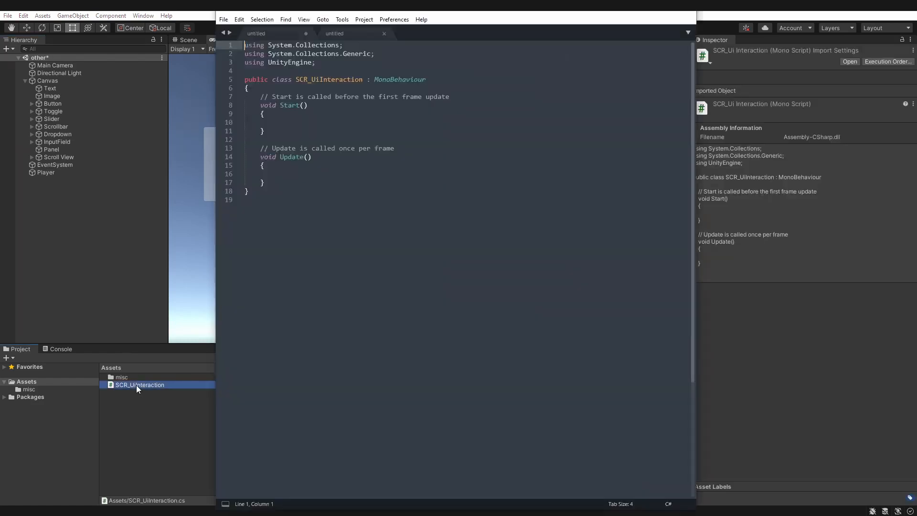
{"action": "double_click", "coordinate": [139, 384]}
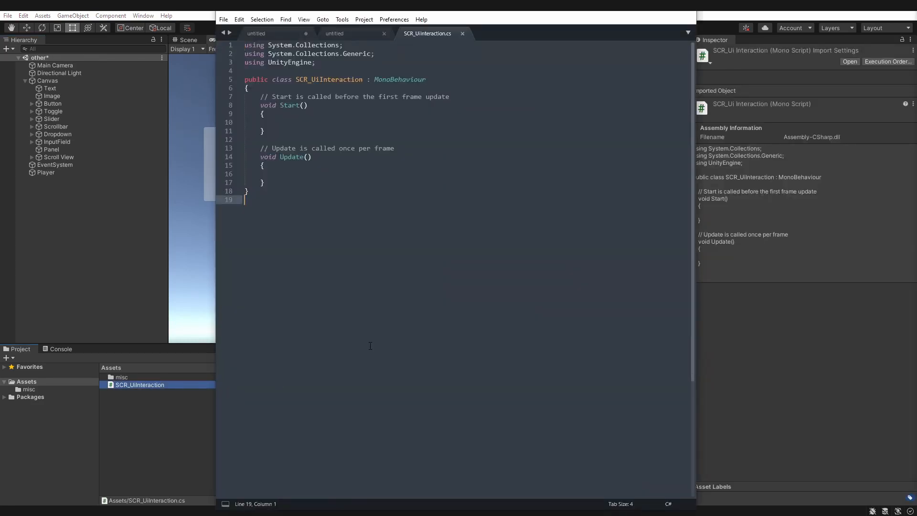
{"action": "mouse_move", "coordinate": [372, 345]}
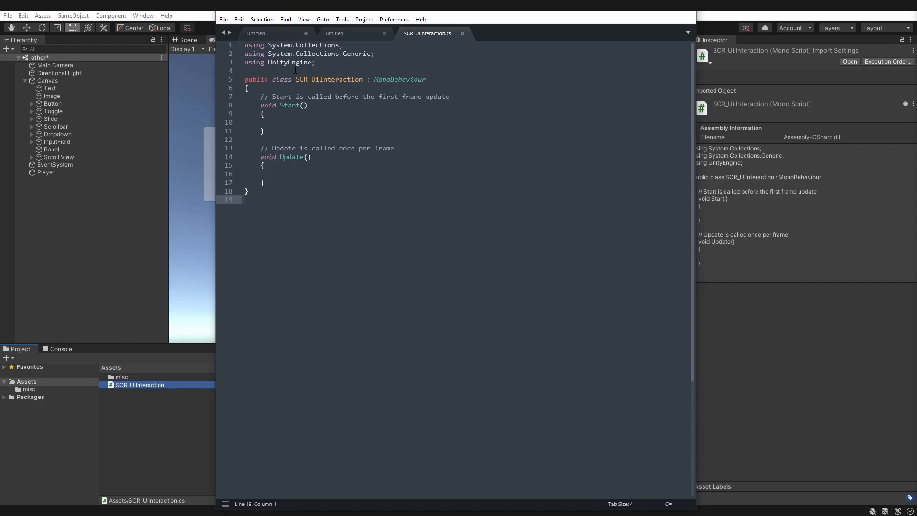
{"action": "key", "text": "enter"}
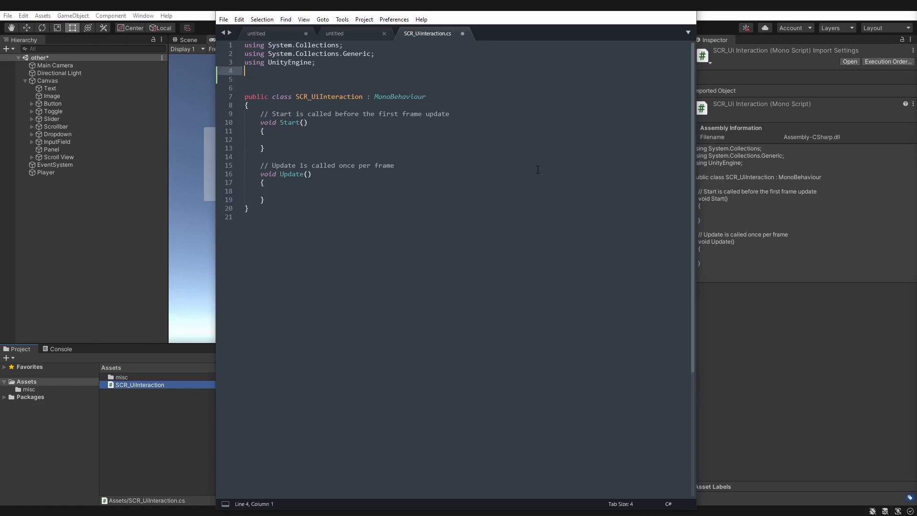
{"action": "type", "text": "using UnityEngine.EventSystems;"}
{"action": "type", "text": "using UnityEngine.InputSystem;"}
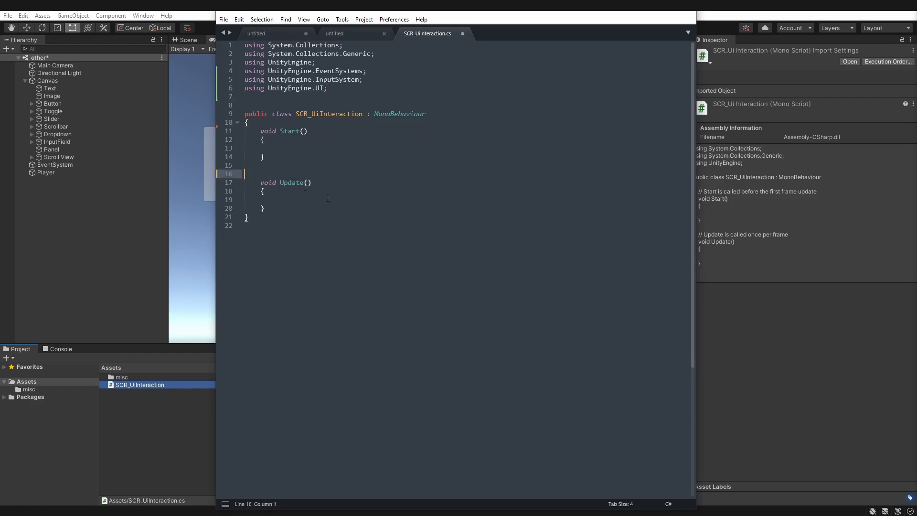
{"action": "key", "text": "Backspace"}
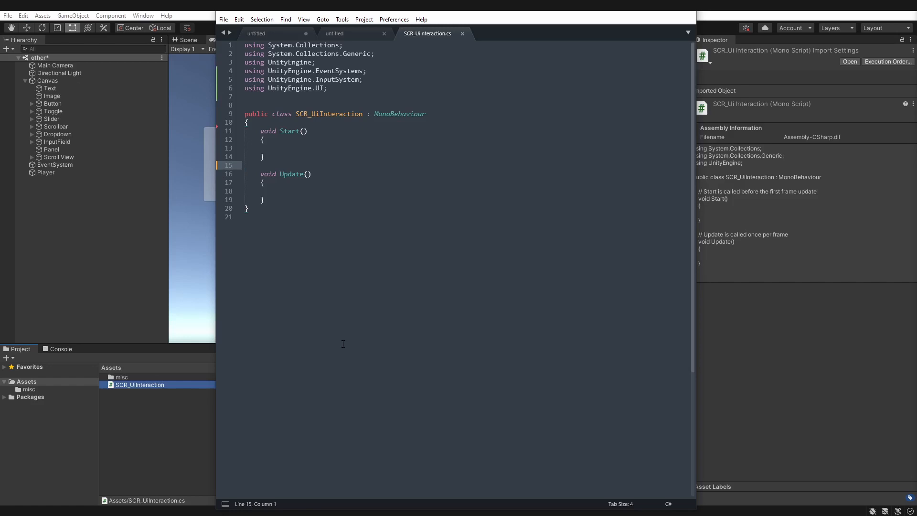
{"action": "left_click", "coordinate": [244, 165]}
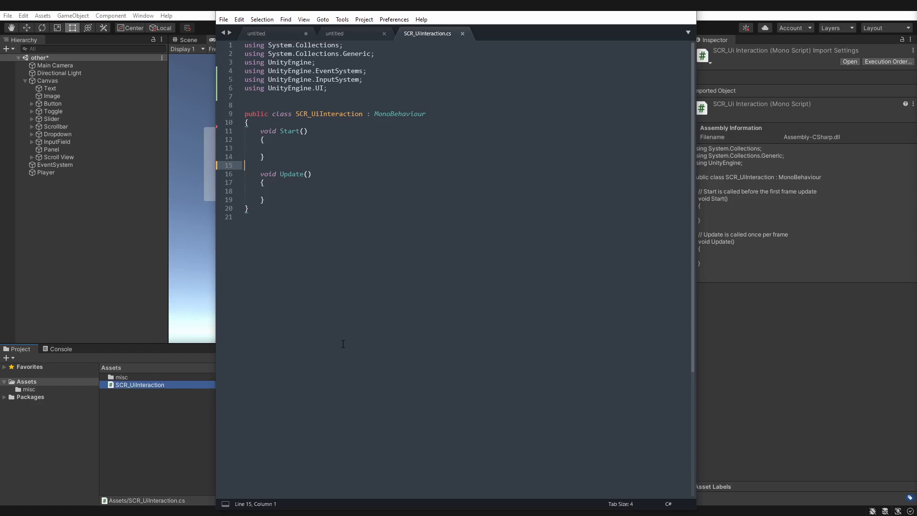
{"action": "left_click", "coordinate": [276, 191]}
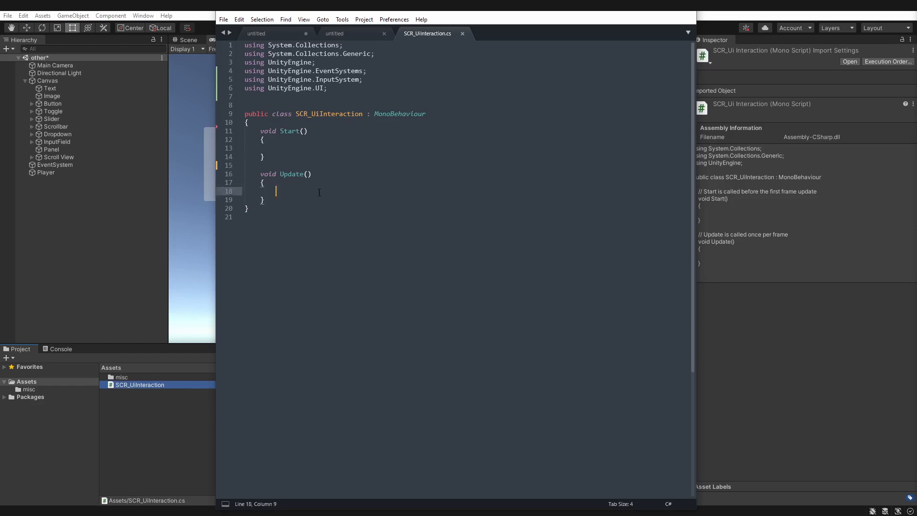
Step: Write the Update condition checking Mouse.current.LeftButton.wasReleasedThisFrame
{"action": "type", "text": "Mouse."}
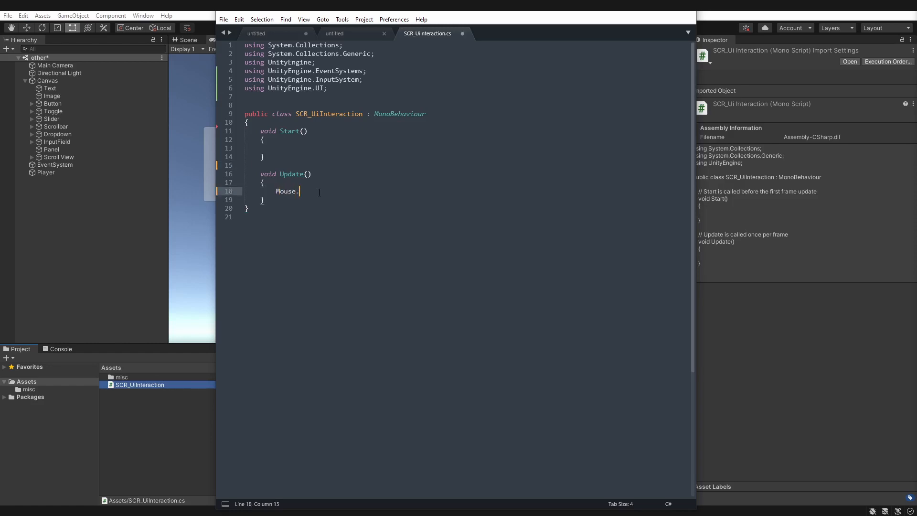
{"action": "type", "text": "current"}
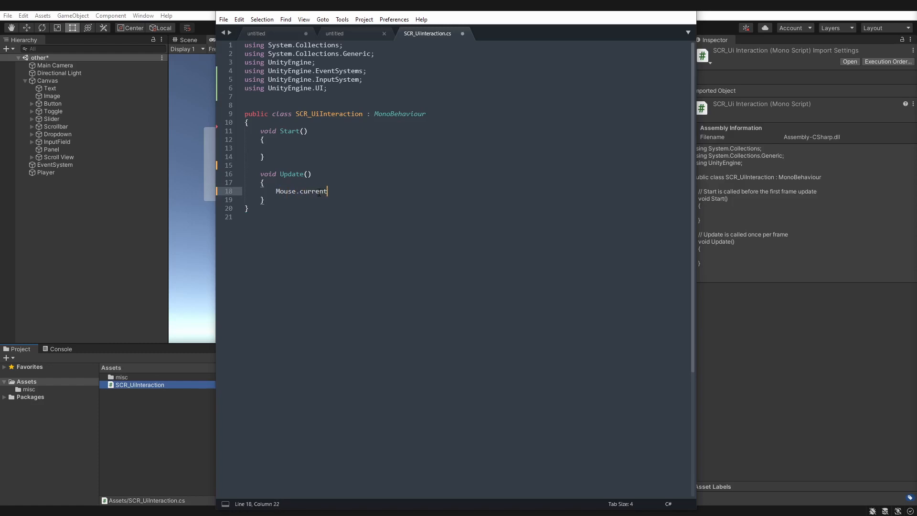
{"action": "type", "text": ".LeftB"}
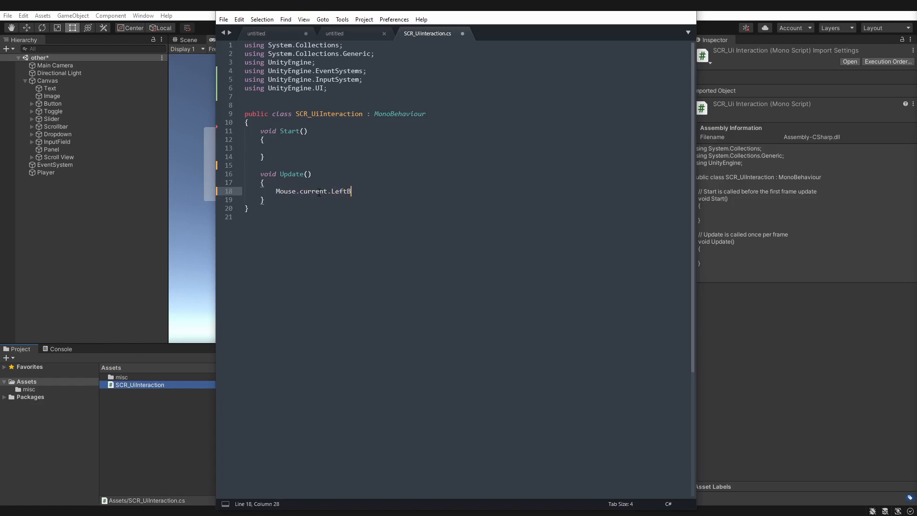
{"action": "type", "text": "utton.was"}
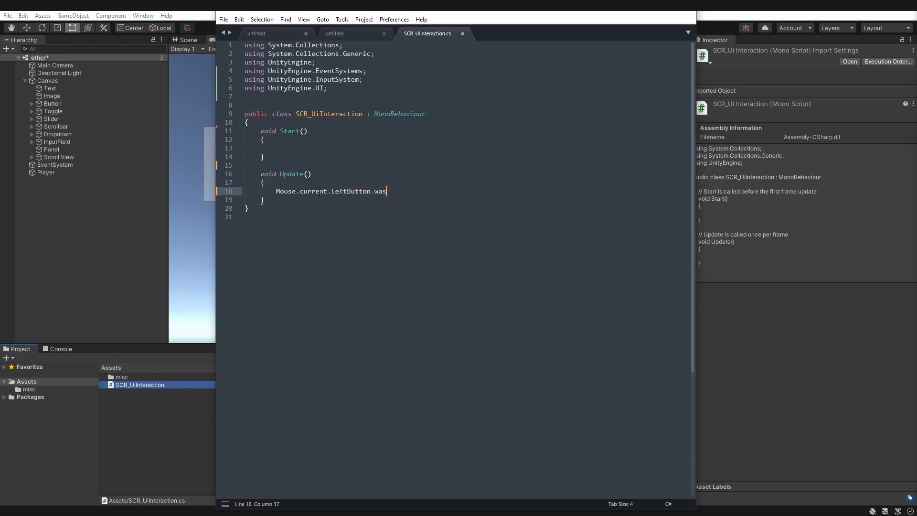
{"action": "type", "text": "ReleasedT"}
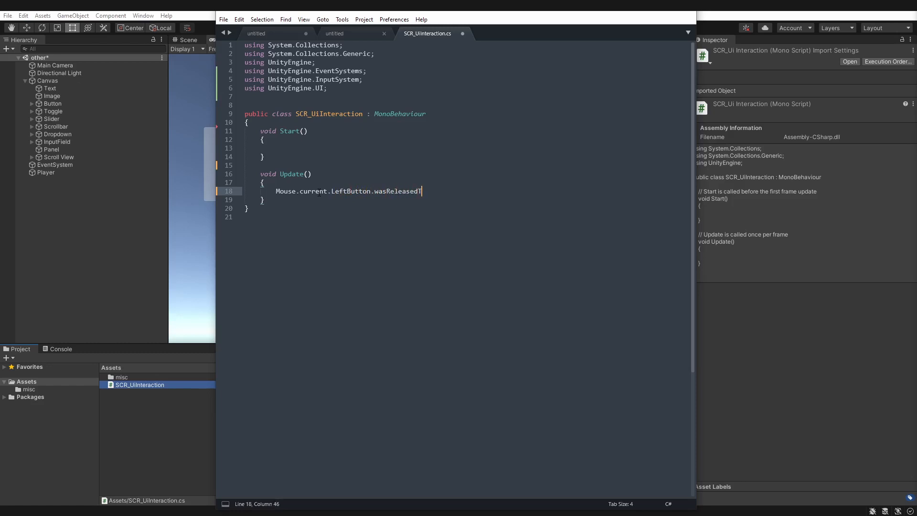
{"action": "type", "text": "hisFrame"}
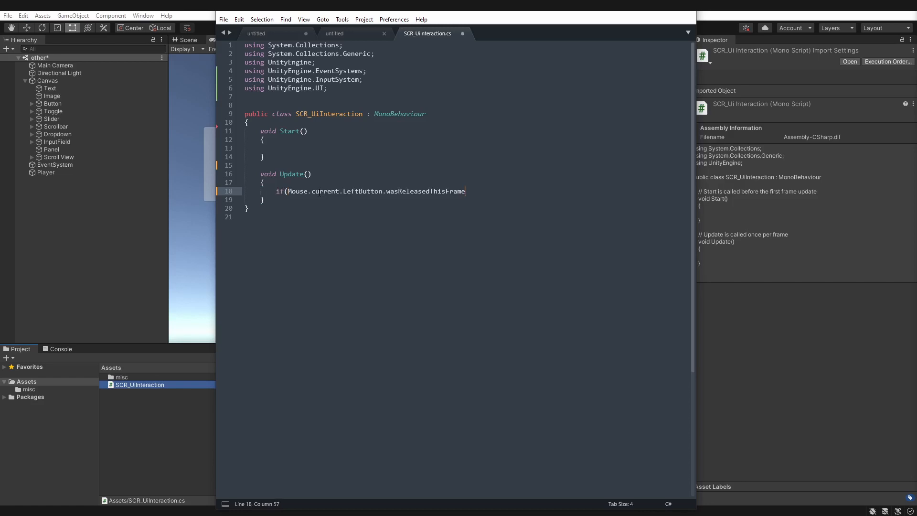
{"action": "type", "text": ")"}
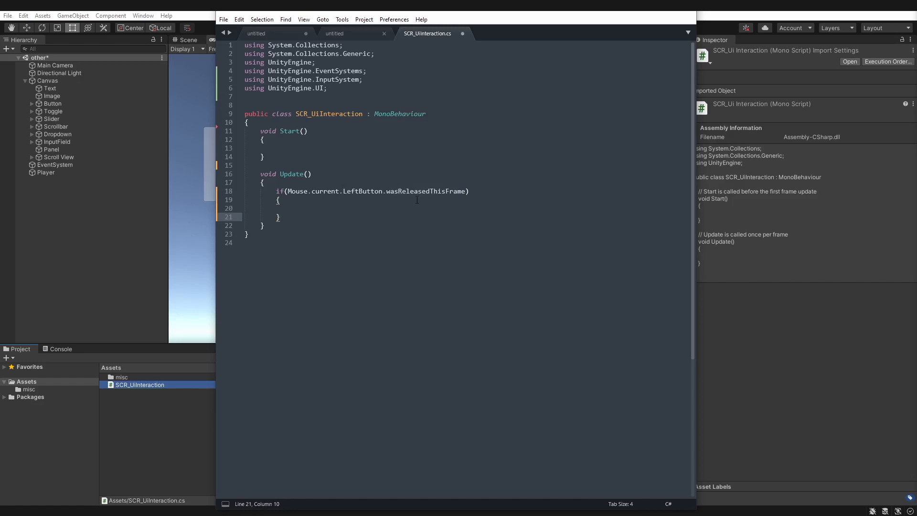
{"action": "mouse_move", "coordinate": [430, 229]}
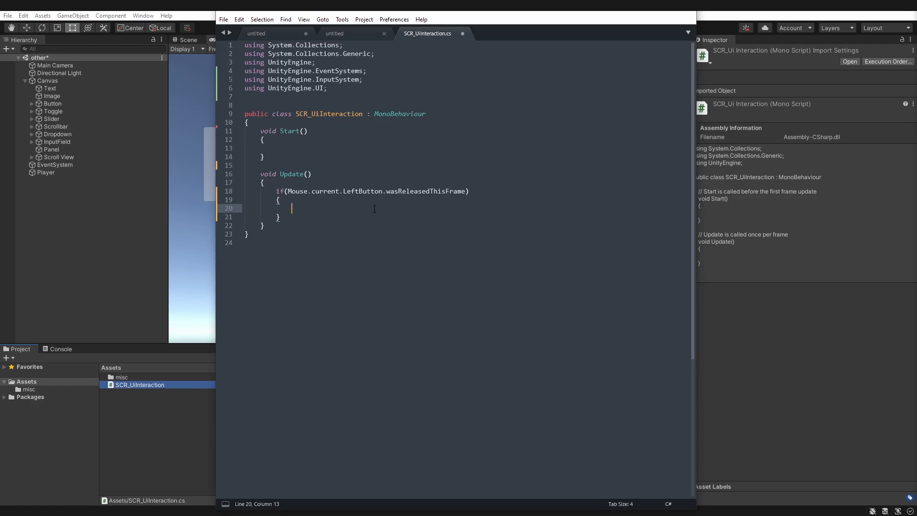
Step: Call GetUiElementsClicked() in the if block and start declaring that void method below Update
{"action": "type", "text": "GetUi"}
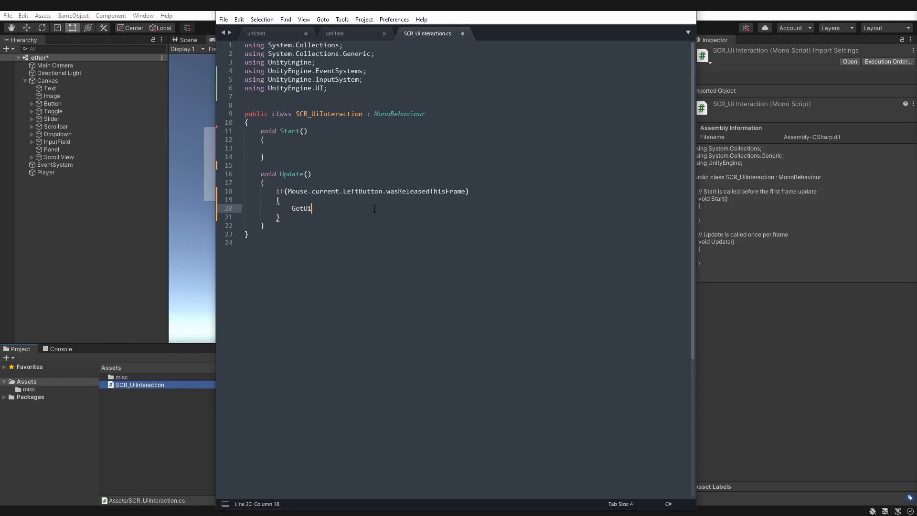
{"action": "type", "text": "ElementsClicked"}
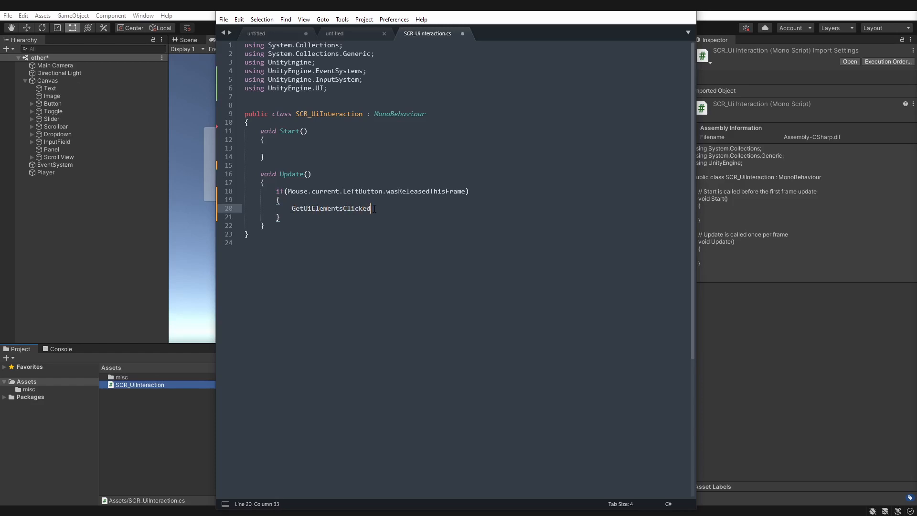
{"action": "type", "text": "();"}
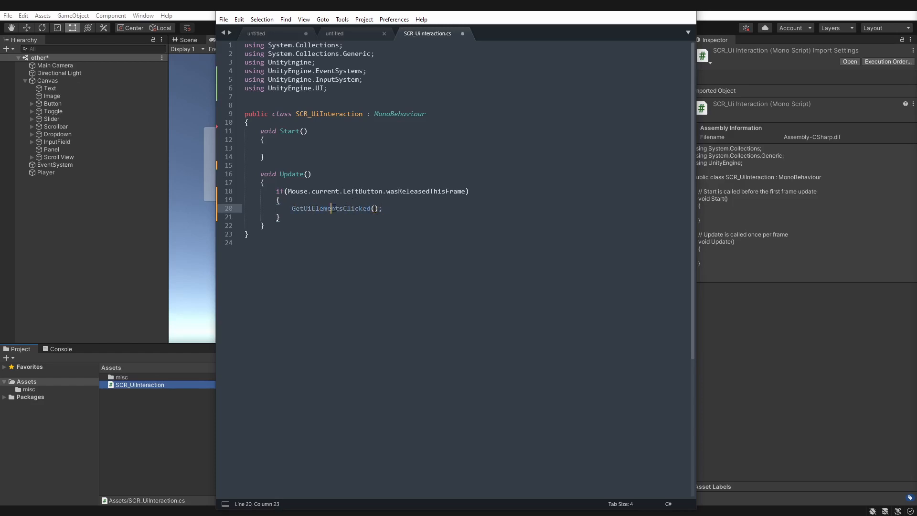
{"action": "type", "text": "void GetUiElementsClicked("}
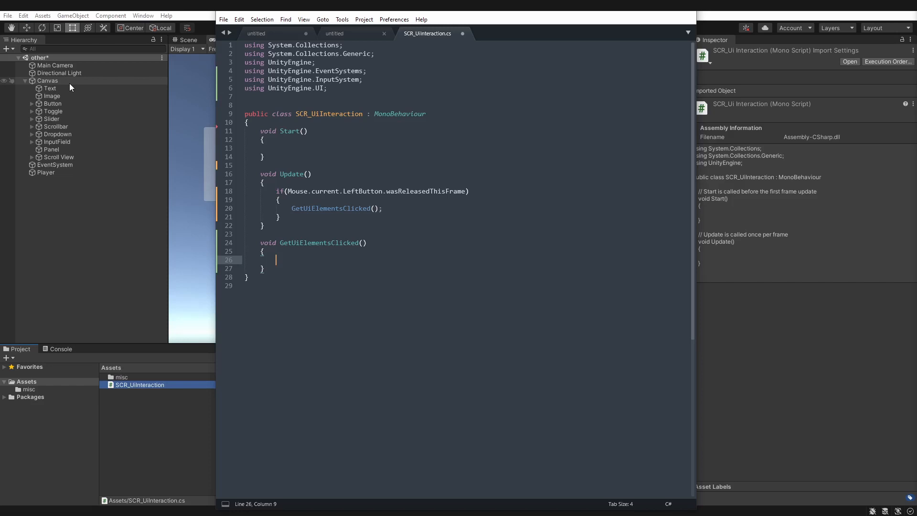
Step: Recompile in Unity, inspect the Canvas's Graphic Raycaster, and reopen SCR_UiInteraction
{"action": "left_click", "coordinate": [431, 28]}
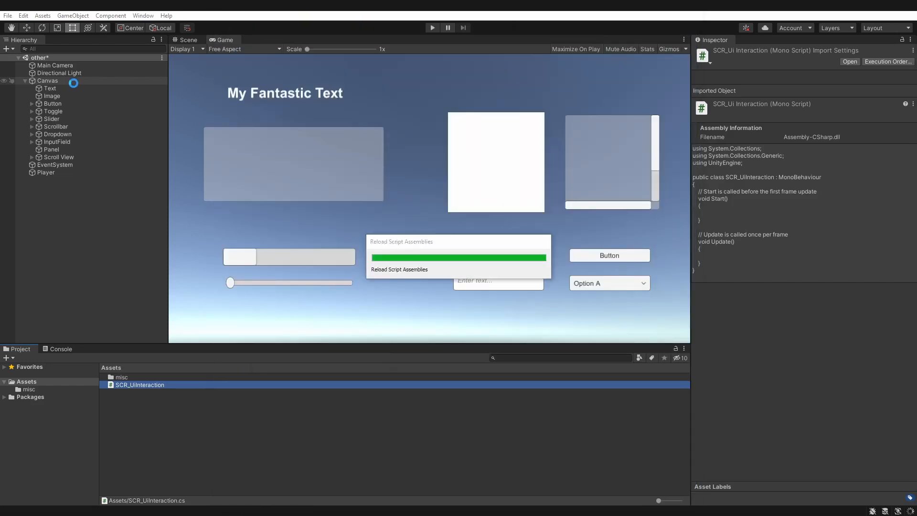
{"action": "left_click", "coordinate": [47, 81]}
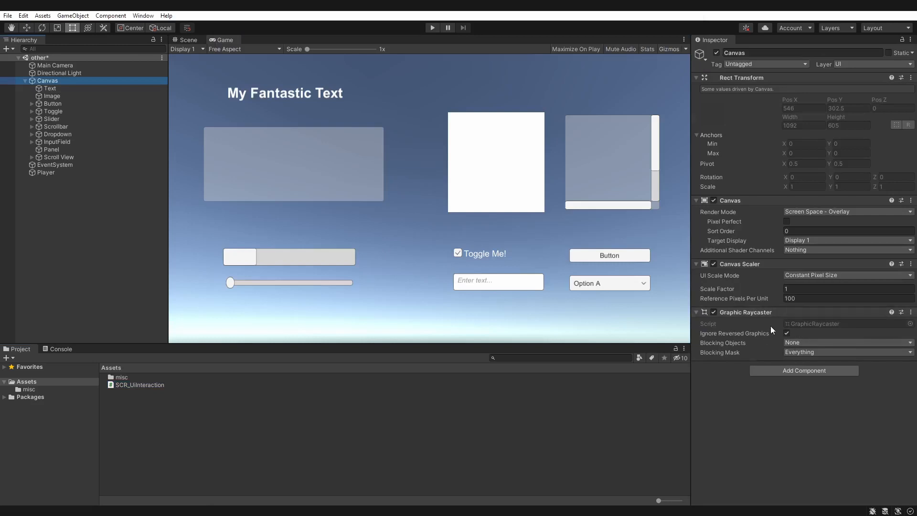
{"action": "mouse_move", "coordinate": [815, 331]}
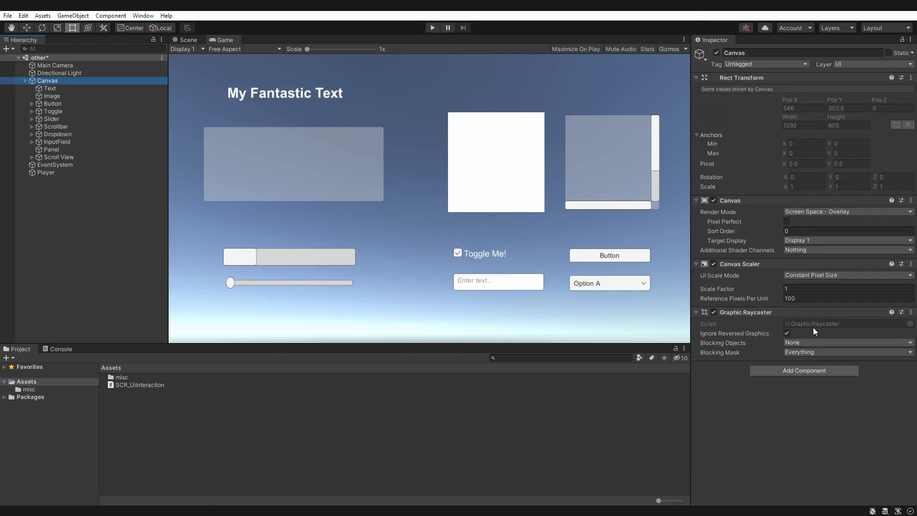
{"action": "mouse_move", "coordinate": [825, 335]}
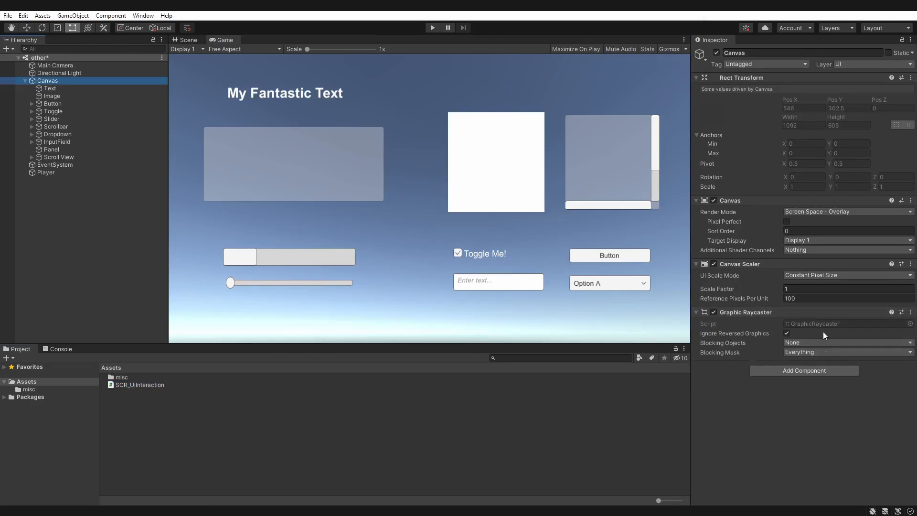
{"action": "mouse_move", "coordinate": [762, 351]}
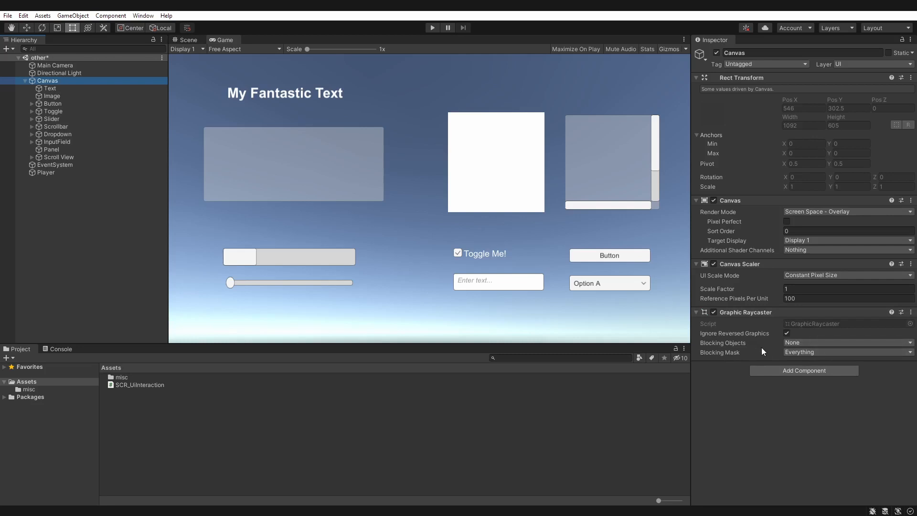
{"action": "mouse_move", "coordinate": [778, 355]}
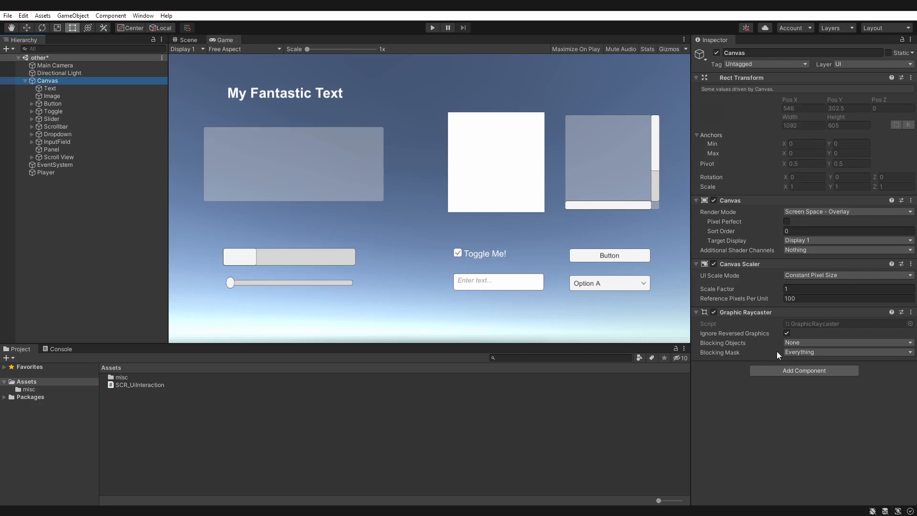
{"action": "mouse_move", "coordinate": [96, 191]}
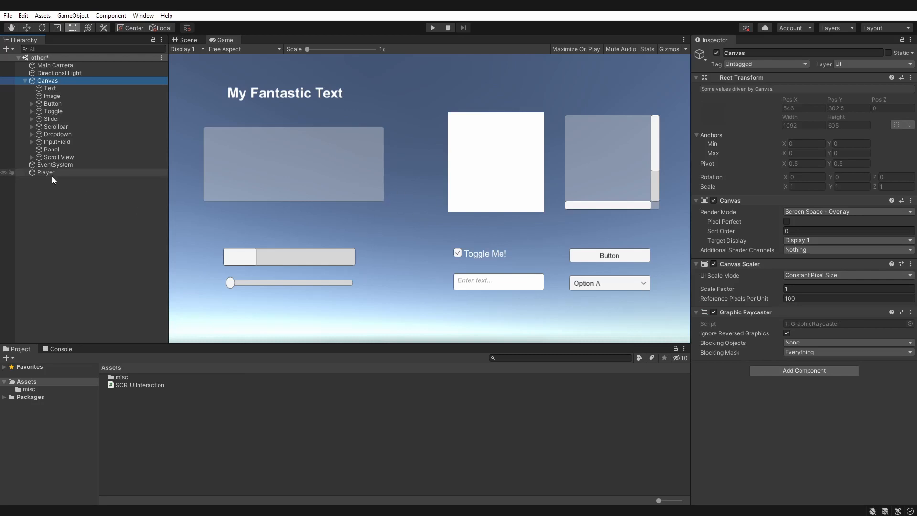
{"action": "double_click", "coordinate": [140, 385]}
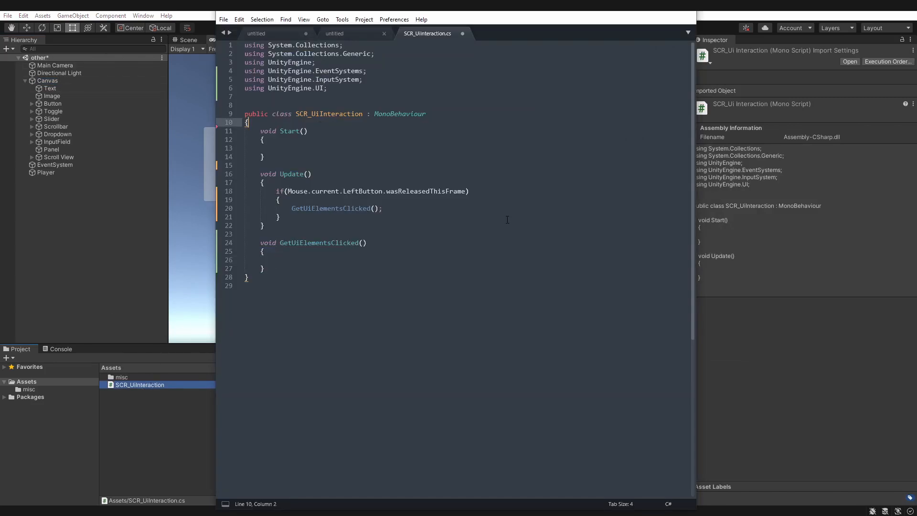
Step: Declare 'public GameObject ui_canvas;' above Start(), save, and return to Unity
{"action": "type", "text": "public GameObject u"}
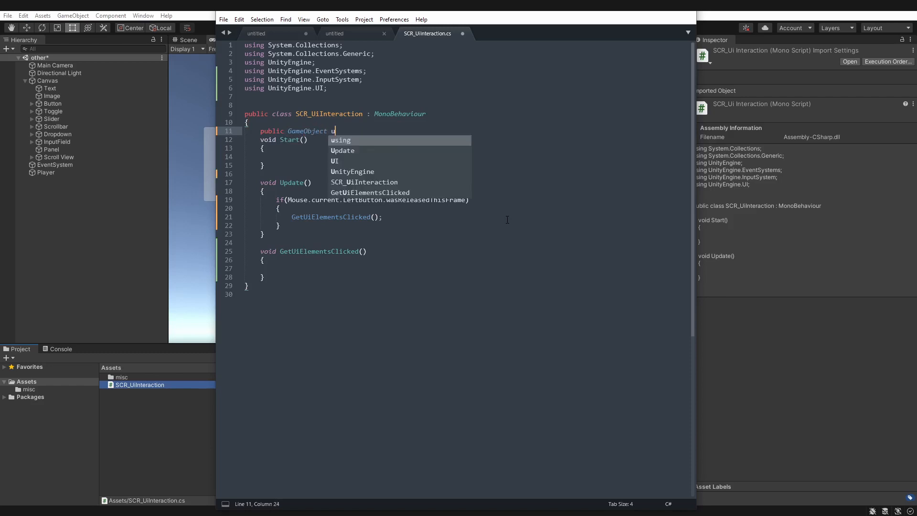
{"action": "type", "text": "i_canvas;"}
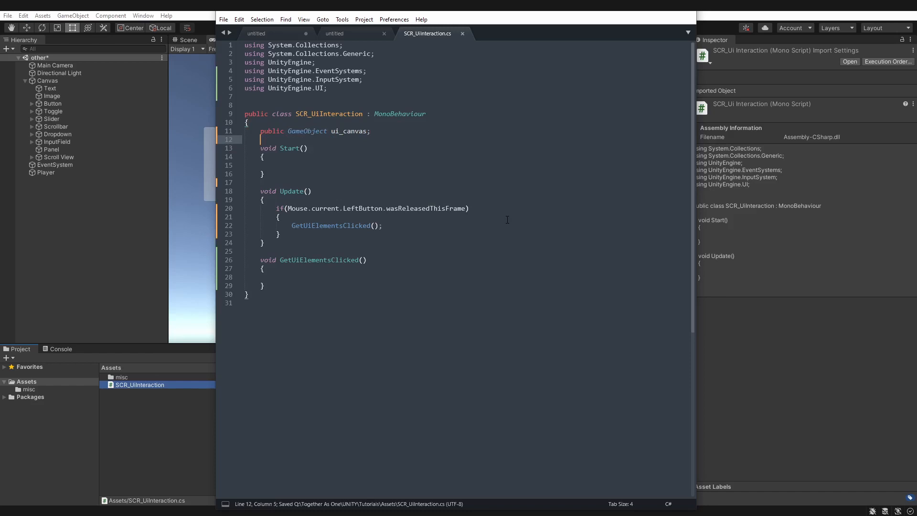
{"action": "left_click", "coordinate": [432, 27]}
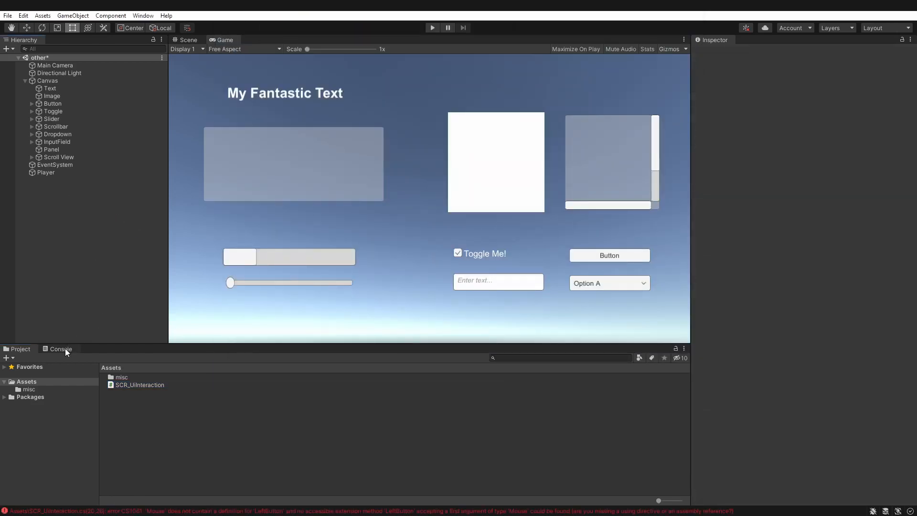
Step: Read the LeftButton compile error in the Console and correct it to leftButton
{"action": "left_click", "coordinate": [59, 348]}
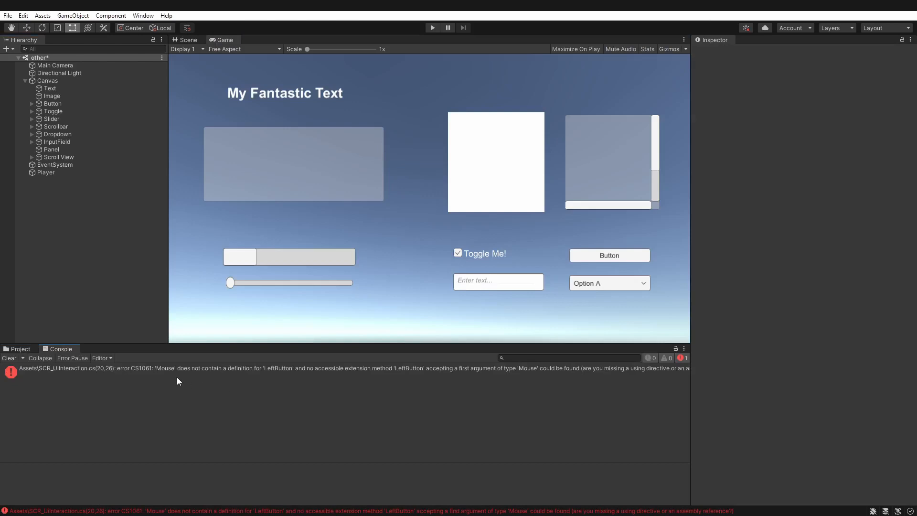
{"action": "mouse_move", "coordinate": [264, 375]}
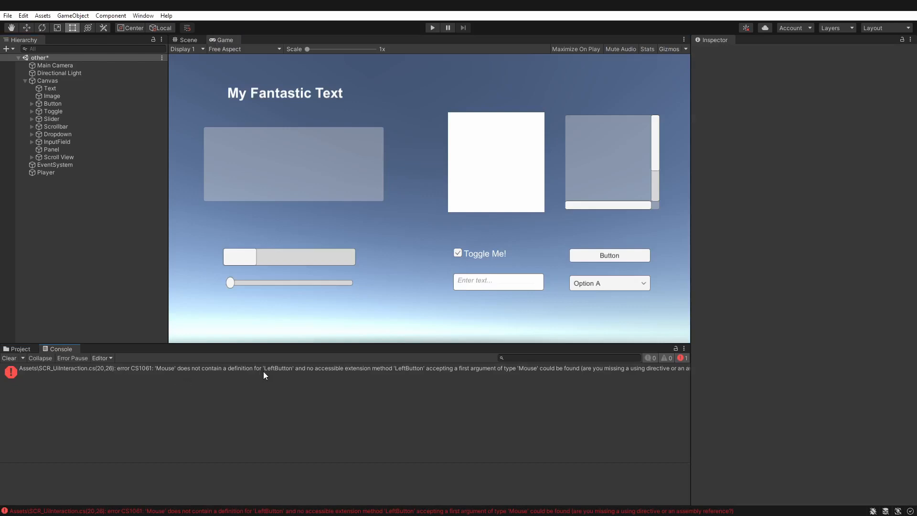
{"action": "left_click", "coordinate": [19, 349]}
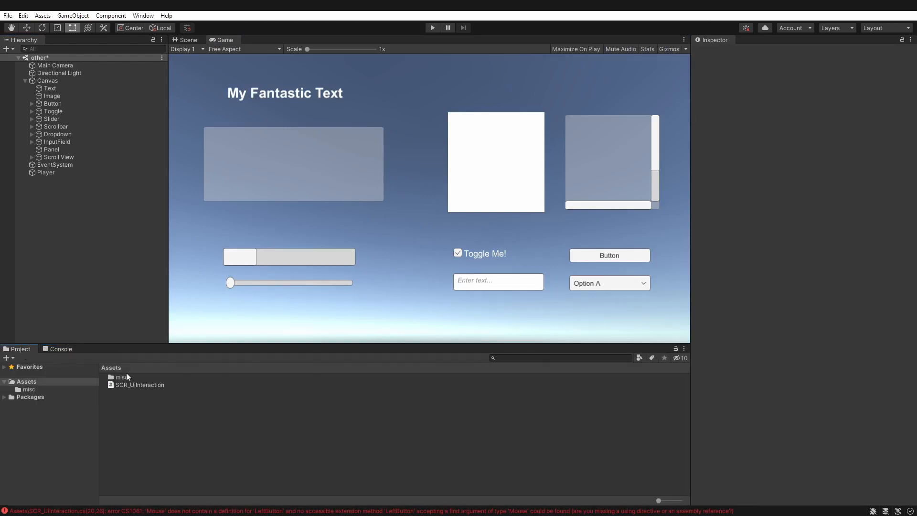
{"action": "double_click", "coordinate": [140, 385]}
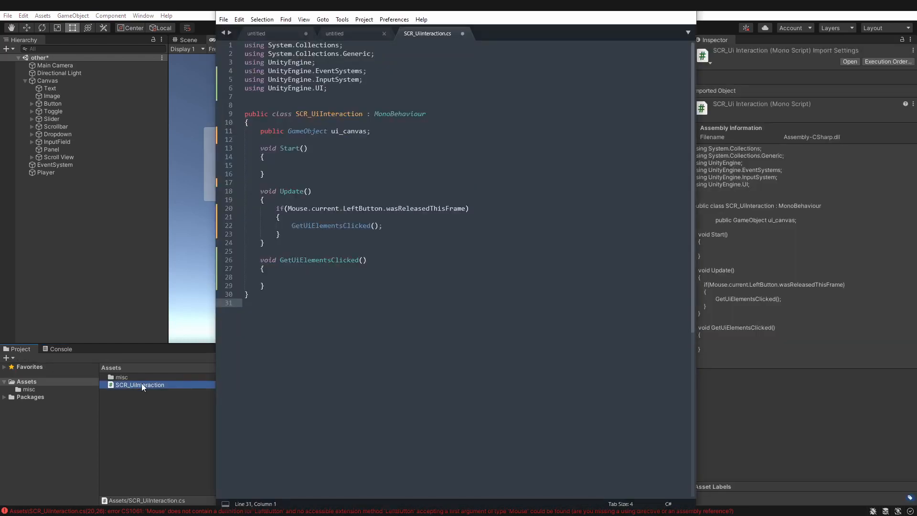
{"action": "left_click", "coordinate": [345, 208]}
{"action": "type", "text": "l"}
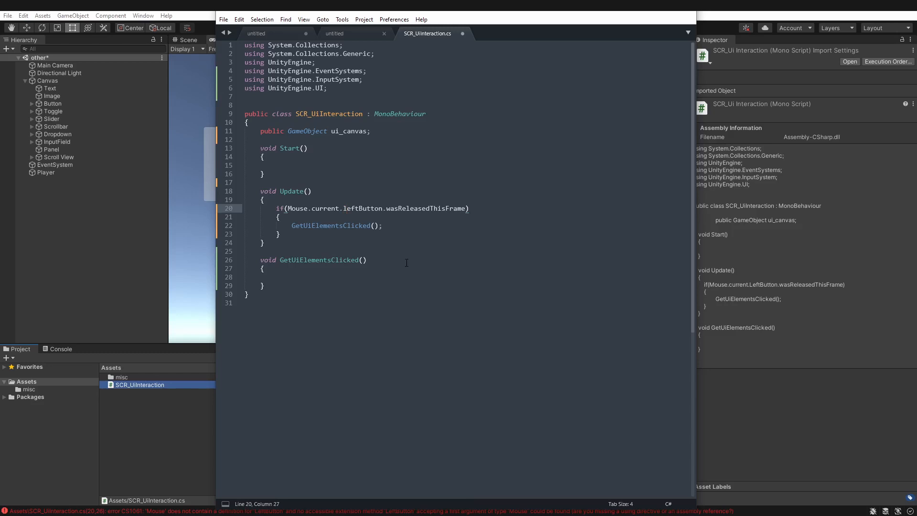
{"action": "left_click", "coordinate": [433, 28]}
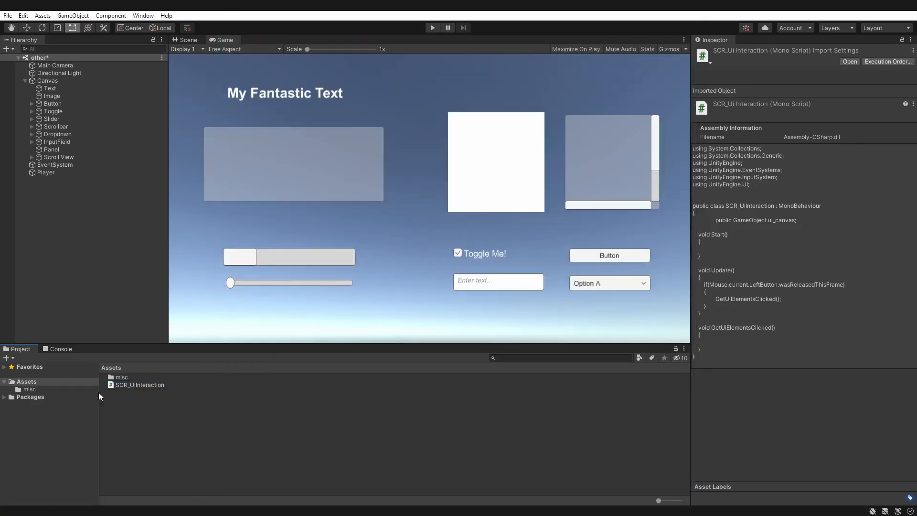
Step: Select Player, link Canvas as its Ui_canvas, and reopen SCR_UiInteraction in Sublime Text
{"action": "left_click", "coordinate": [46, 172]}
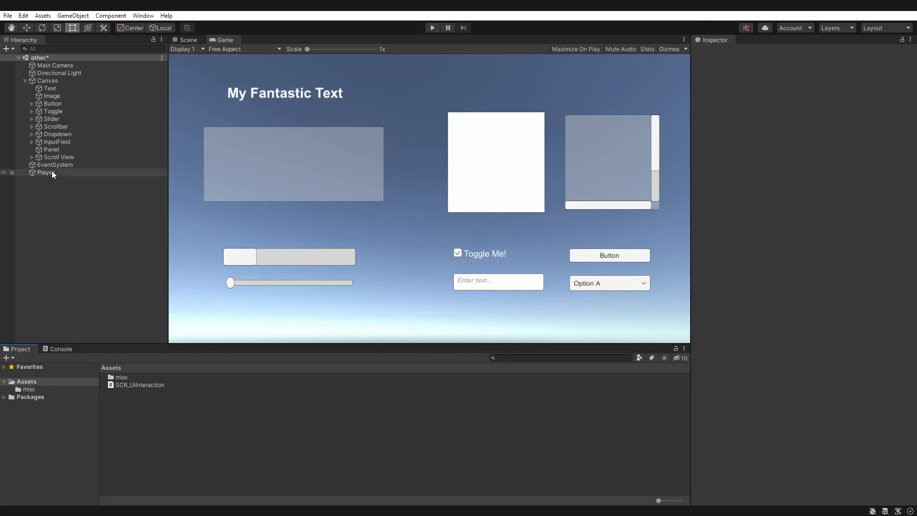
{"action": "left_click", "coordinate": [46, 172]}
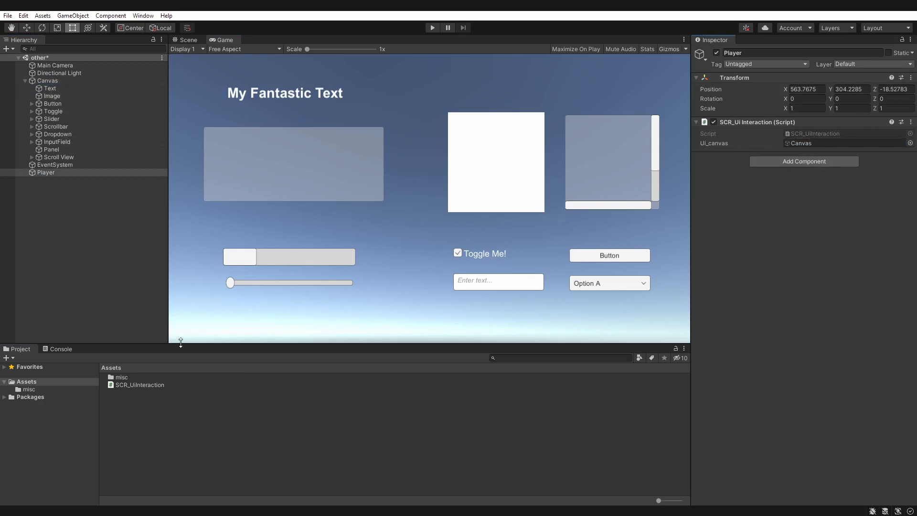
{"action": "left_click", "coordinate": [139, 384]}
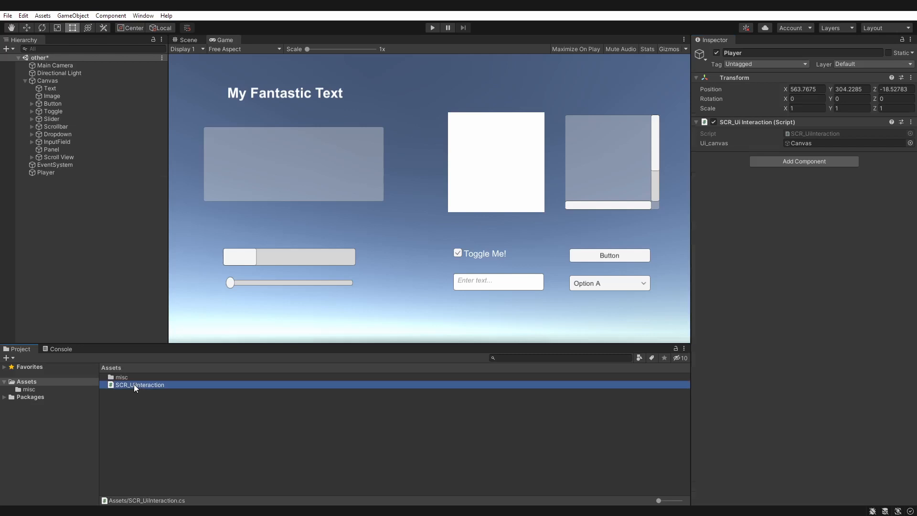
{"action": "double_click", "coordinate": [139, 384]}
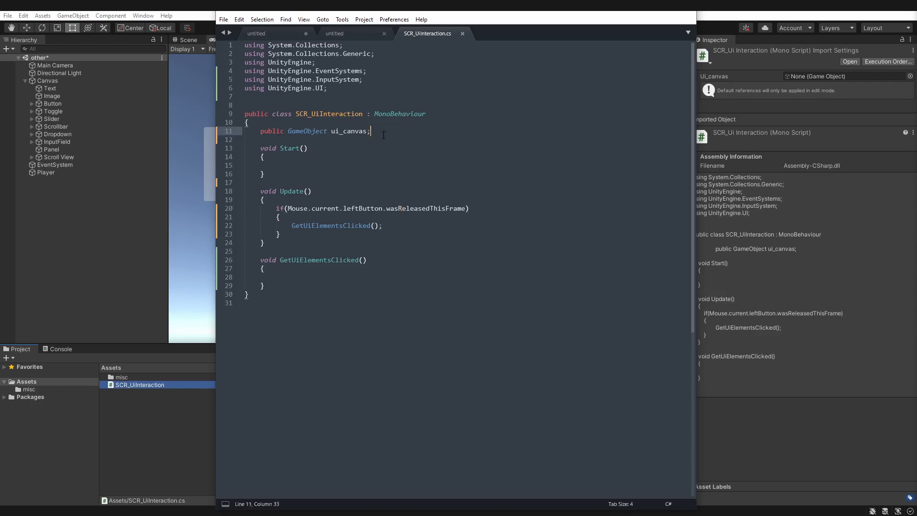
Step: Declare a GraphicRaycaster ui_raycaster field below ui_canvas
{"action": "type", "text": "Grap"}
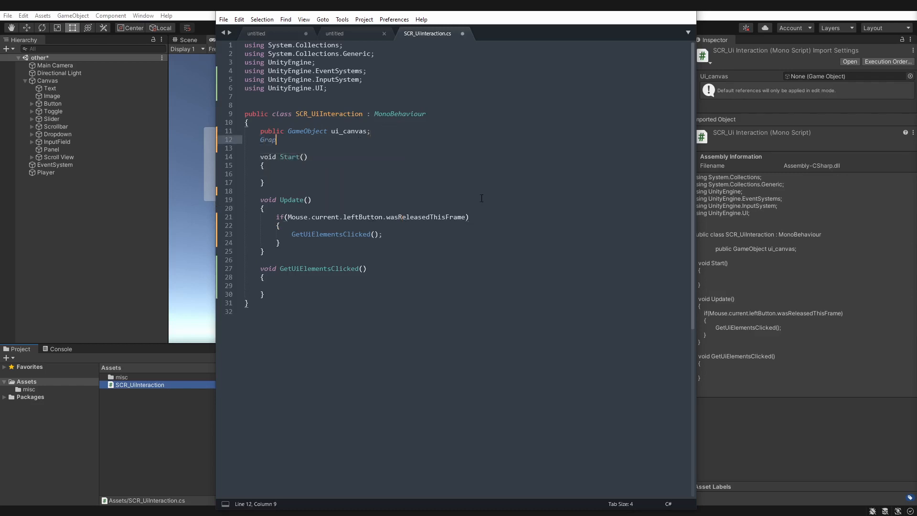
{"action": "type", "text": "hicRaycaste"}
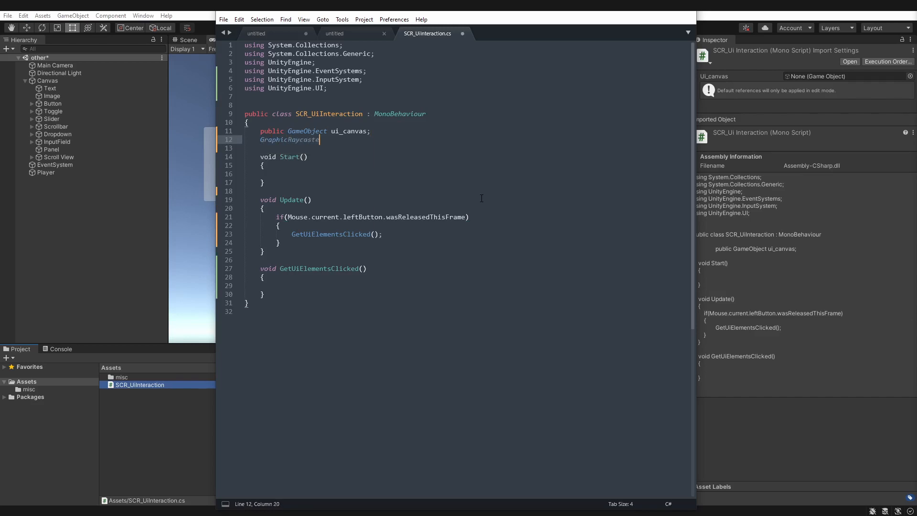
{"action": "type", "text": "ui_rayc"}
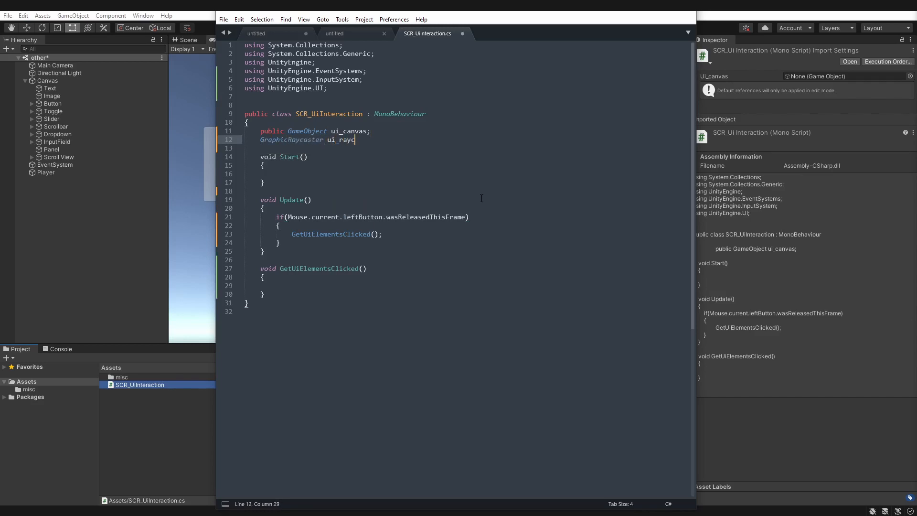
{"action": "type", "text": "aster;"}
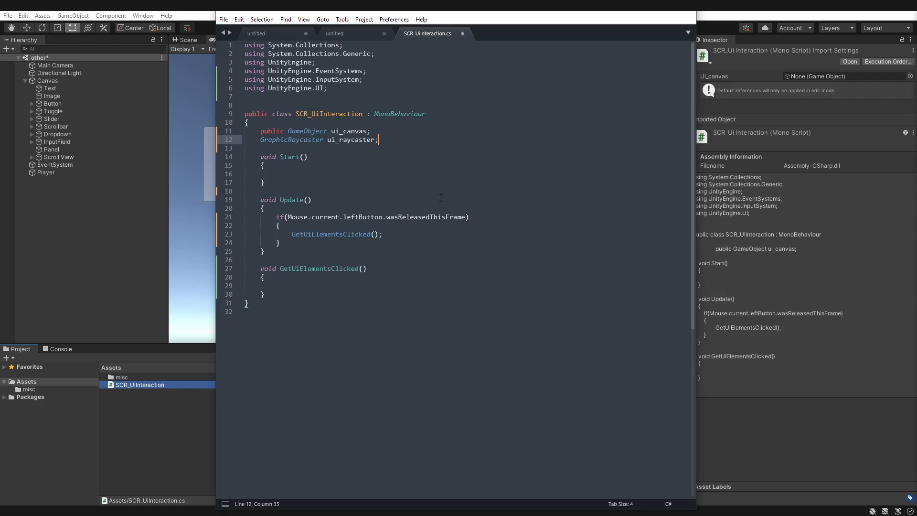
Step: In Start, assign ui_raycaster = ui_canvas.GetComponent<GraphicRaycaster>()
{"action": "left_click", "coordinate": [278, 174]}
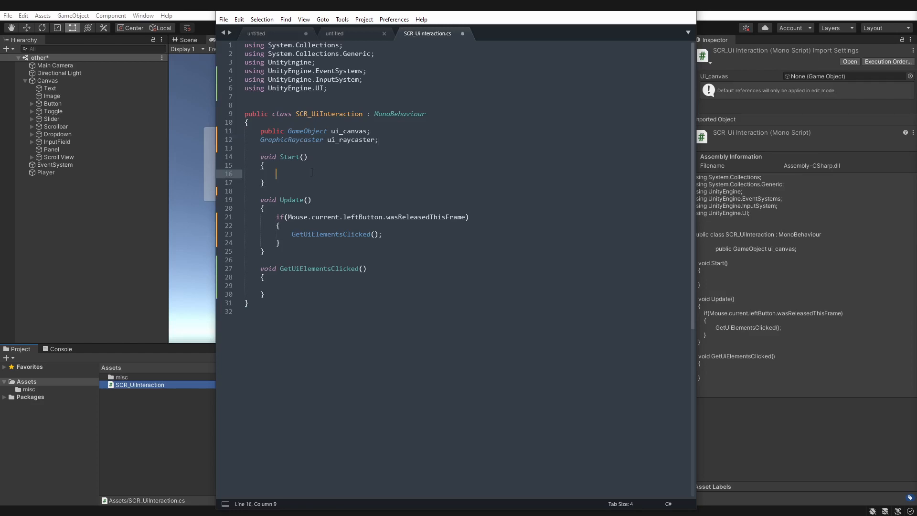
{"action": "type", "text": "ui"}
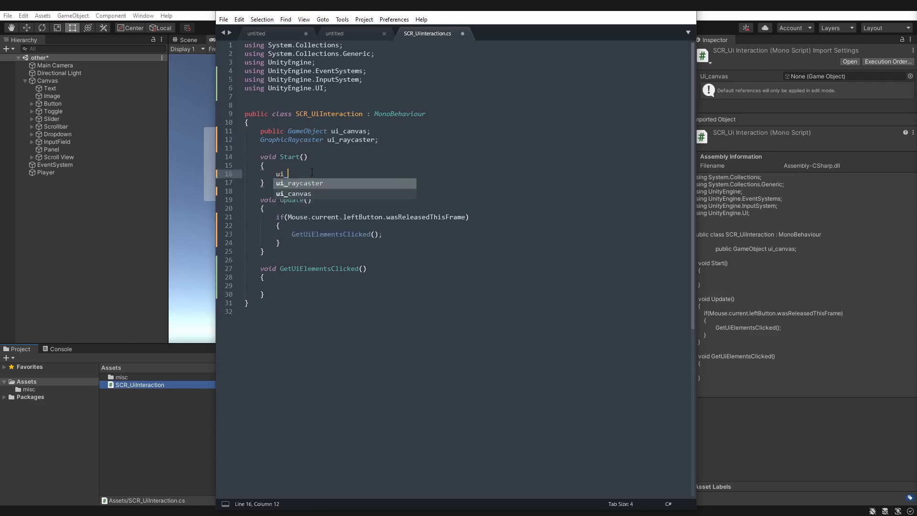
{"action": "type", "text": "_raycaster = ui_canvas."}
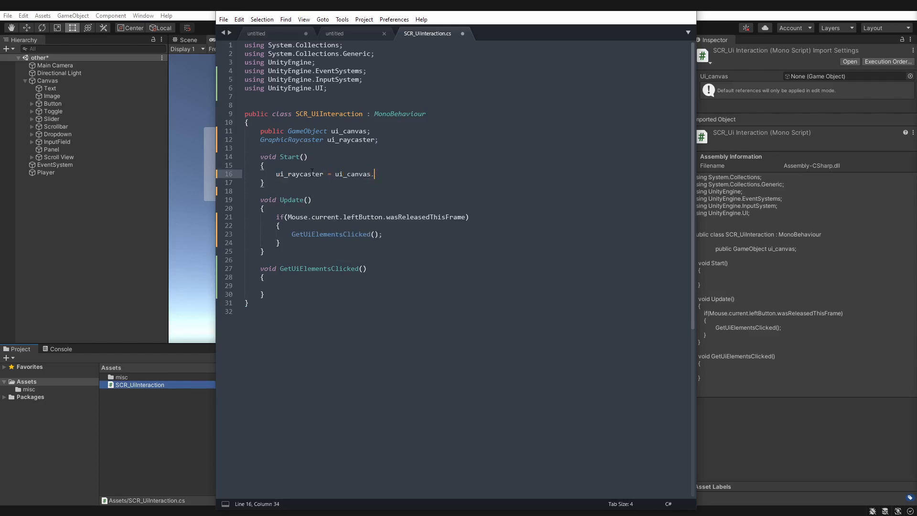
{"action": "type", "text": "GetComponent"}
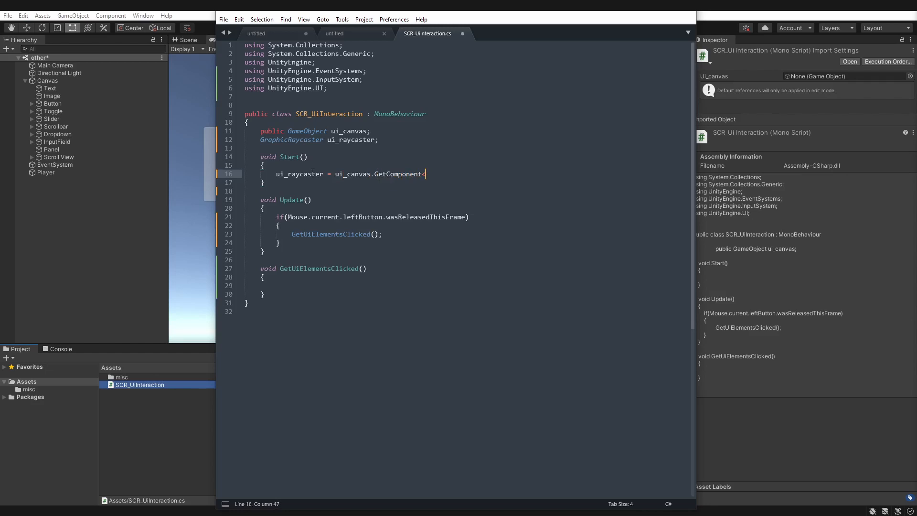
{"action": "type", "text": "<GraphicRaycaster>()"}
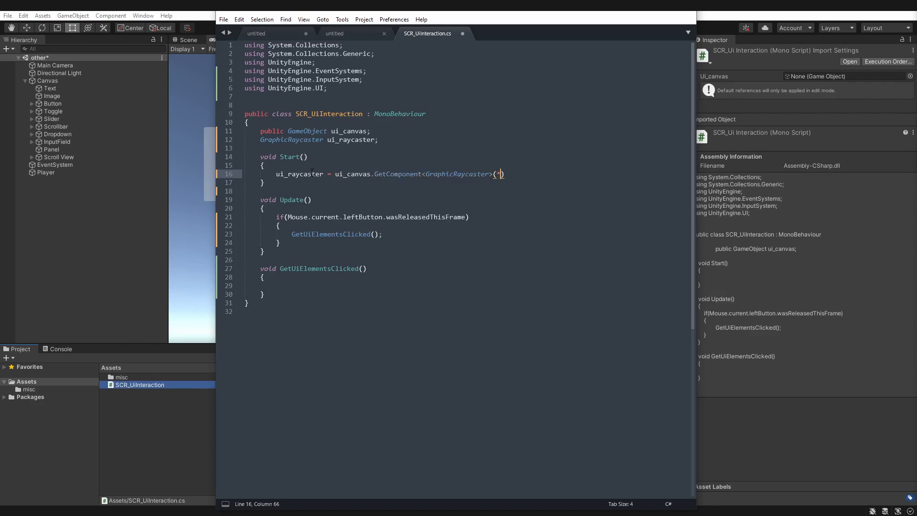
{"action": "type", "text": ");"}
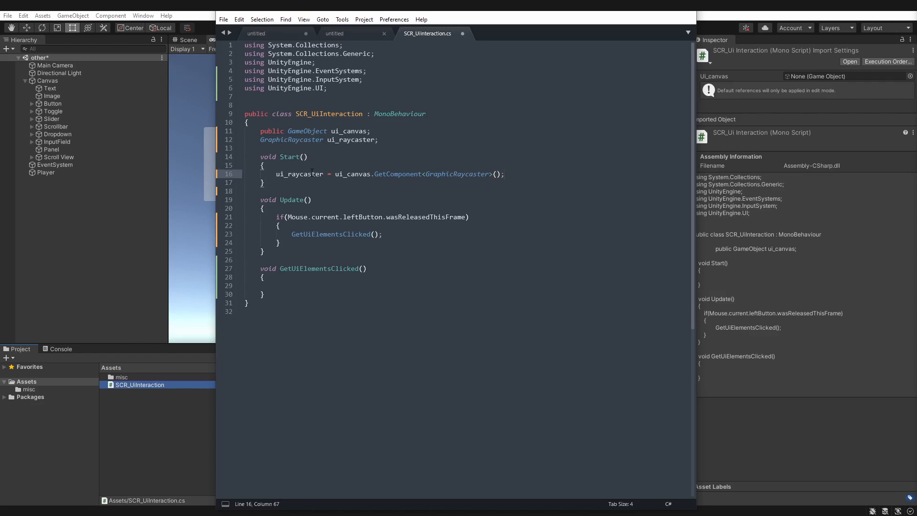
{"action": "mouse_move", "coordinate": [357, 146]}
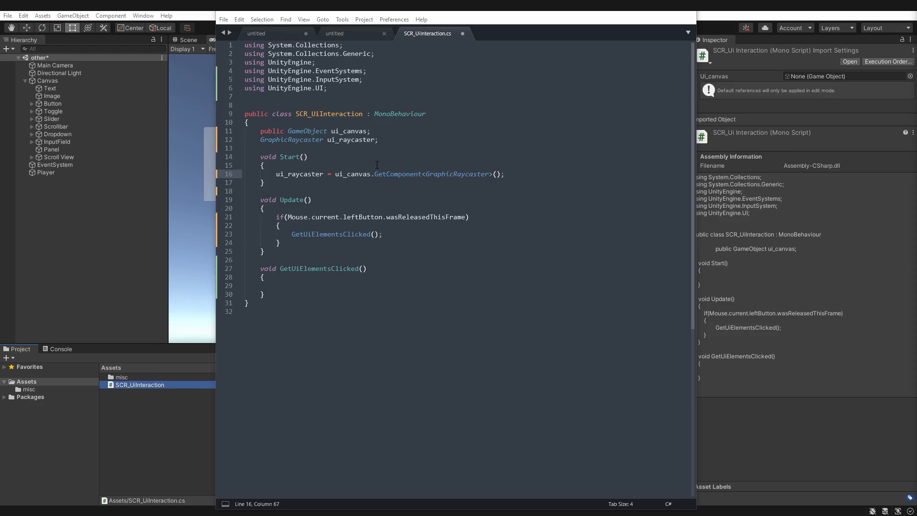
{"action": "mouse_move", "coordinate": [406, 139]}
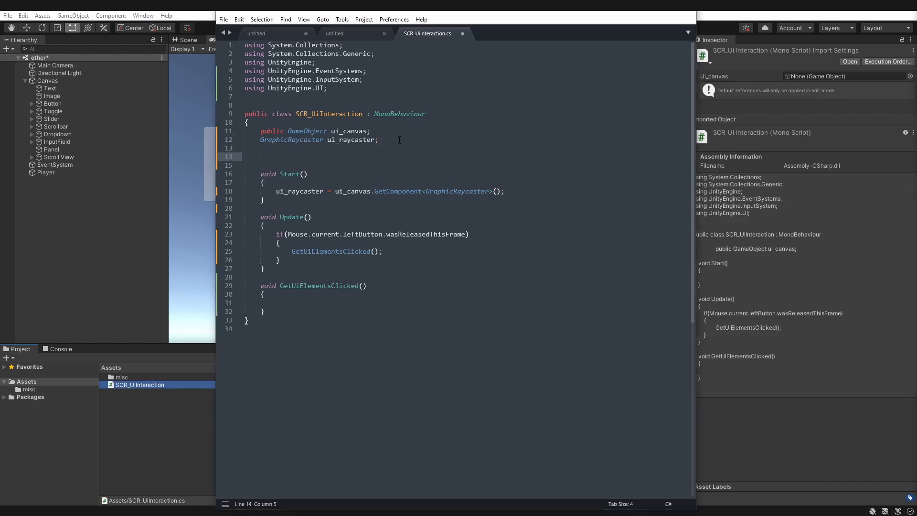
Step: Declare the PointerEventData click_data and List<RaycastResult> click_results fields
{"action": "type", "text": "PointerEventData click_data;"}
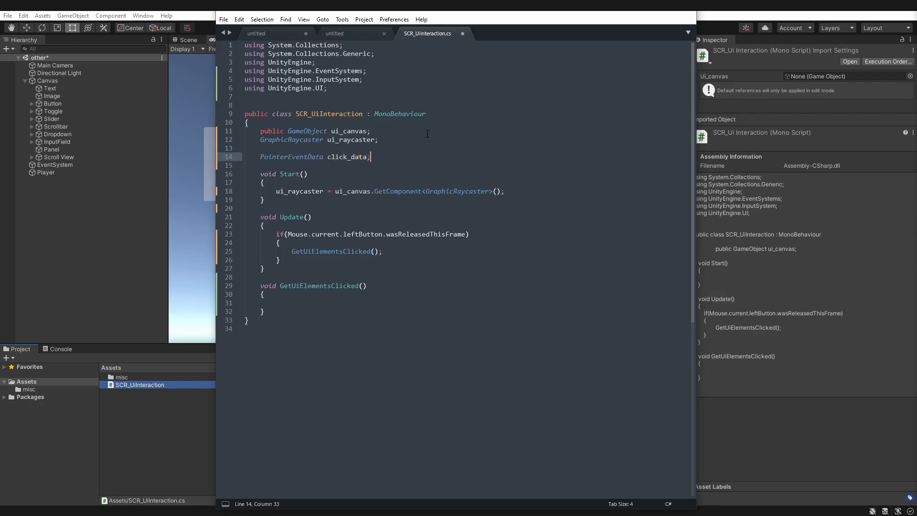
{"action": "type", "text": "List<"}
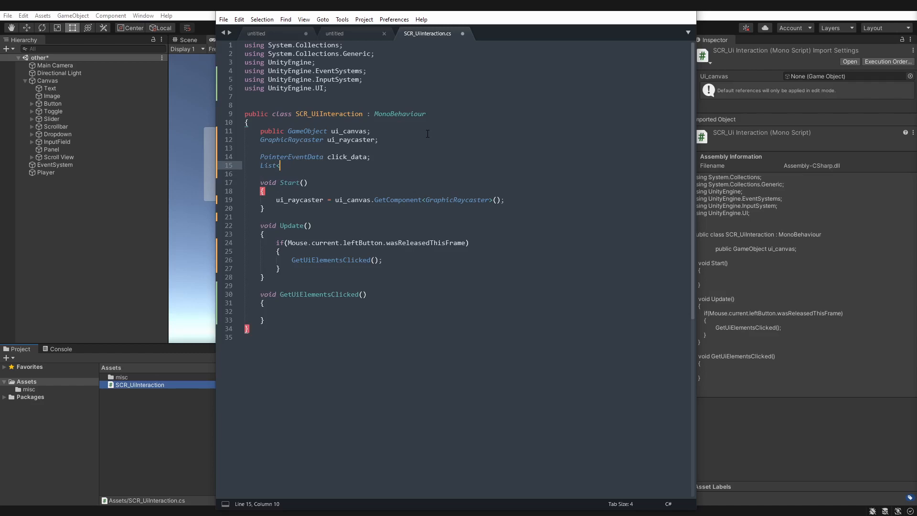
{"action": "type", "text": "Raycast<"}
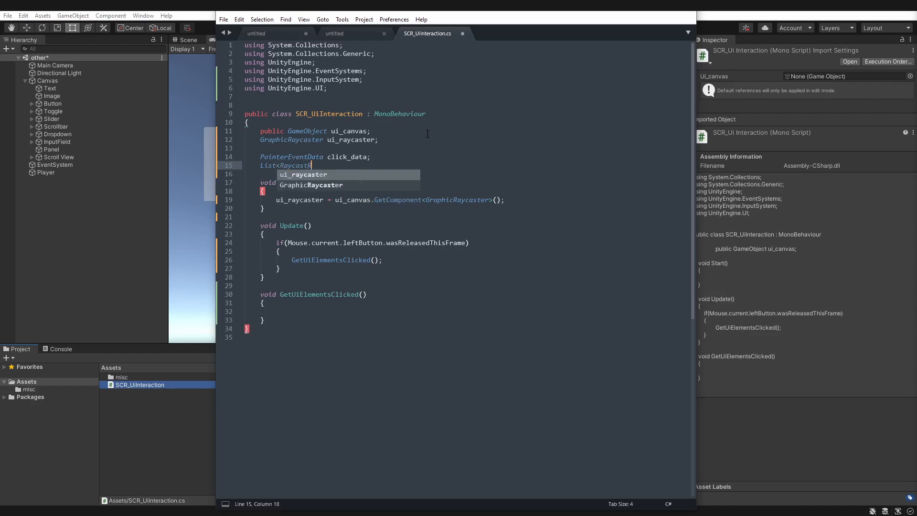
{"action": "type", "text": "Result>"}
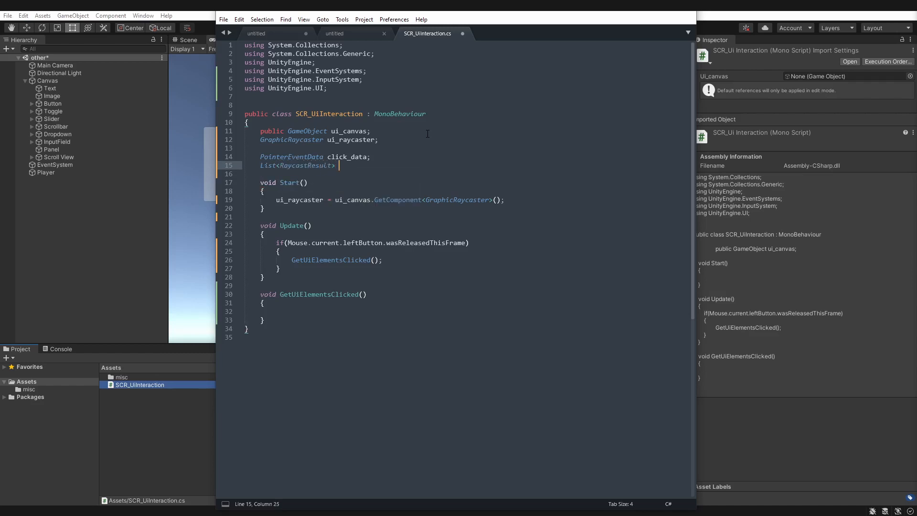
{"action": "type", "text": "click_resul"}
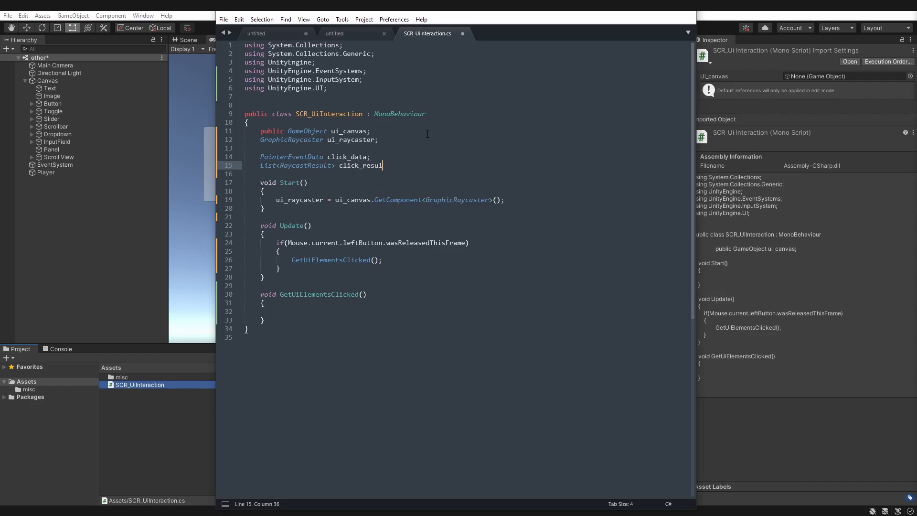
{"action": "type", "text": "ts;"}
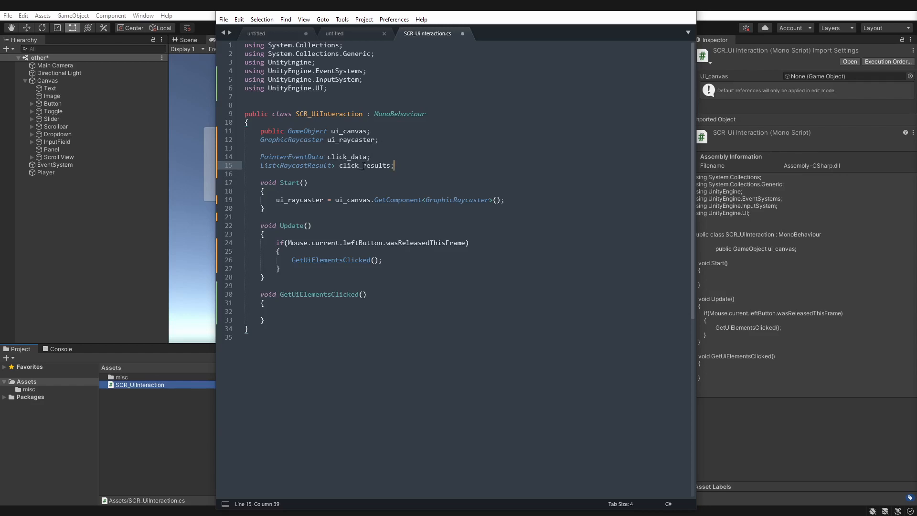
{"action": "left_click", "coordinate": [505, 200]}
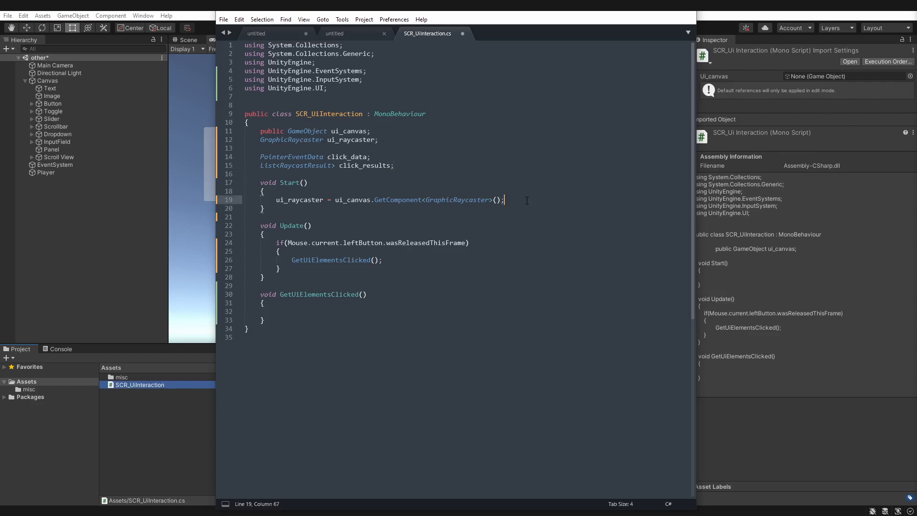
Step: In Start, set click_data = new PointerEventData(EventSystem.current) and click_results = new List<RaycastResult>()
{"action": "key", "text": "enter"}
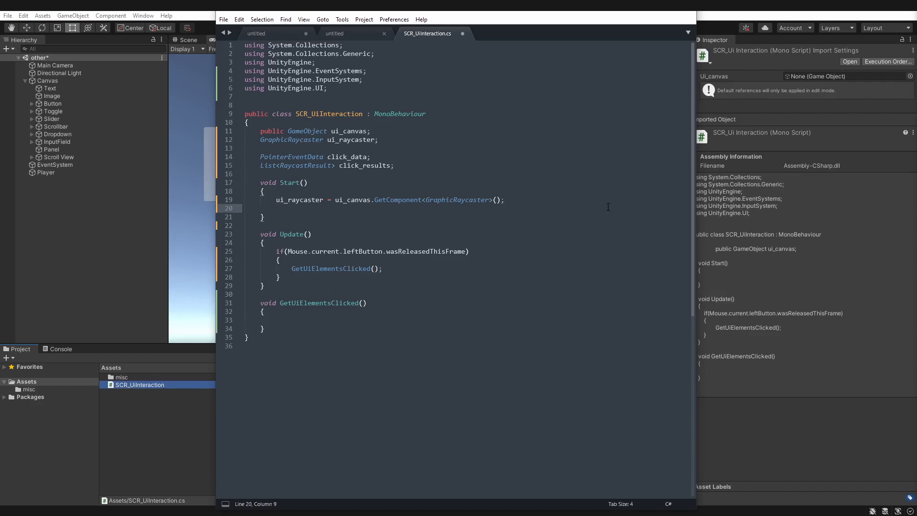
{"action": "type", "text": "click_data = new"}
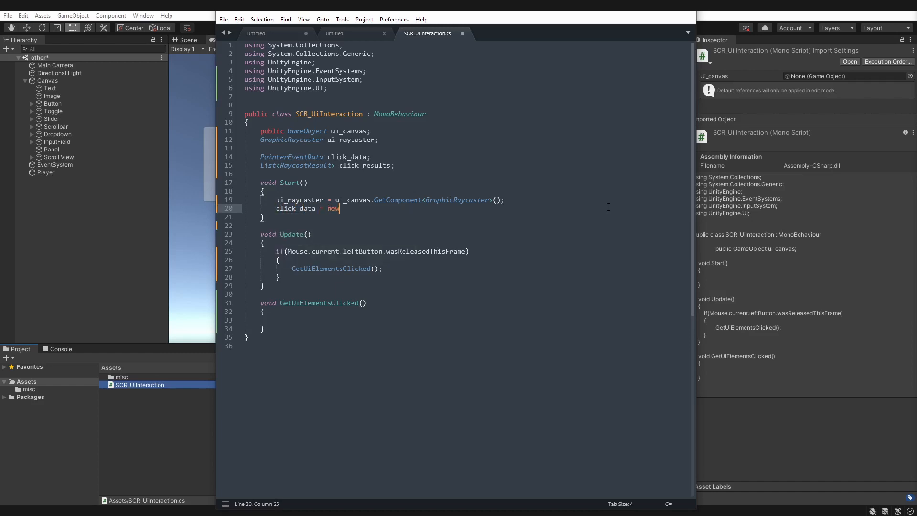
{"action": "type", "text": "PointerEventData"}
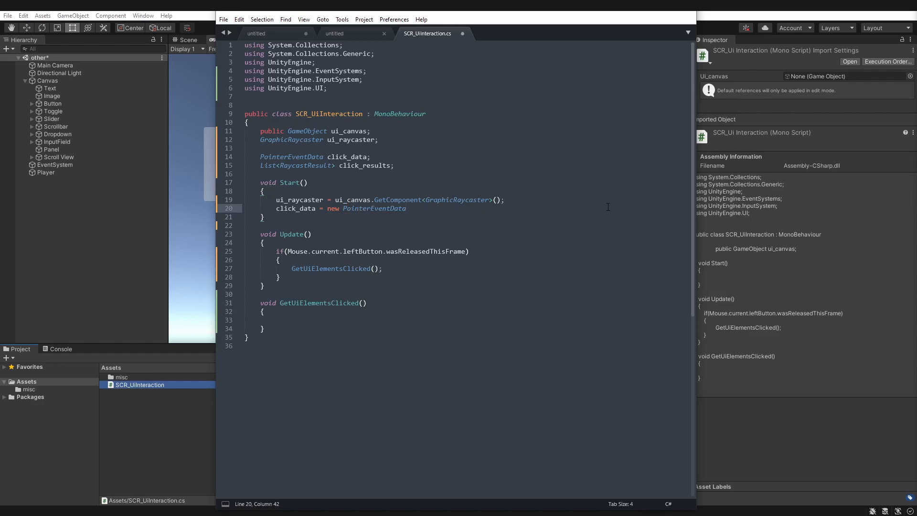
{"action": "type", "text": "(Event"}
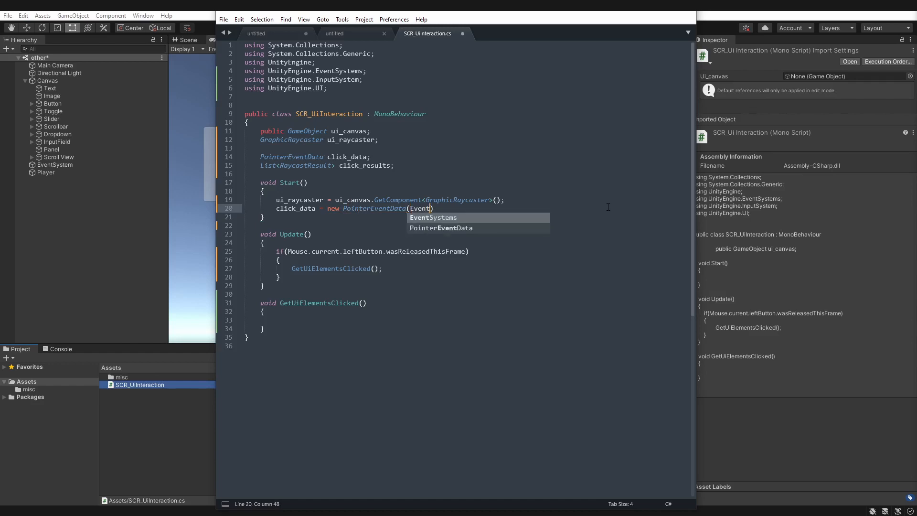
{"action": "type", "text": "Syste"}
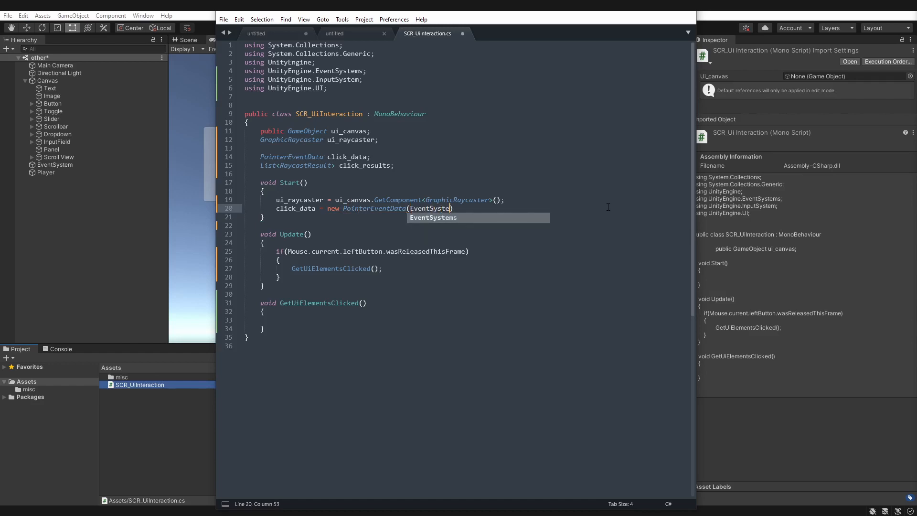
{"action": "type", "text": "m.current"}
{"action": "type", "text": "click_results ="}
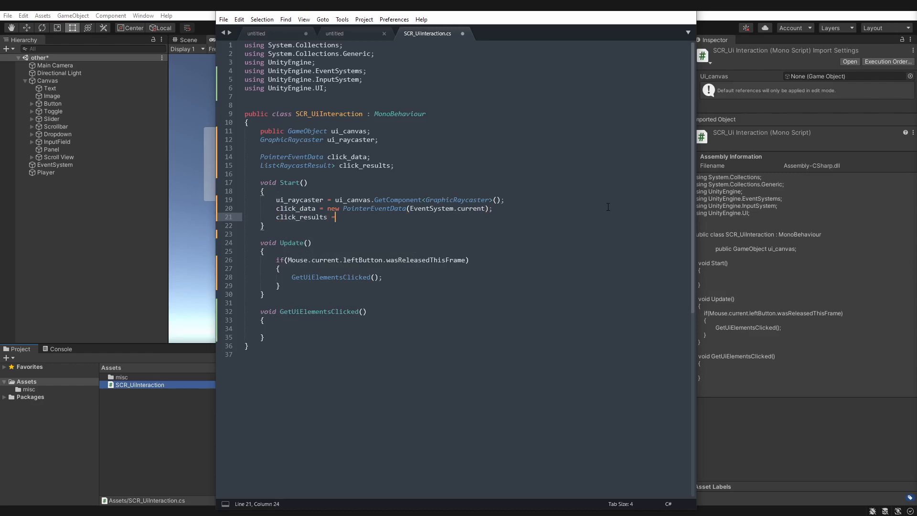
{"action": "type", "text": "new List"}
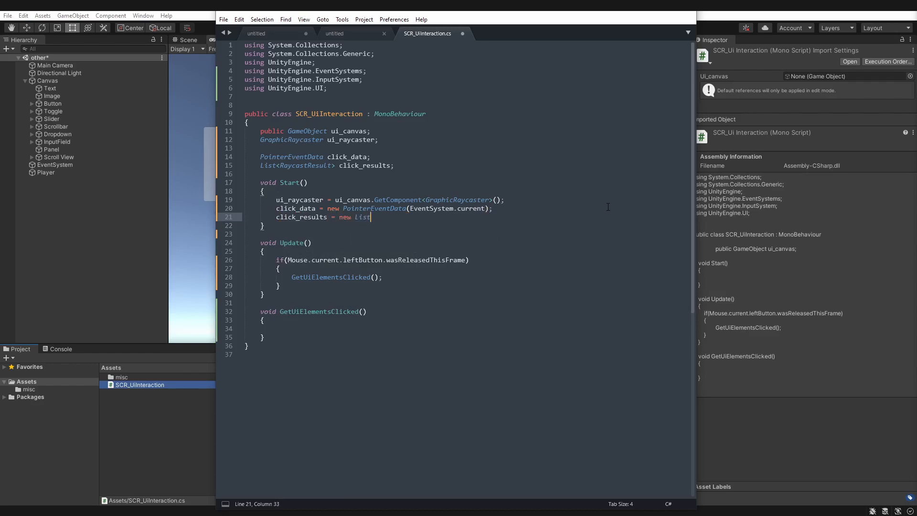
{"action": "type", "text": "<RaycastResult"}
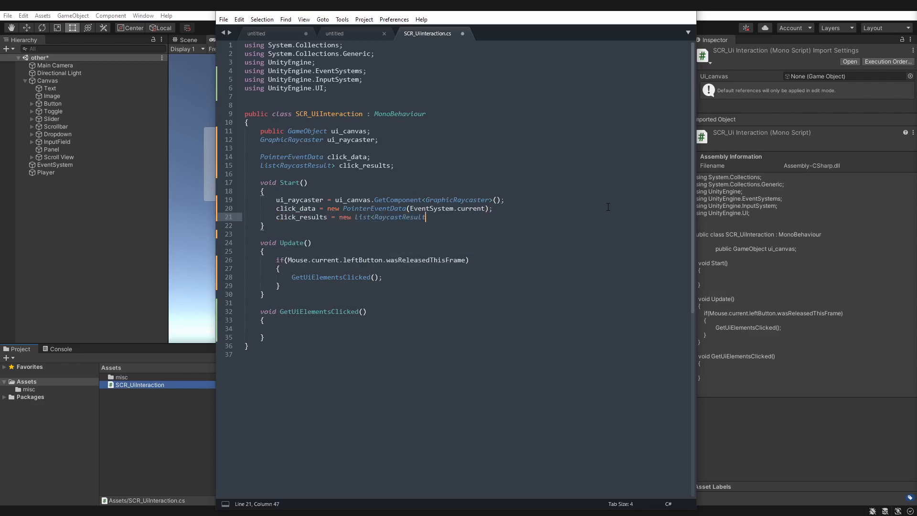
{"action": "type", "text": "()"}
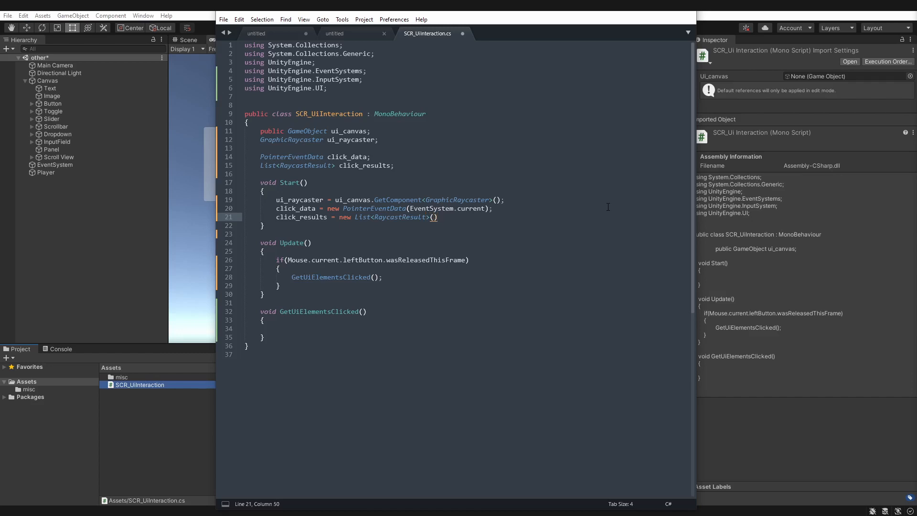
{"action": "type", "text": ";"}
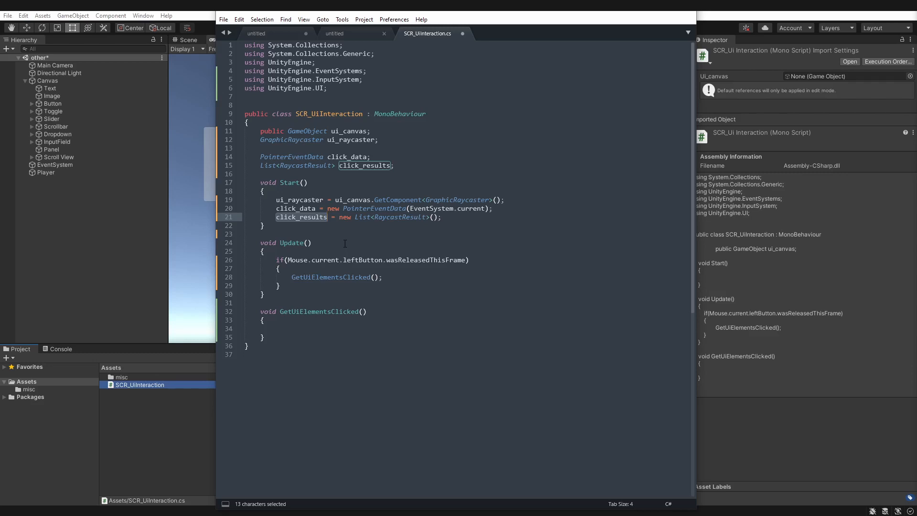
{"action": "mouse_move", "coordinate": [327, 287]}
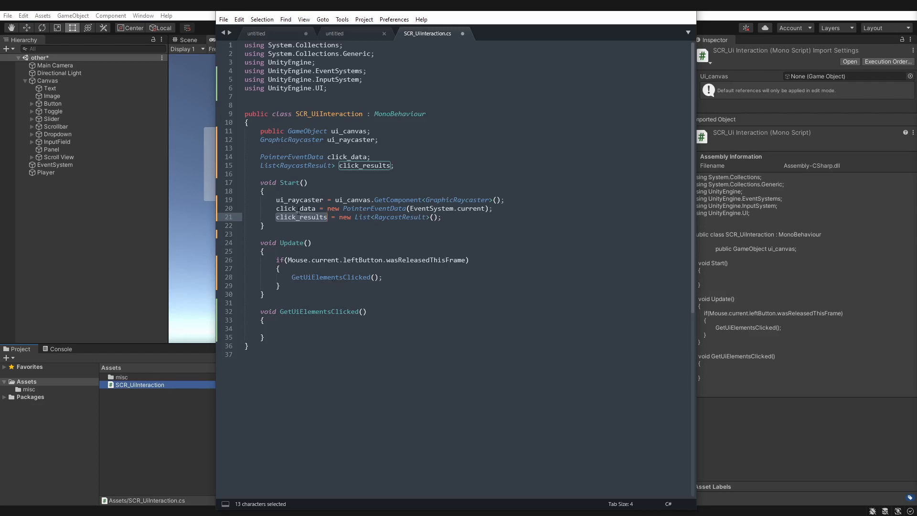
Step: In GetUiElementsClicked, set click_data.position from the current mouse position
{"action": "left_click", "coordinate": [276, 320]}
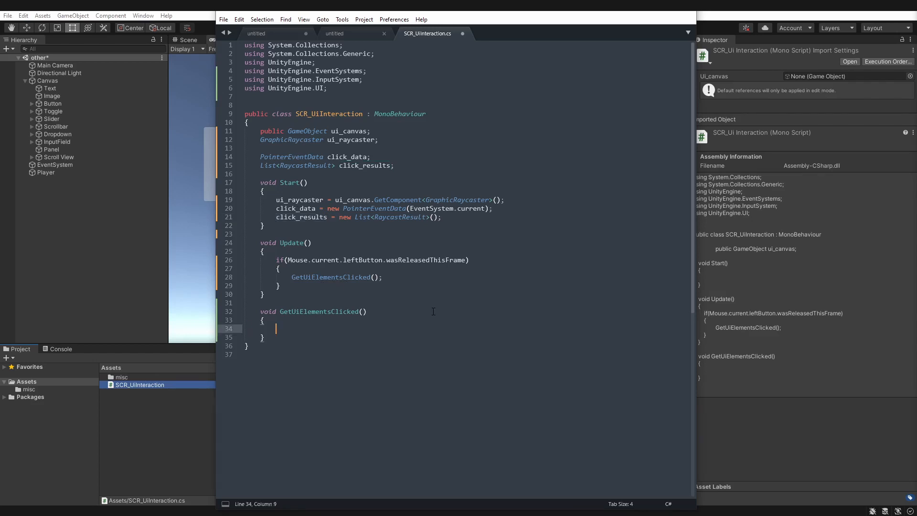
{"action": "type", "text": "click_data."}
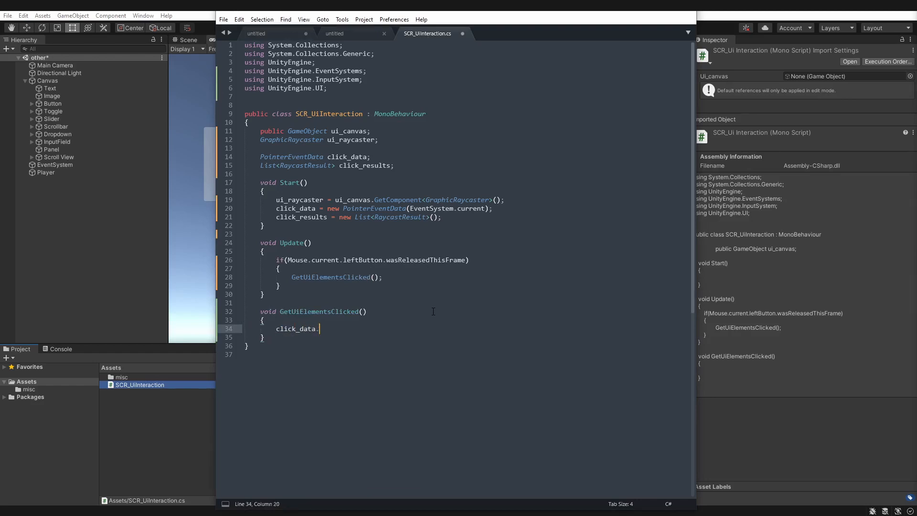
{"action": "type", "text": "position ="}
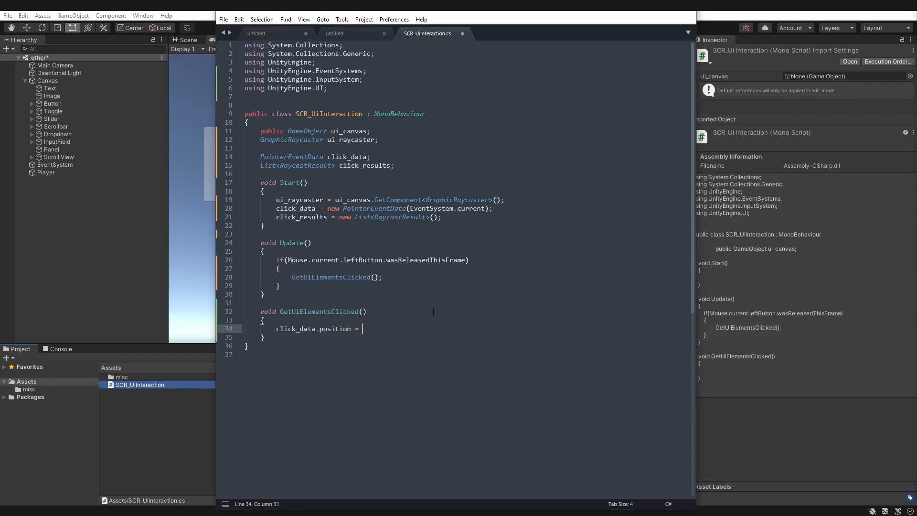
{"action": "type", "text": "Mouse.current.position"}
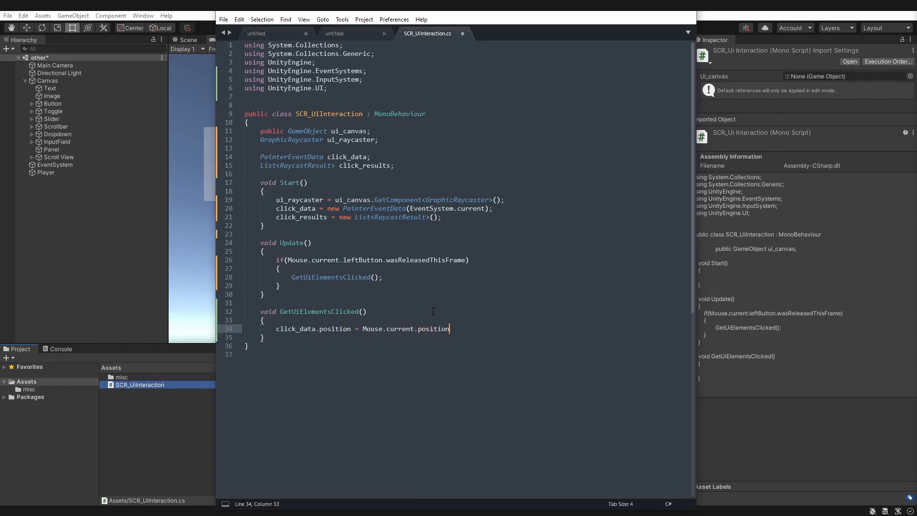
{"action": "type", "text": ".ReadValue"}
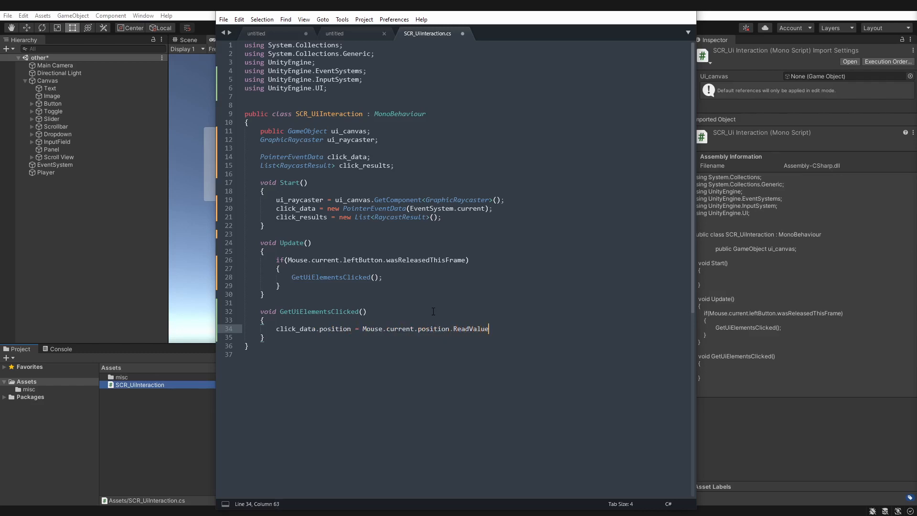
{"action": "type", "text": "();"}
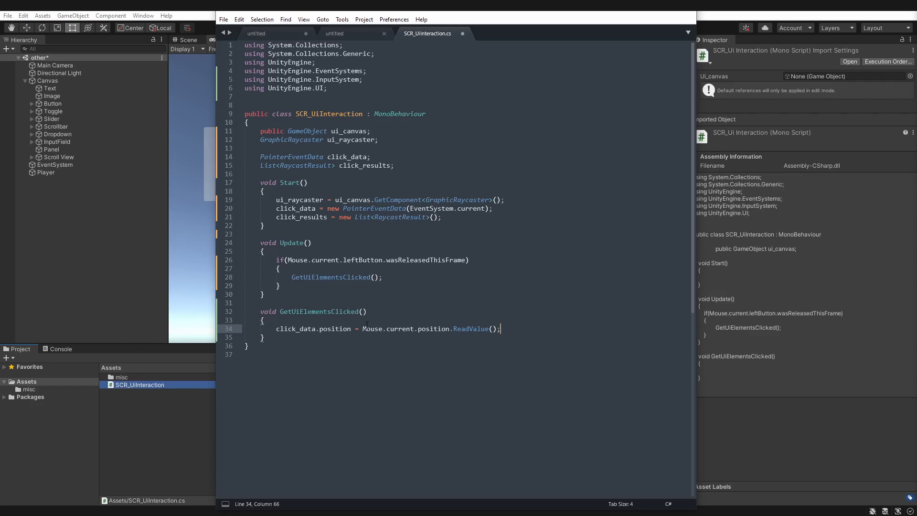
Step: Clear click_results, then raycast click_data into click_results through ui_raycaster
{"action": "type", "text": "click"}
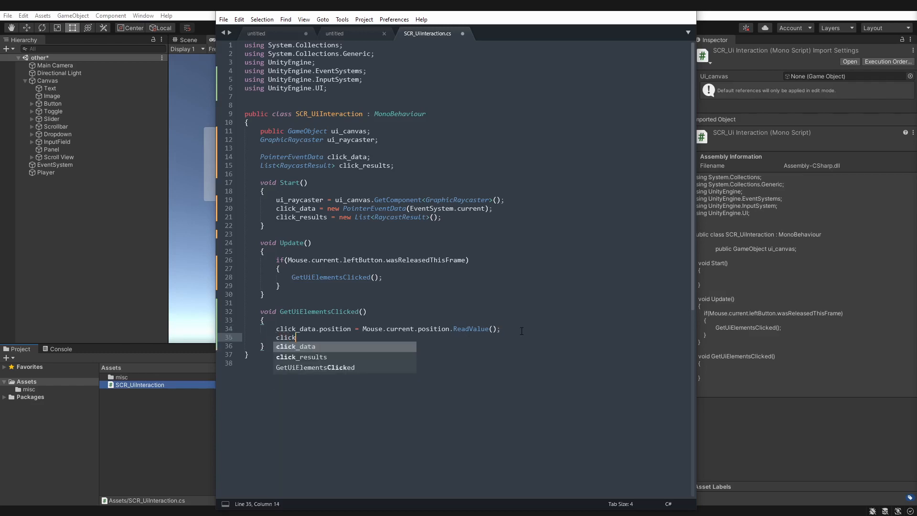
{"action": "type", "text": "_results.Cle"}
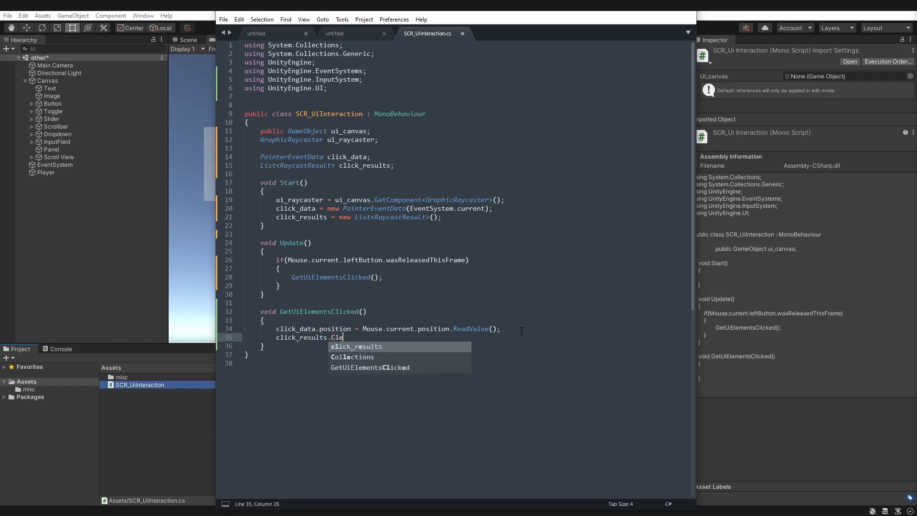
{"action": "type", "text": "ar();"}
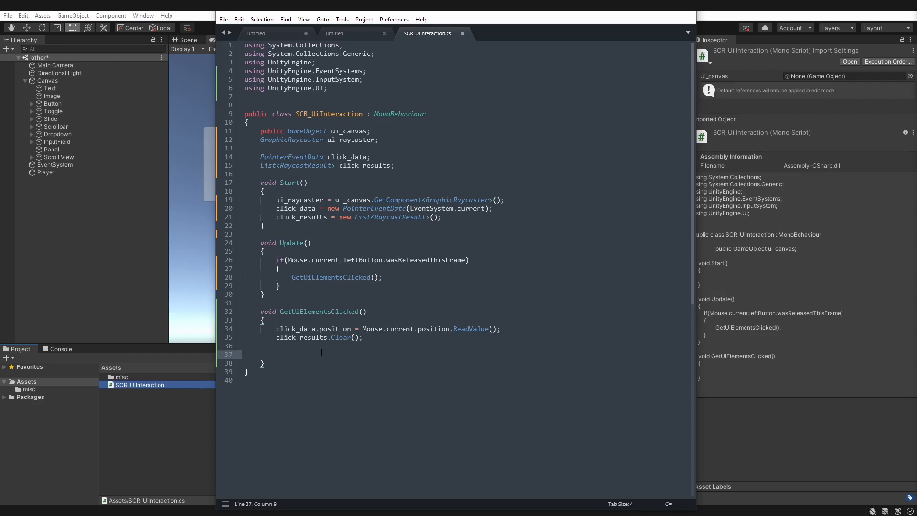
{"action": "type", "text": "ui_raycaster.raycas"}
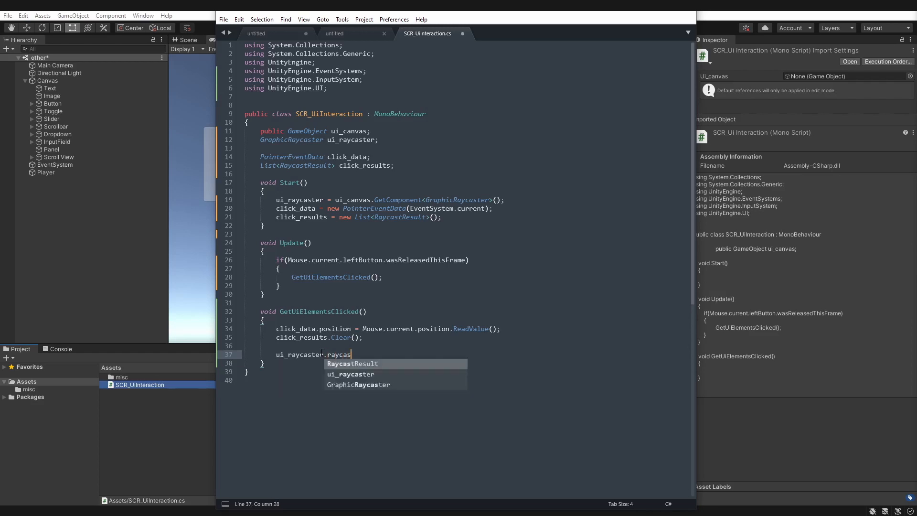
{"action": "type", "text": "t(cl"}
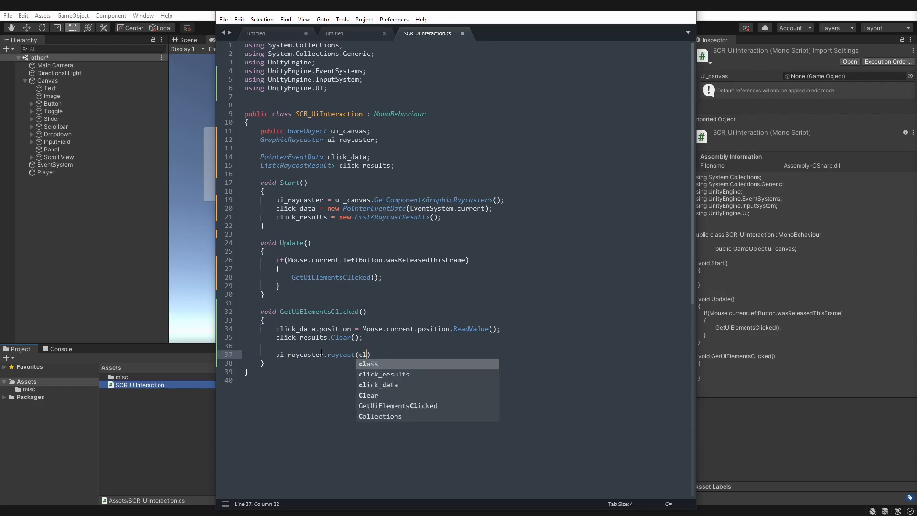
{"action": "type", "text": "click_data,"}
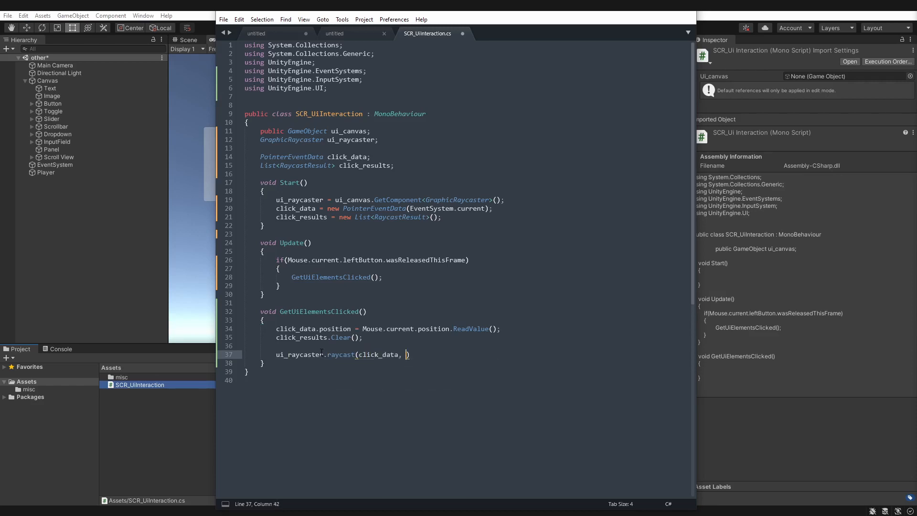
{"action": "type", "text": "click_results"}
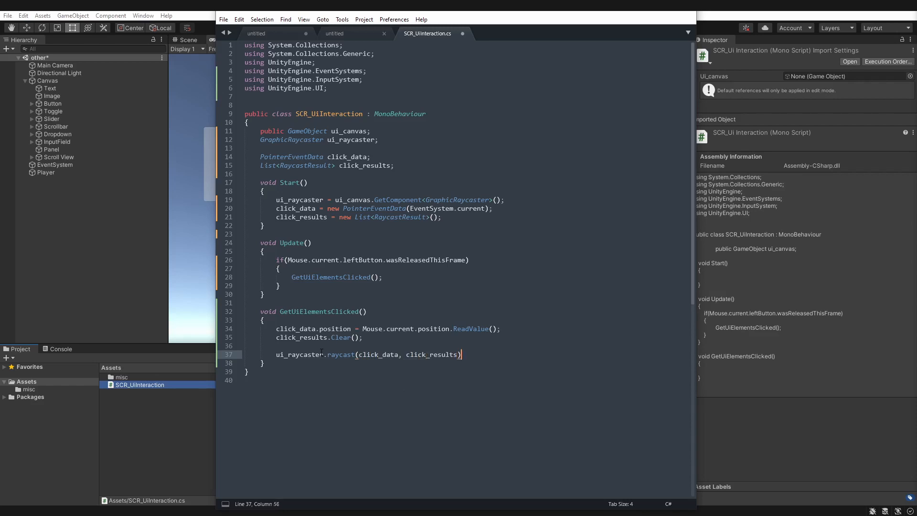
{"action": "type", "text": ";"}
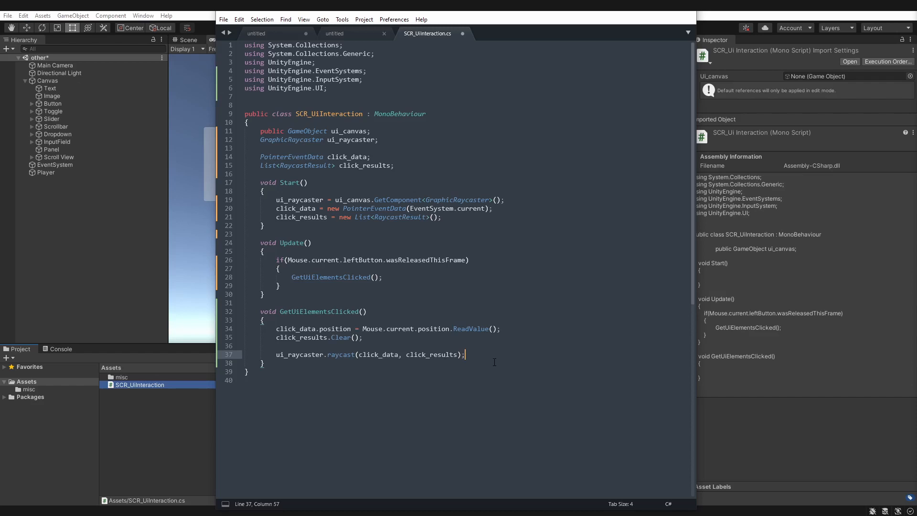
Step: Add a foreach over click_results logging each result's gameObject name, and save
{"action": "type", "text": "foreach"}
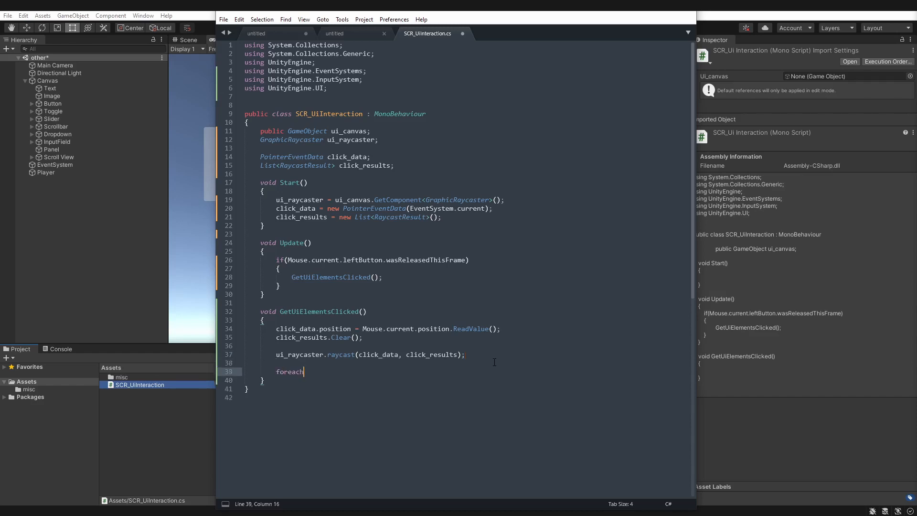
{"action": "type", "text": "()"}
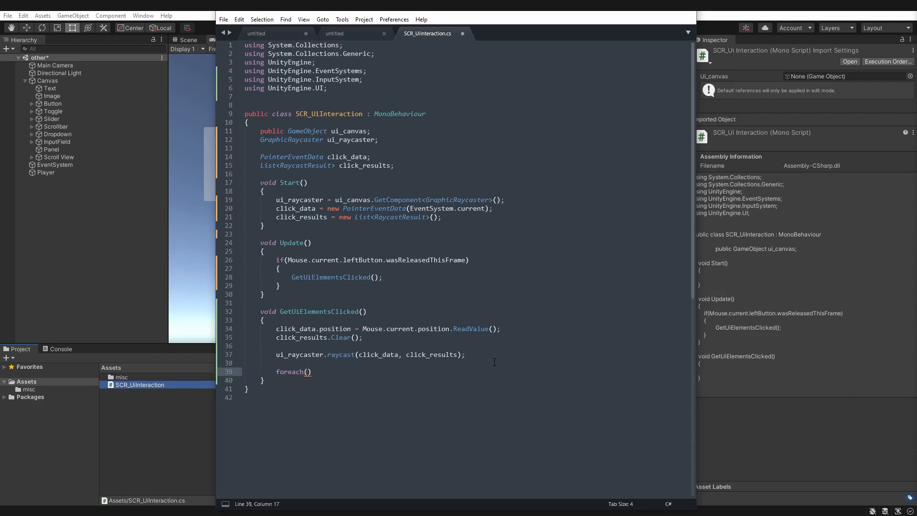
{"action": "type", "text": "RaycastResult"}
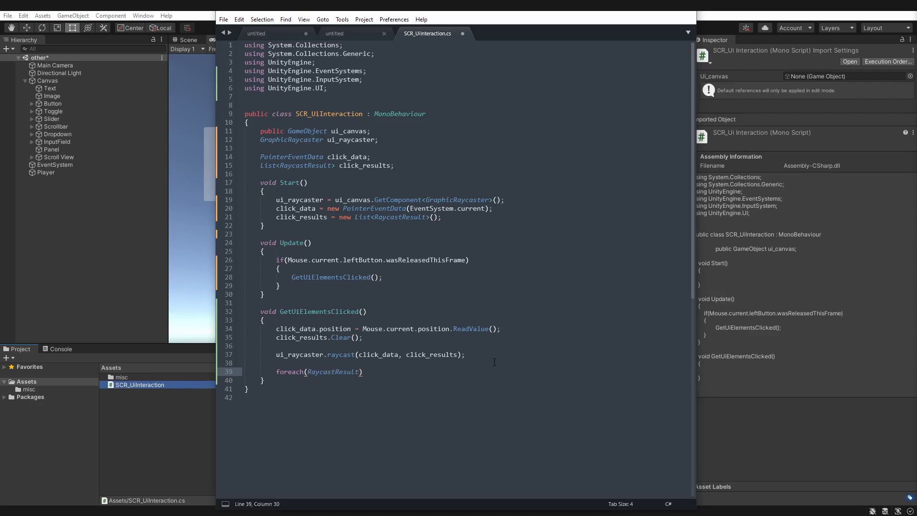
{"action": "type", "text": "result in"}
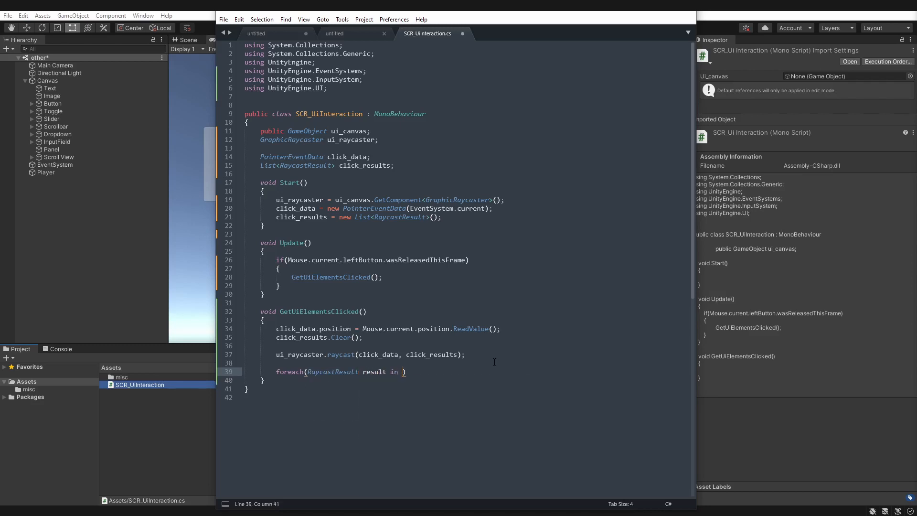
{"action": "type", "text": "click_results"}
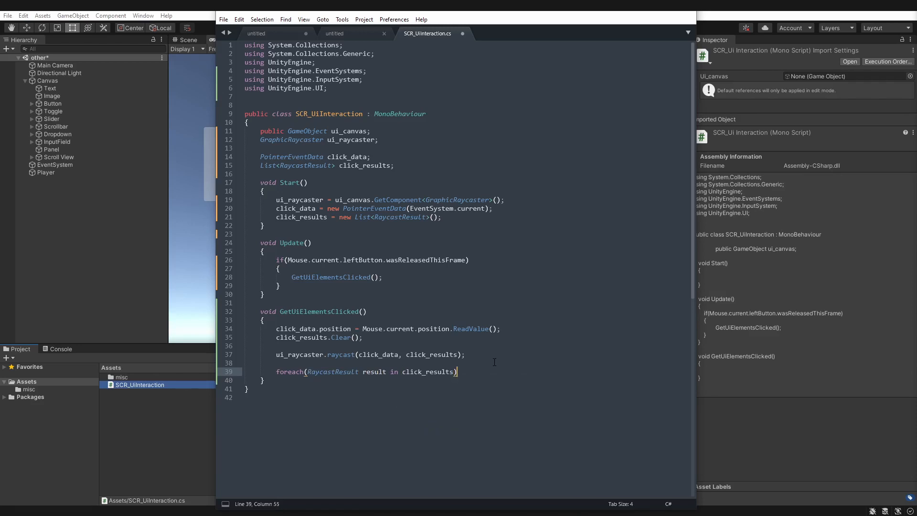
{"action": "type", "text": "GameObject ui_element ="}
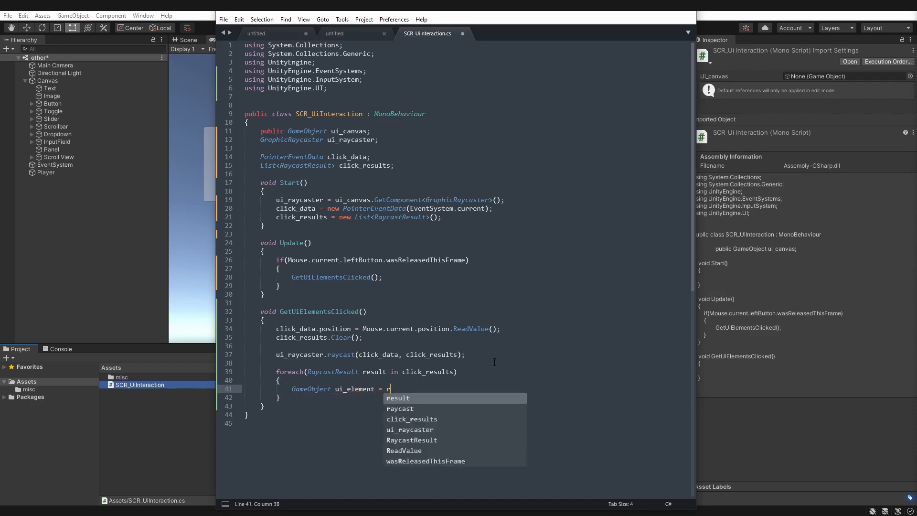
{"action": "type", "text": "result."}
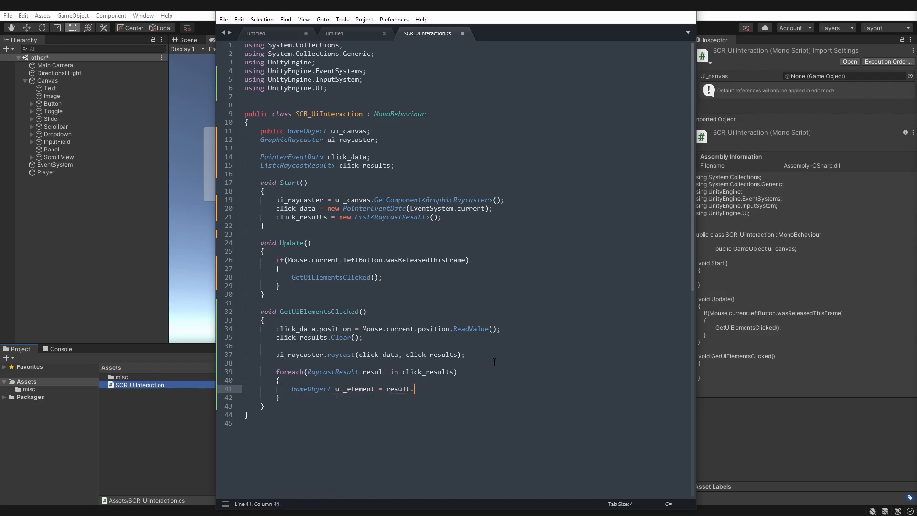
{"action": "type", "text": "GameObject;"}
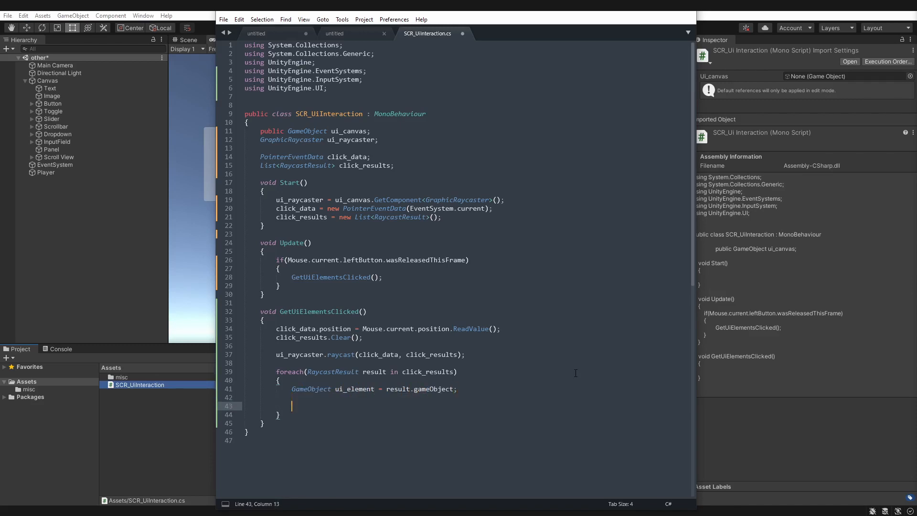
{"action": "type", "text": "Debug.Log"}
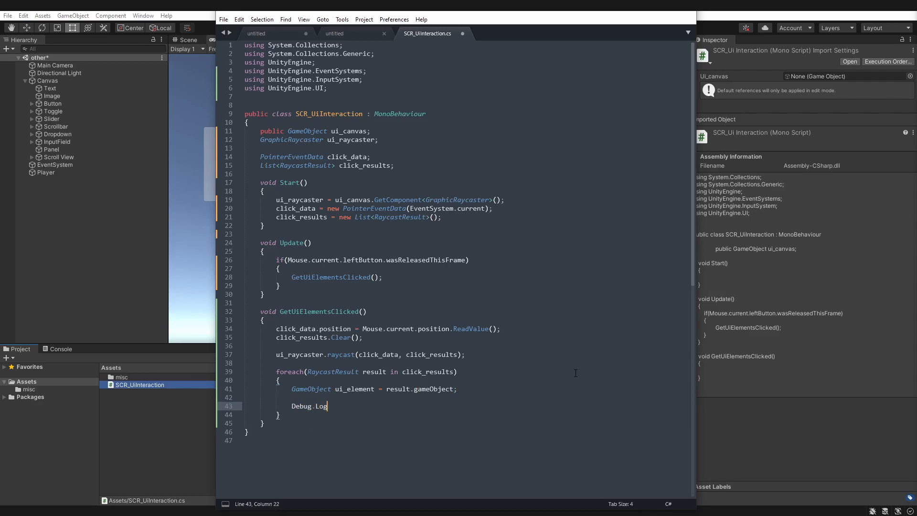
{"action": "type", "text": "(ui_element.name);"}
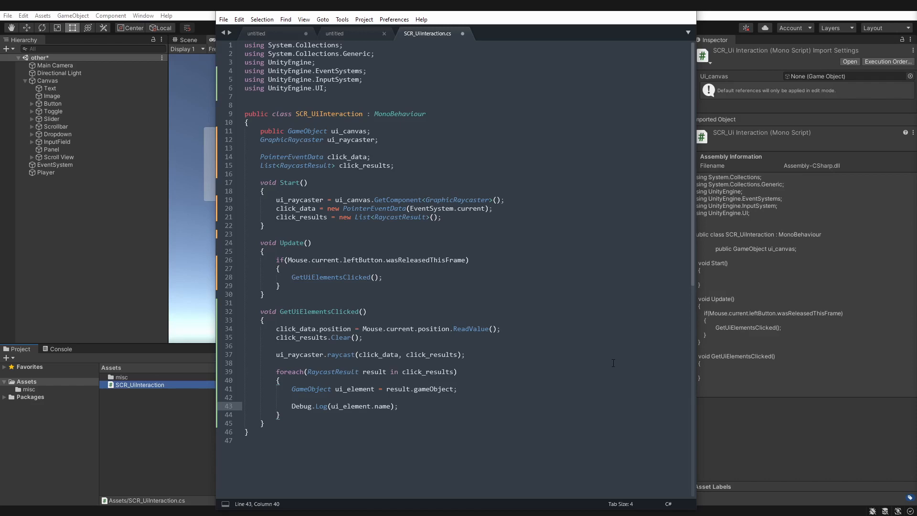
{"action": "key", "text": "ctrl+s"}
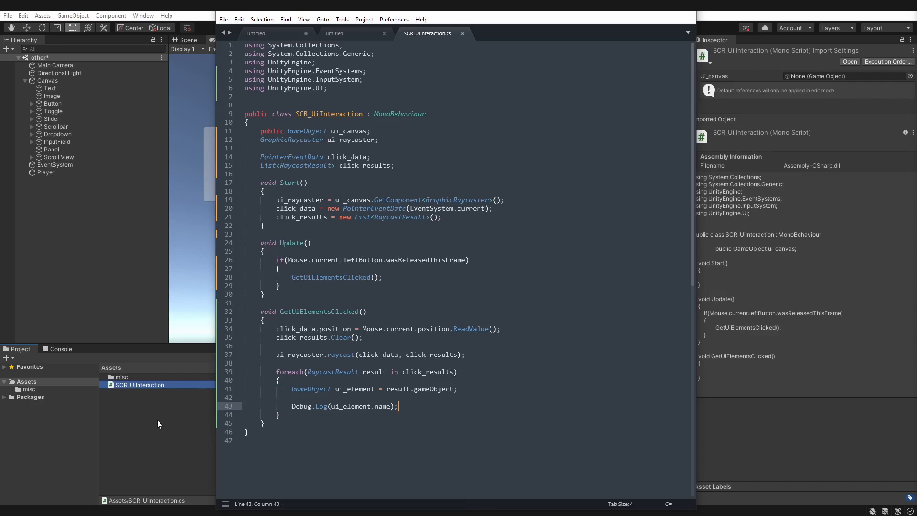
Step: Read the raycast compile error in Unity's Console, capitalise Raycast in the script, and return
{"action": "left_click", "coordinate": [432, 28]}
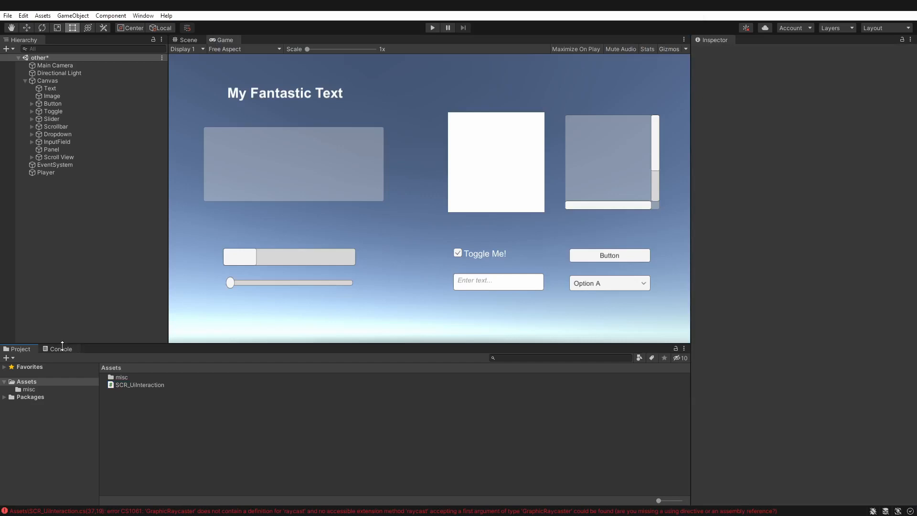
{"action": "left_click", "coordinate": [60, 349]}
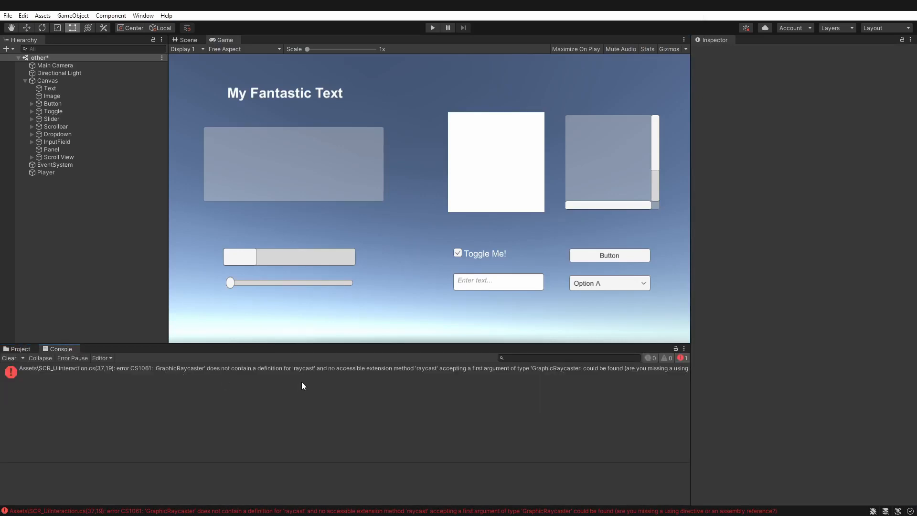
{"action": "mouse_move", "coordinate": [318, 377]}
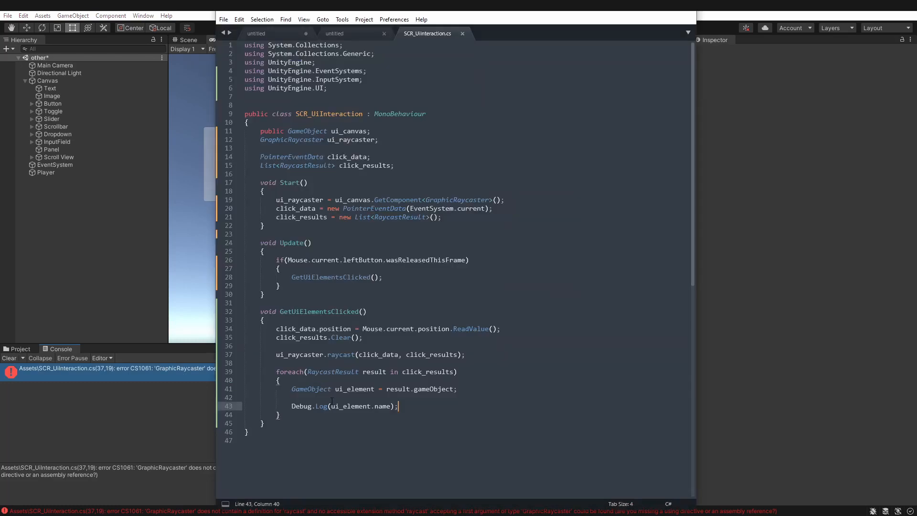
{"action": "left_click", "coordinate": [329, 355]}
{"action": "type", "text": "R"}
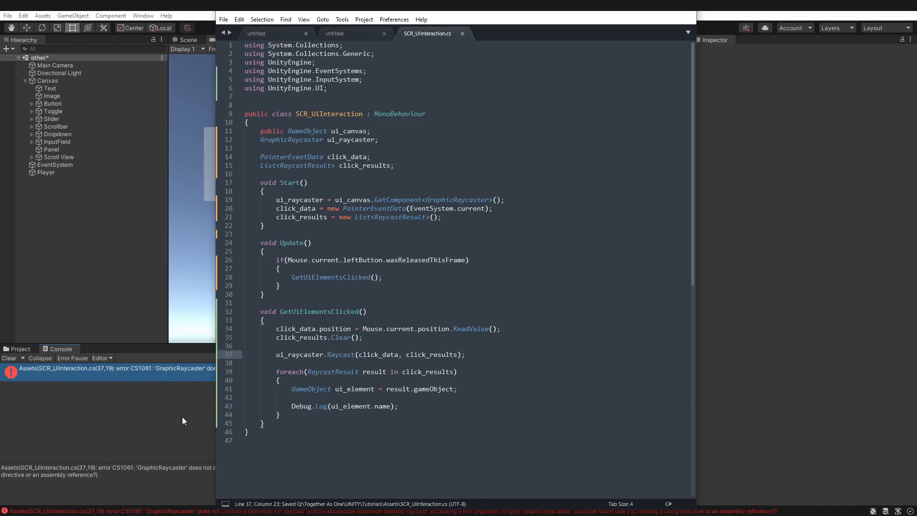
{"action": "left_click", "coordinate": [432, 28]}
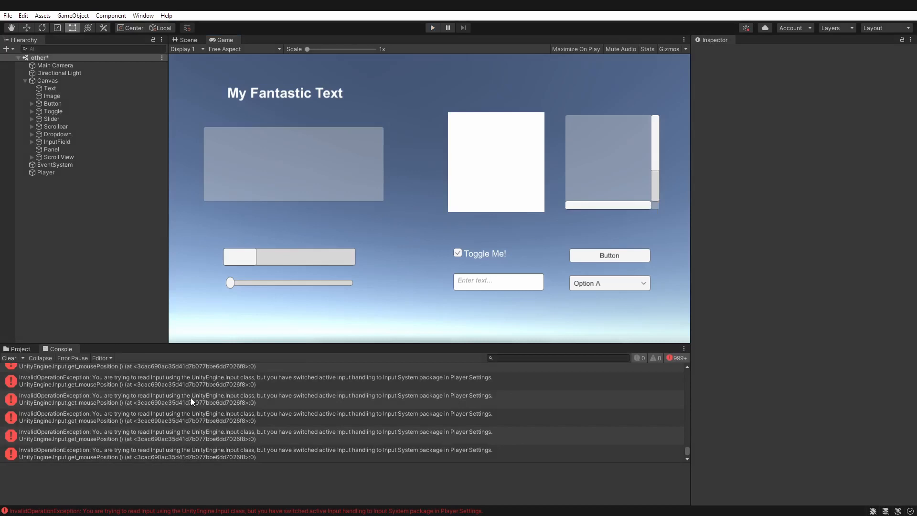
Step: Replace the EventSystem's input module with InputSystemUIInputModule and clear the console
{"action": "left_click", "coordinate": [54, 165]}
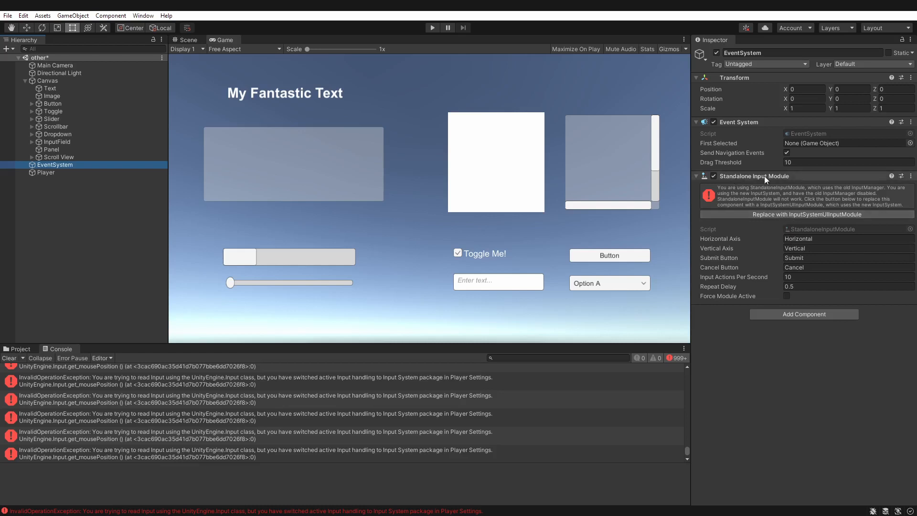
{"action": "left_click", "coordinate": [804, 214]}
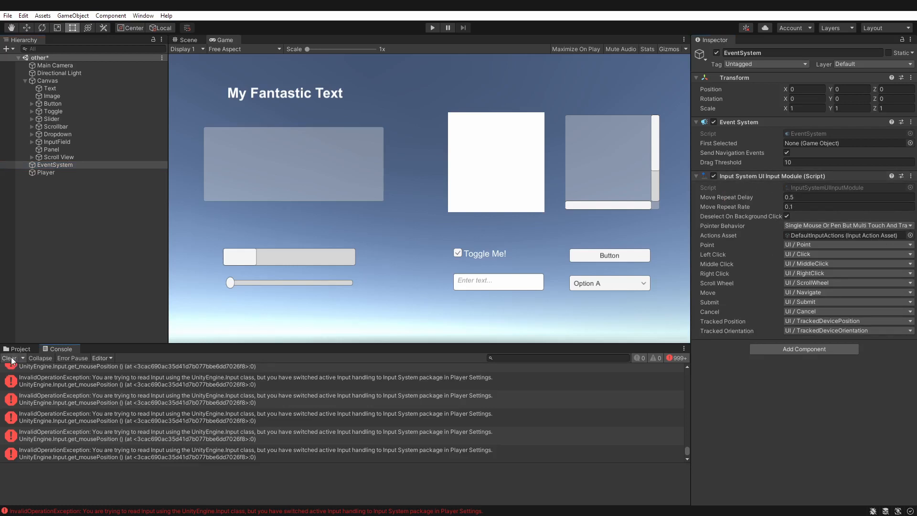
{"action": "left_click", "coordinate": [432, 28]}
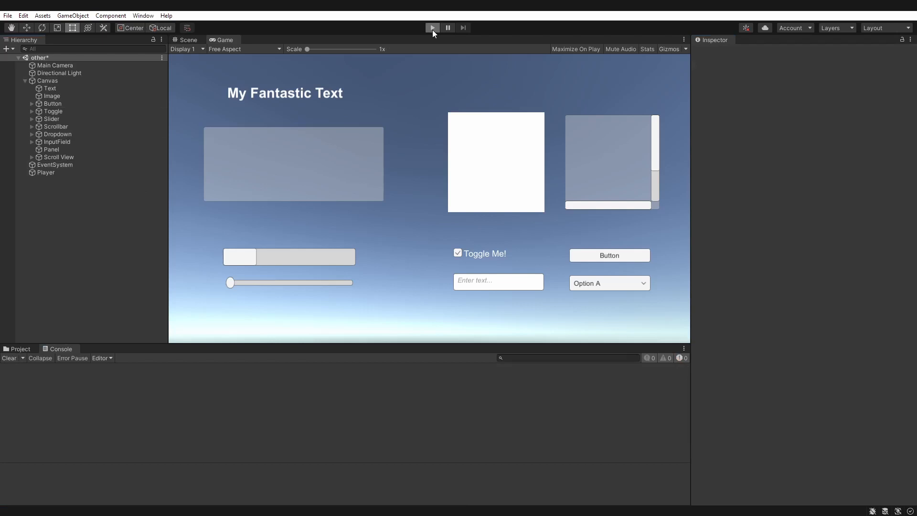
Step: Enter play mode and click the text, image, button and dropdown to log their names
{"action": "left_click", "coordinate": [432, 28]}
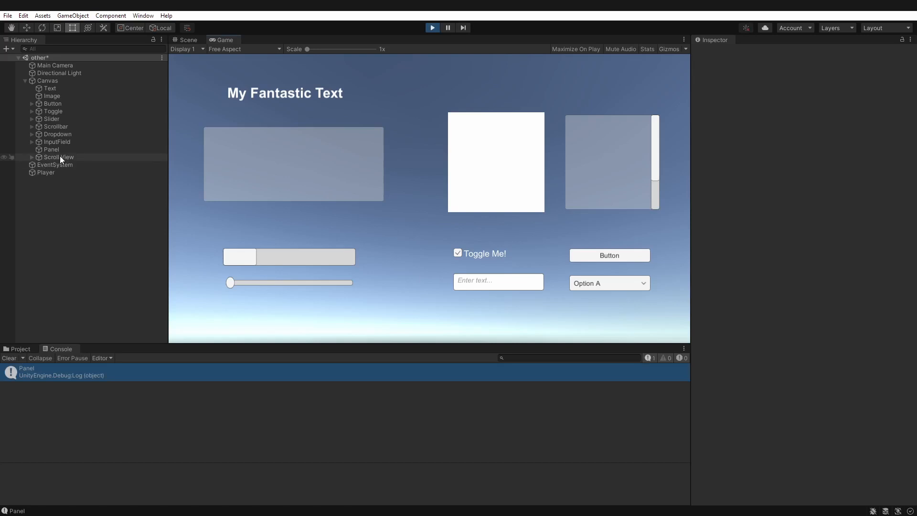
{"action": "left_click", "coordinate": [285, 92]}
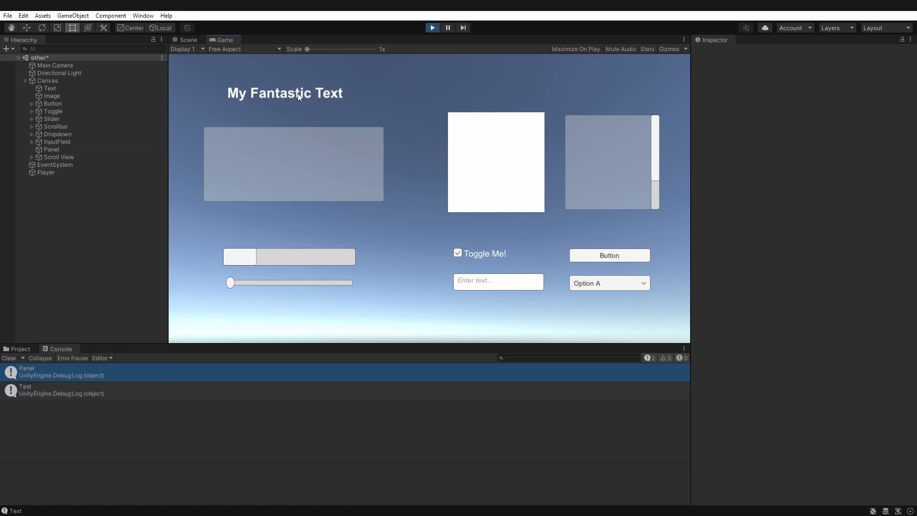
{"action": "mouse_move", "coordinate": [501, 164]}
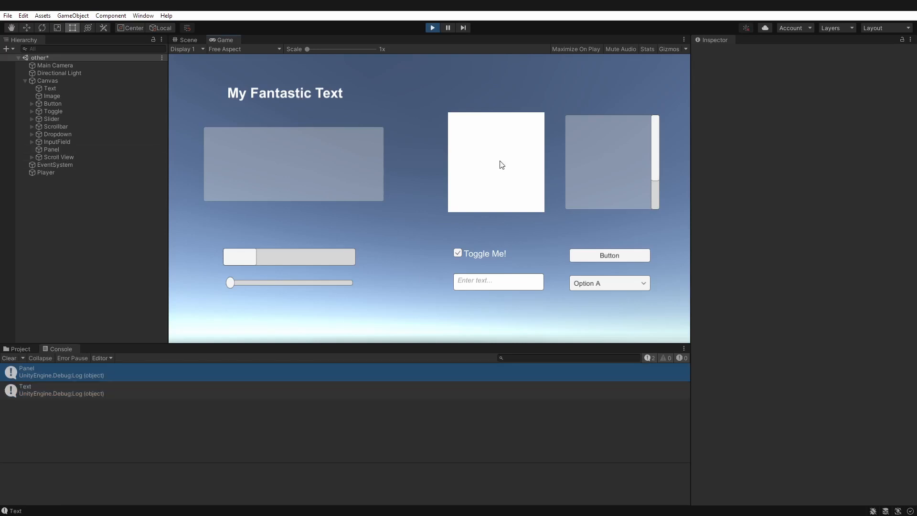
{"action": "left_click", "coordinate": [608, 163]}
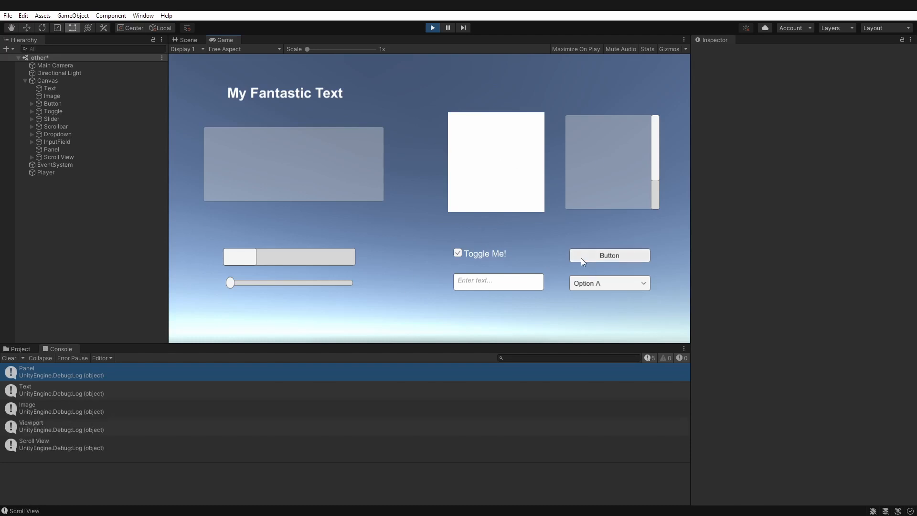
{"action": "left_click", "coordinate": [608, 283]}
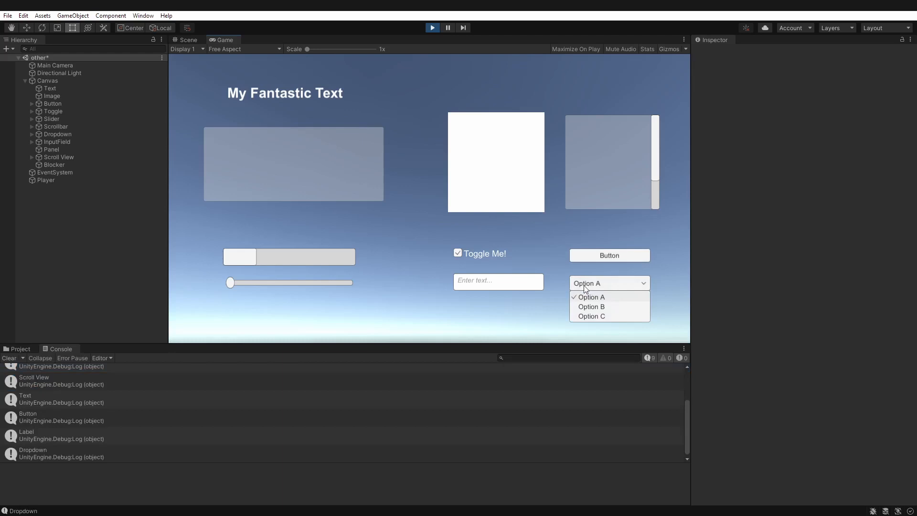
{"action": "left_click", "coordinate": [590, 296]}
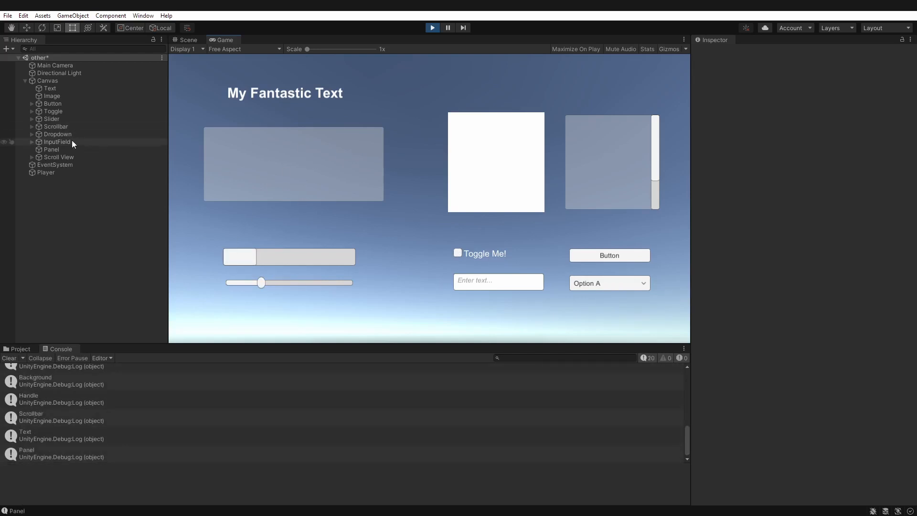
Step: Untick Raycast Target on the Panel's Image, test clicks in the Game view, and stop play mode
{"action": "left_click", "coordinate": [52, 149]}
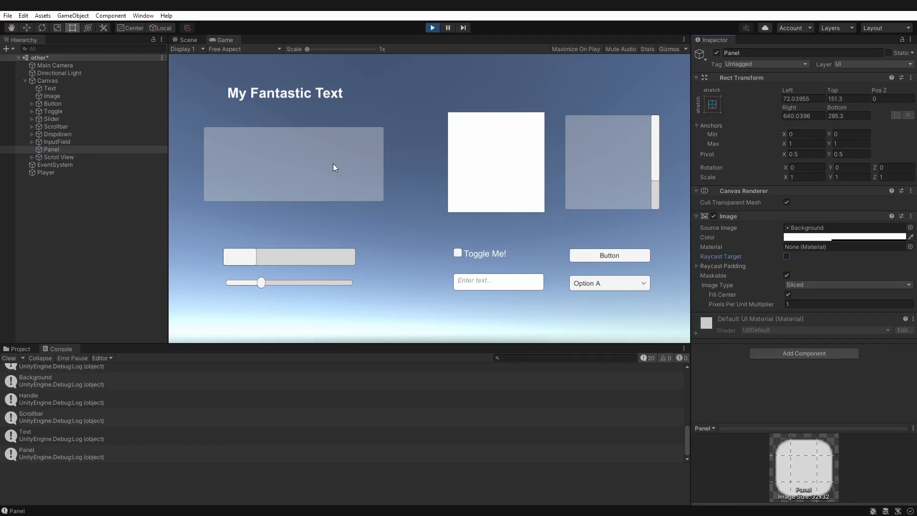
{"action": "mouse_move", "coordinate": [412, 193]}
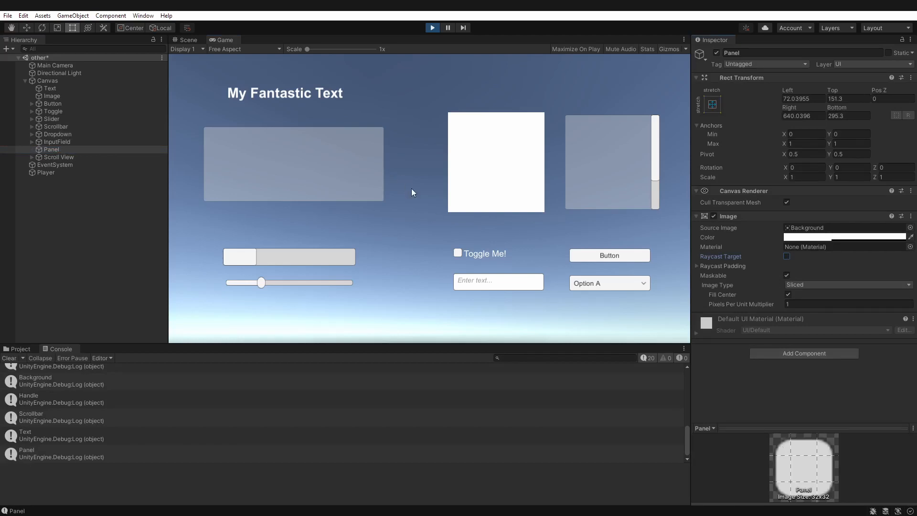
{"action": "mouse_move", "coordinate": [636, 219]}
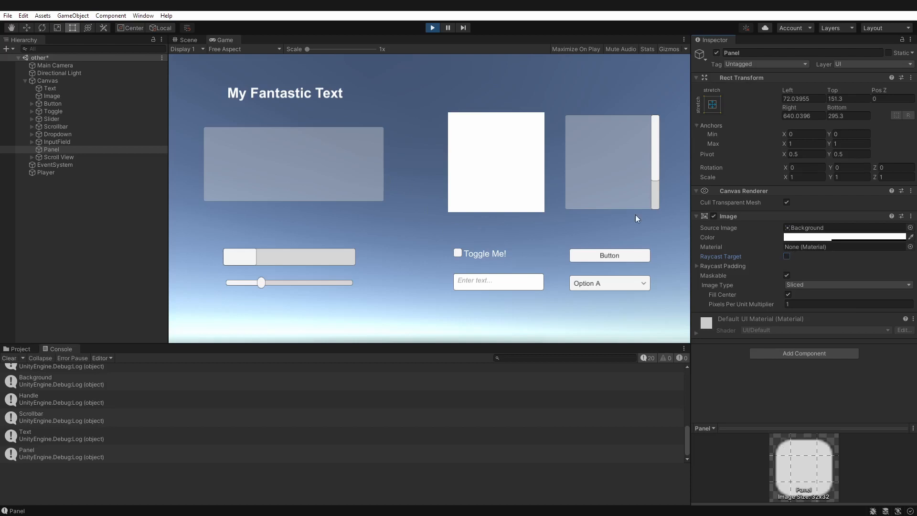
{"action": "mouse_move", "coordinate": [411, 188]}
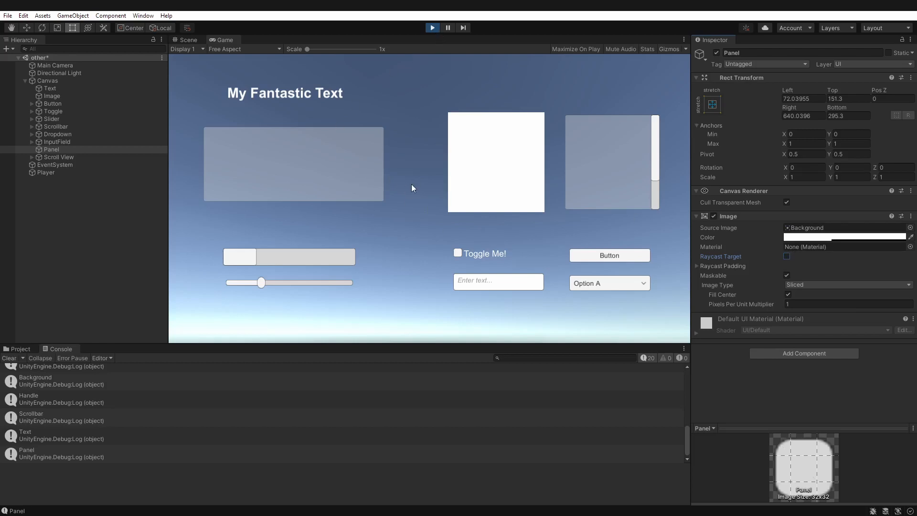
{"action": "mouse_move", "coordinate": [582, 202]}
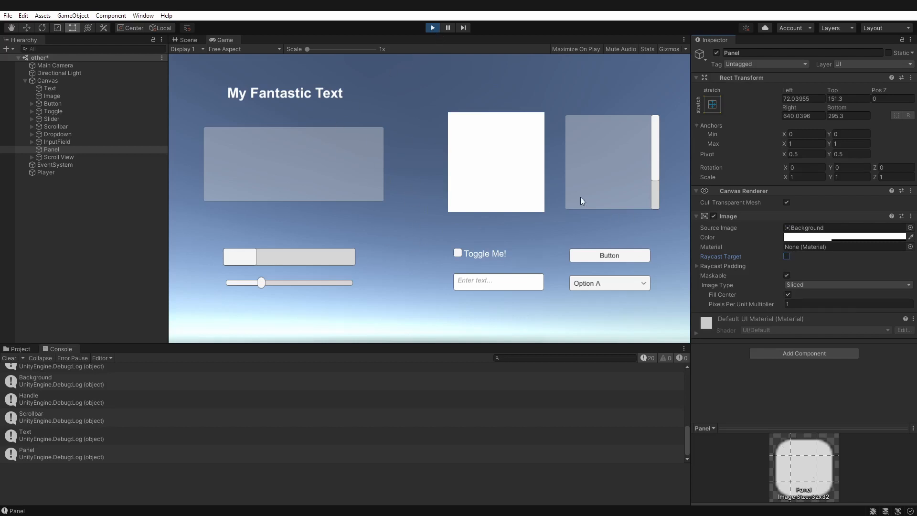
{"action": "left_click", "coordinate": [608, 255]}
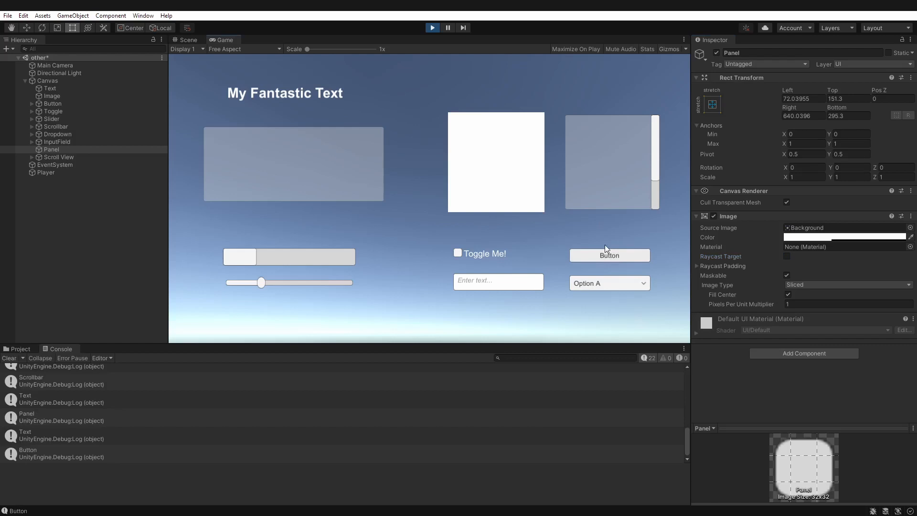
{"action": "mouse_move", "coordinate": [610, 260]}
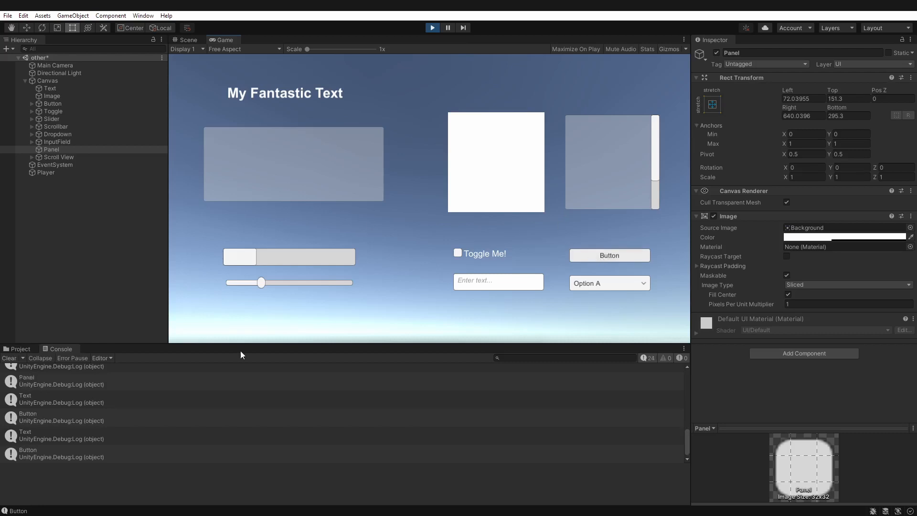
{"action": "left_click_drag", "start_coordinate": [261, 282], "coordinate": [230, 282]}
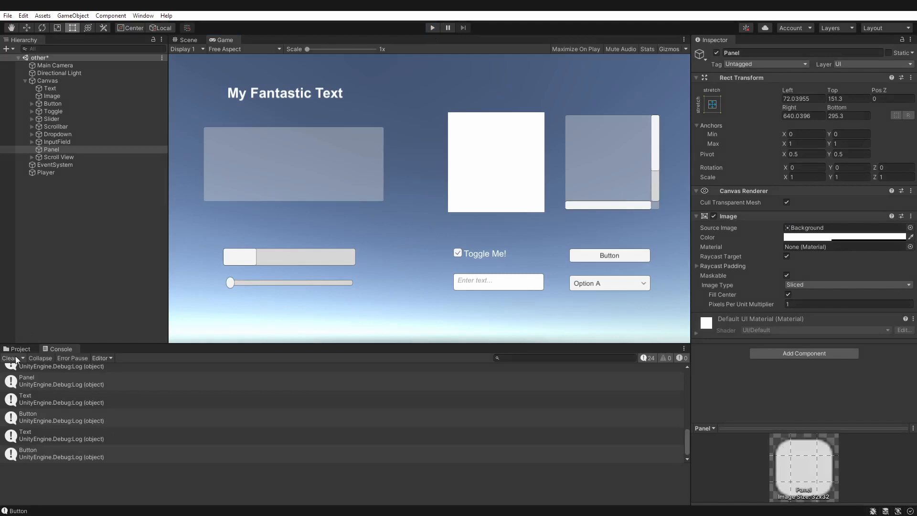
Step: Clear the console and change the Update condition from wasReleasedThisFrame to isPressed
{"action": "left_click", "coordinate": [9, 357]}
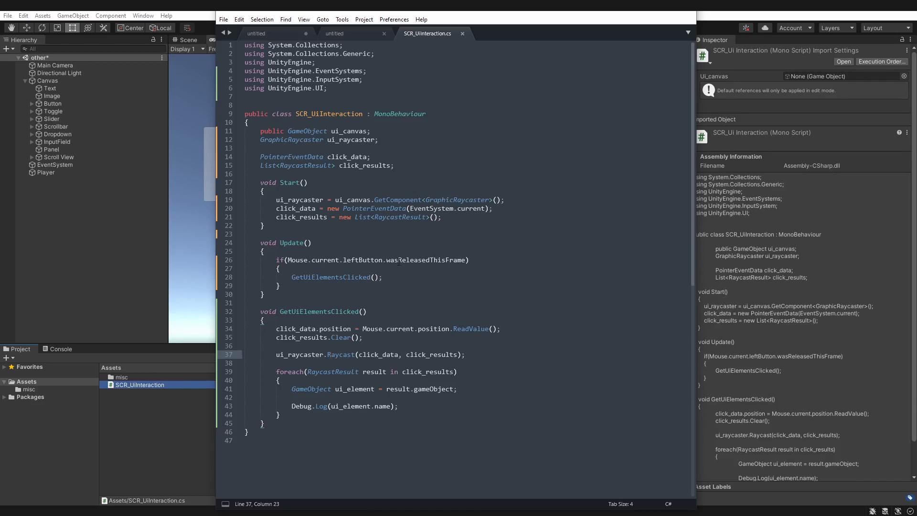
{"action": "double_click", "coordinate": [425, 260]}
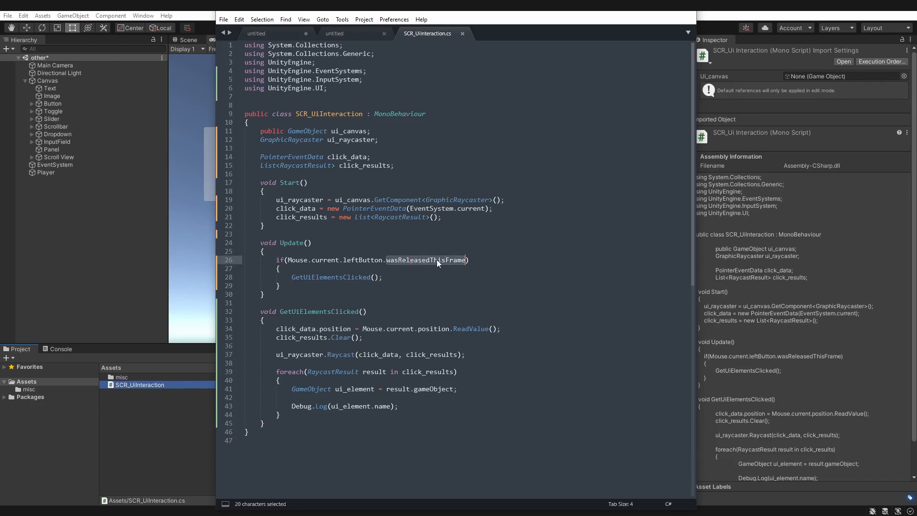
{"action": "left_click", "coordinate": [278, 269]}
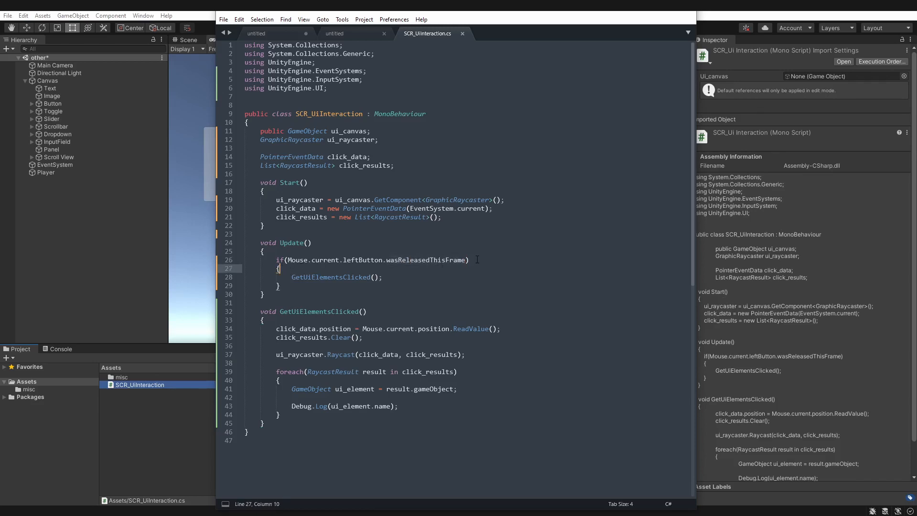
{"action": "double_click", "coordinate": [425, 260]}
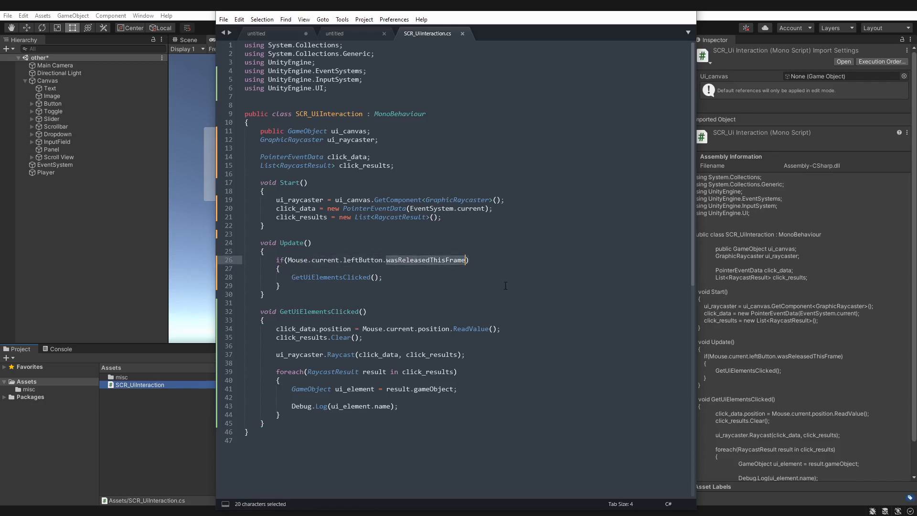
{"action": "type", "text": "isPressed"}
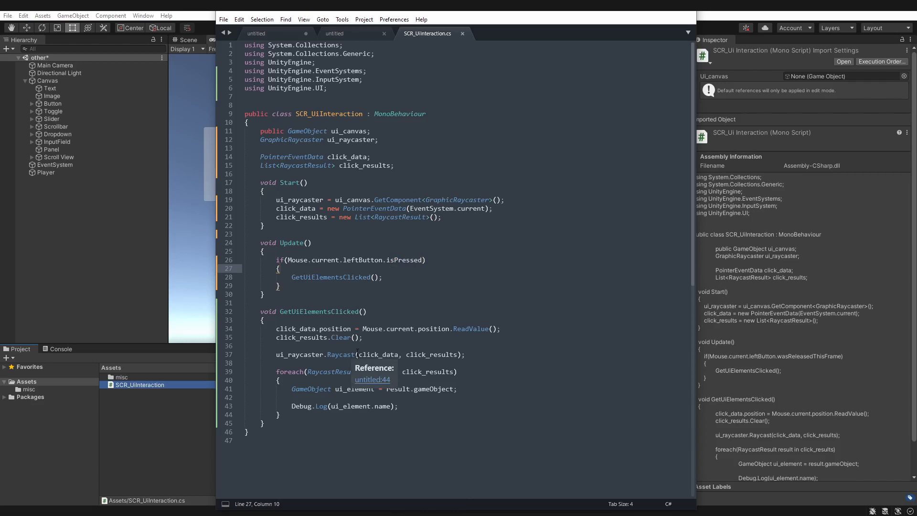
{"action": "mouse_move", "coordinate": [212, 400]}
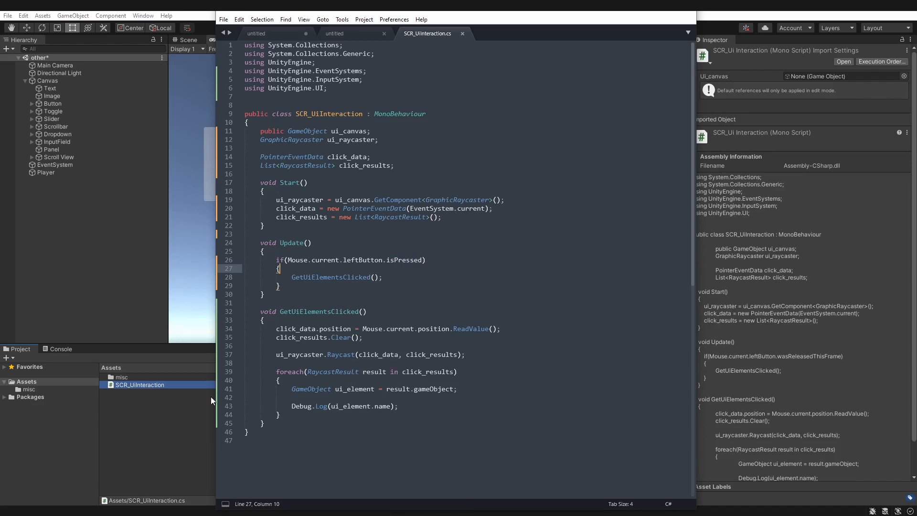
{"action": "left_click", "coordinate": [433, 27]}
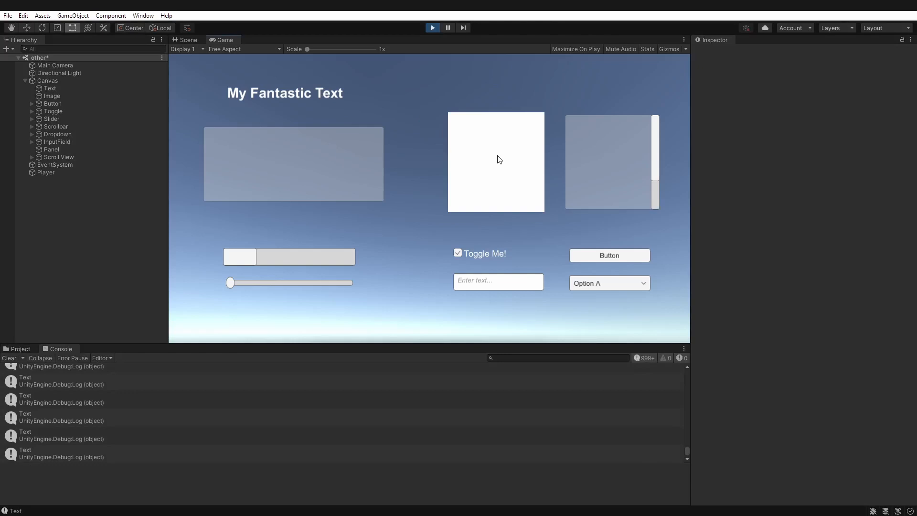
Step: Play-test by holding over the white image and button, logging Text and Image entries
{"action": "left_click", "coordinate": [609, 255]}
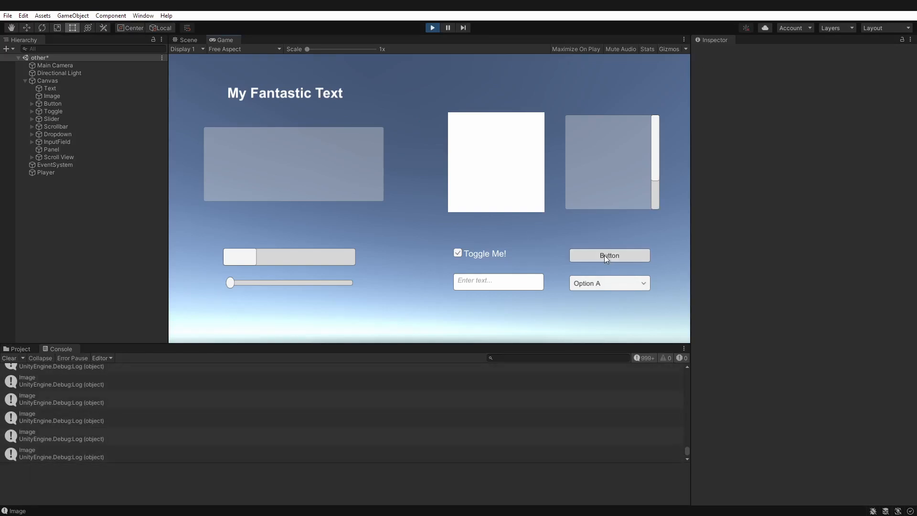
{"action": "left_click", "coordinate": [609, 256]}
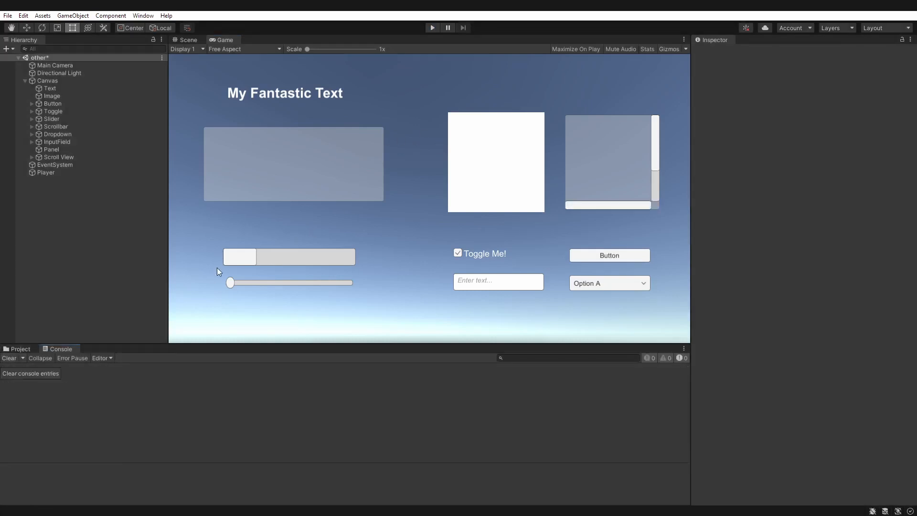
{"action": "left_click", "coordinate": [19, 349]}
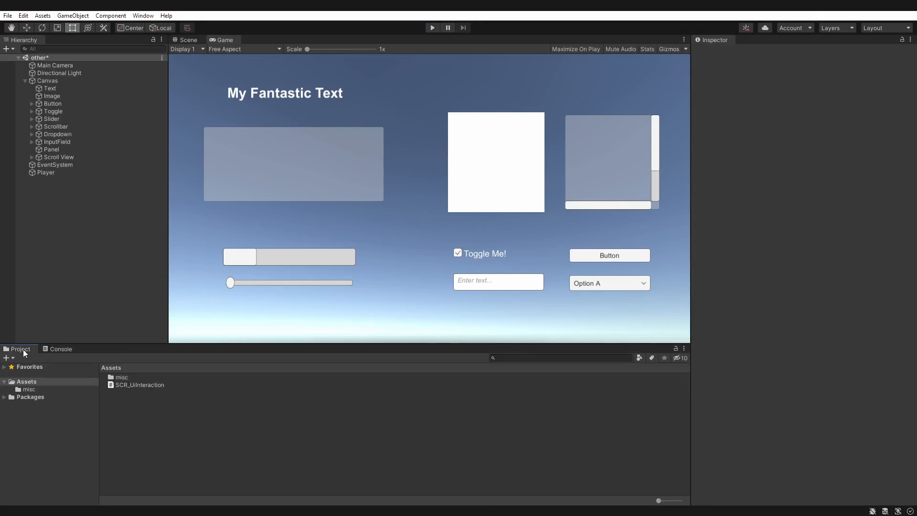
Step: Add a Cube and a Sphere 3D object to the scene
{"action": "right_click", "coordinate": [88, 235]}
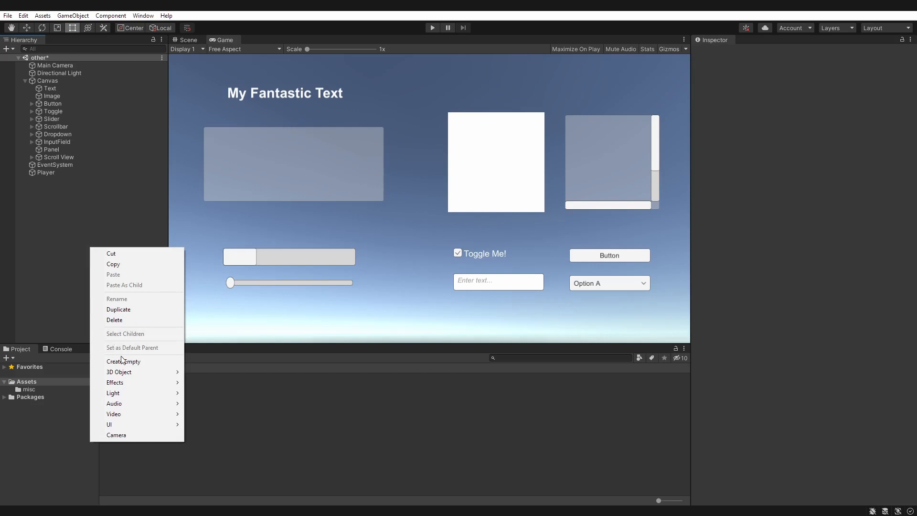
{"action": "mouse_move", "coordinate": [118, 309]}
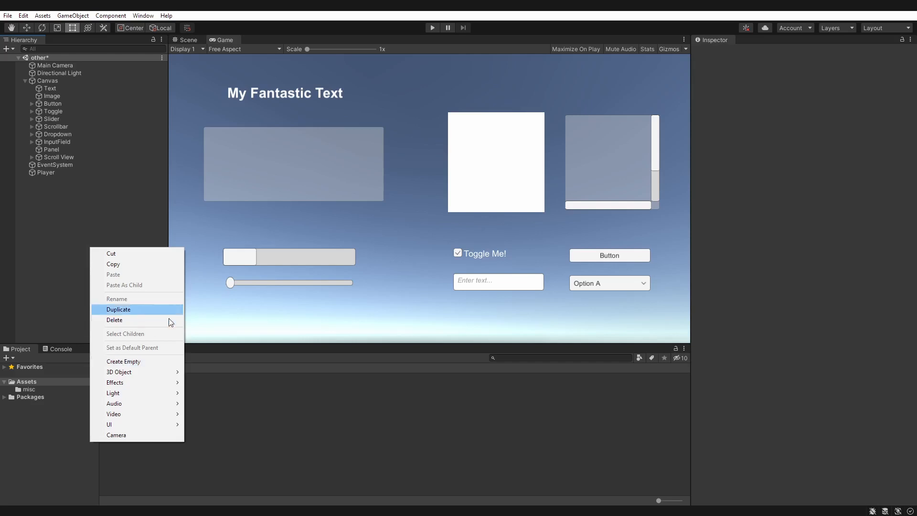
{"action": "left_click", "coordinate": [205, 372]}
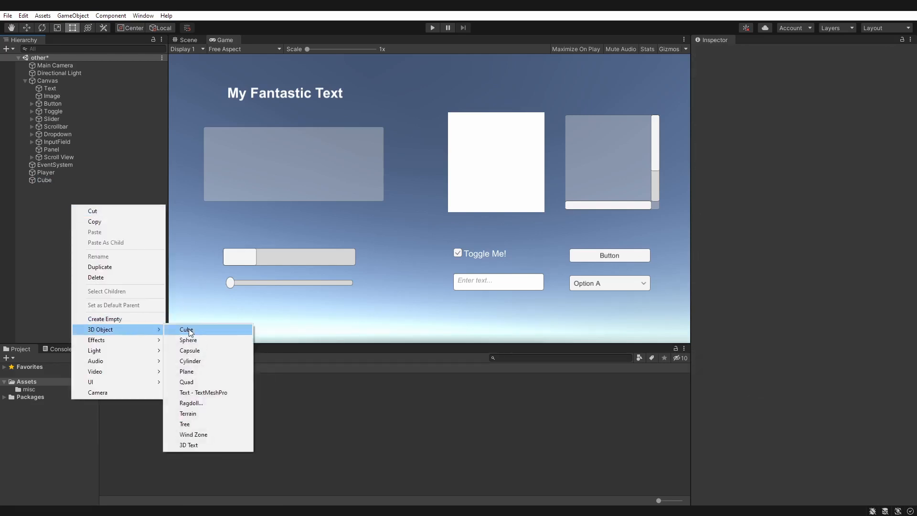
{"action": "left_click", "coordinate": [188, 340]}
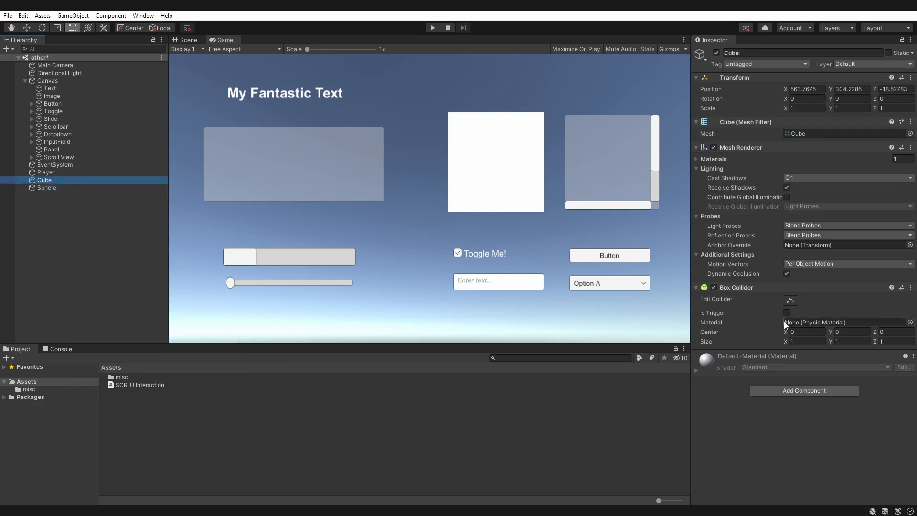
Step: Give the Cube a Box Collider 2D and compare it with the Sphere's collider
{"action": "left_click", "coordinate": [46, 188]}
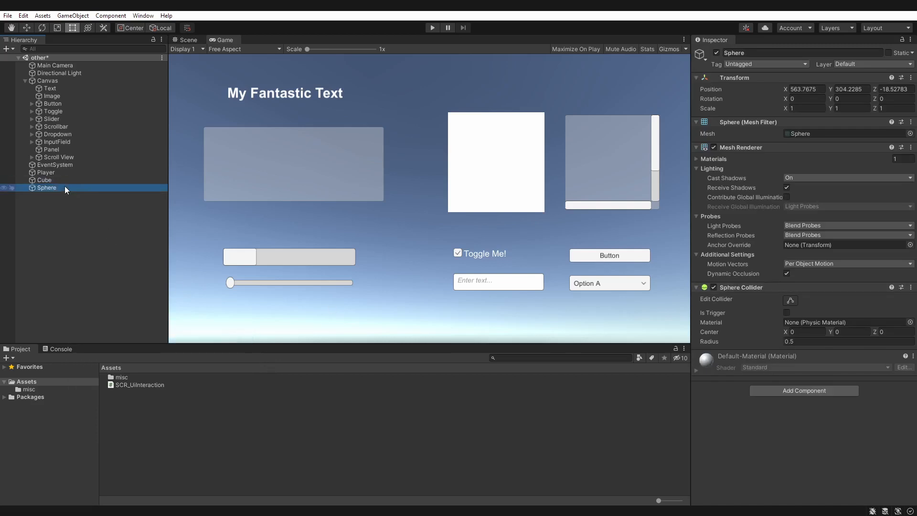
{"action": "left_click", "coordinate": [44, 179]}
{"action": "type", "text": "2d"}
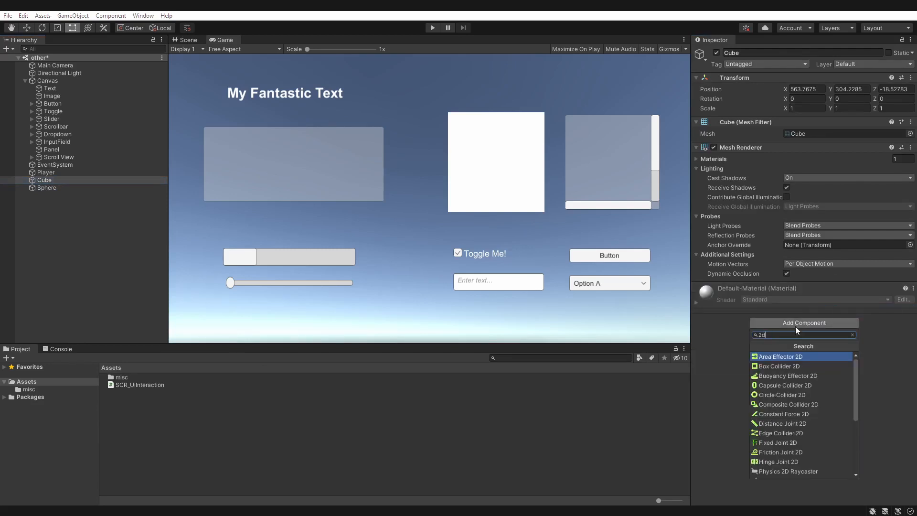
{"action": "type", "text": "box"}
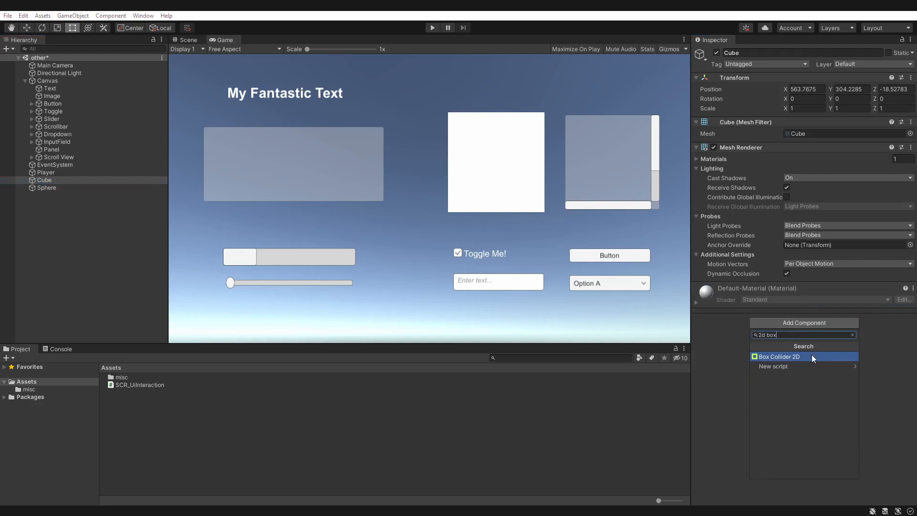
{"action": "left_click", "coordinate": [778, 357]}
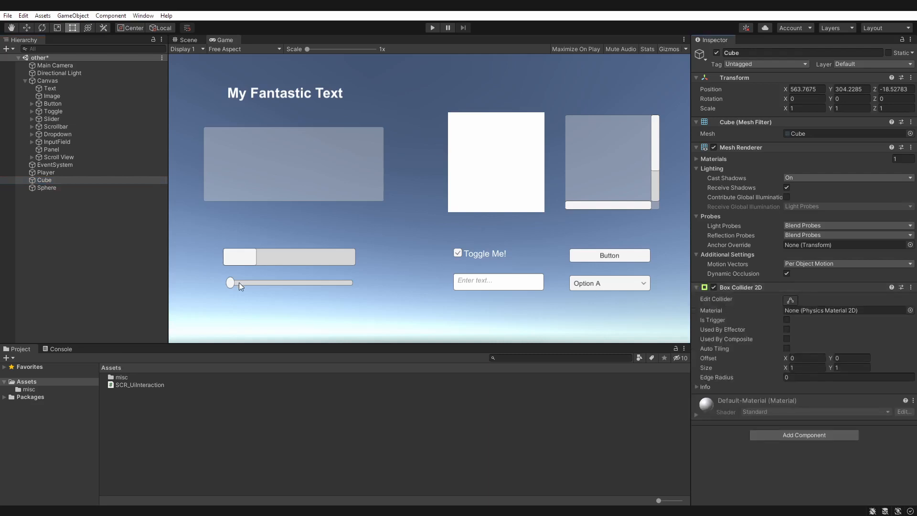
{"action": "left_click", "coordinate": [47, 187]}
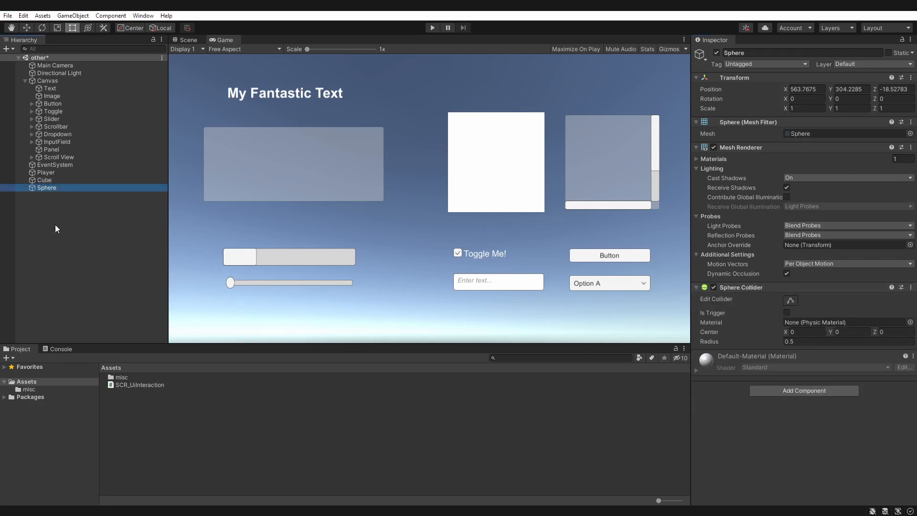
{"action": "left_click", "coordinate": [43, 179]}
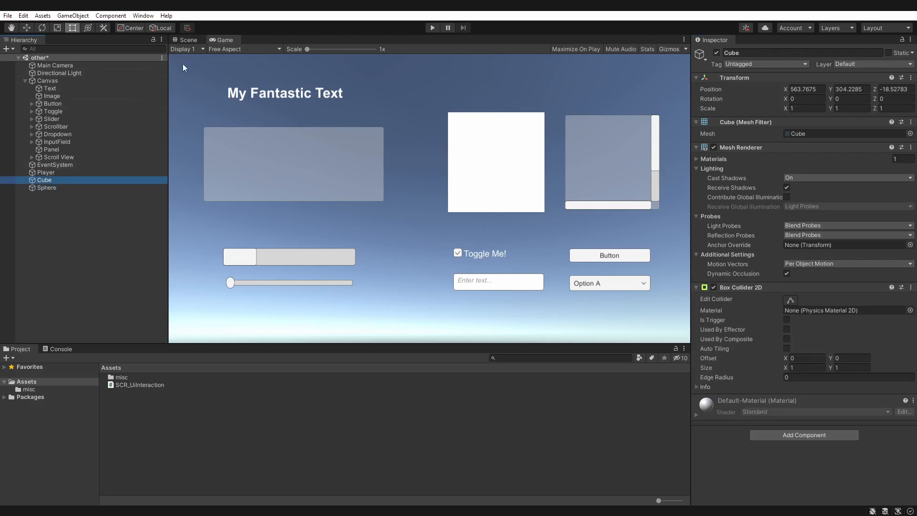
{"action": "left_click", "coordinate": [46, 188]}
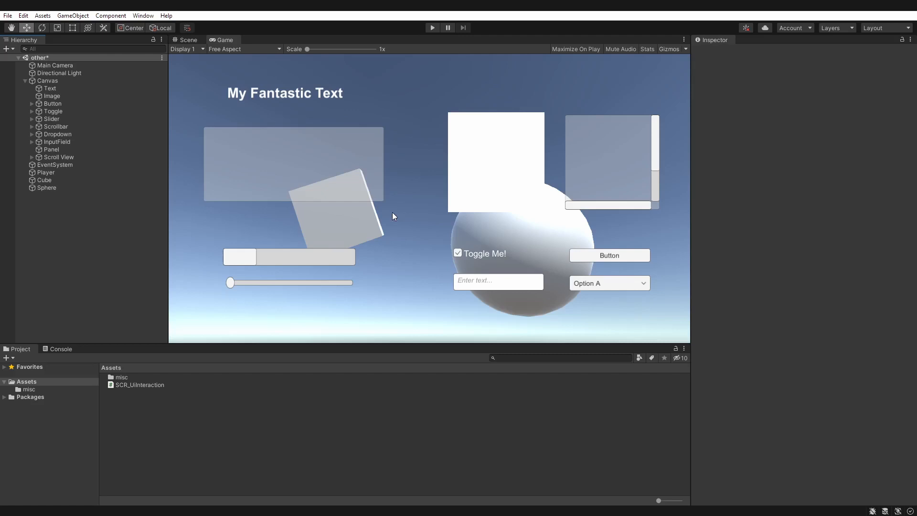
{"action": "mouse_move", "coordinate": [376, 156]}
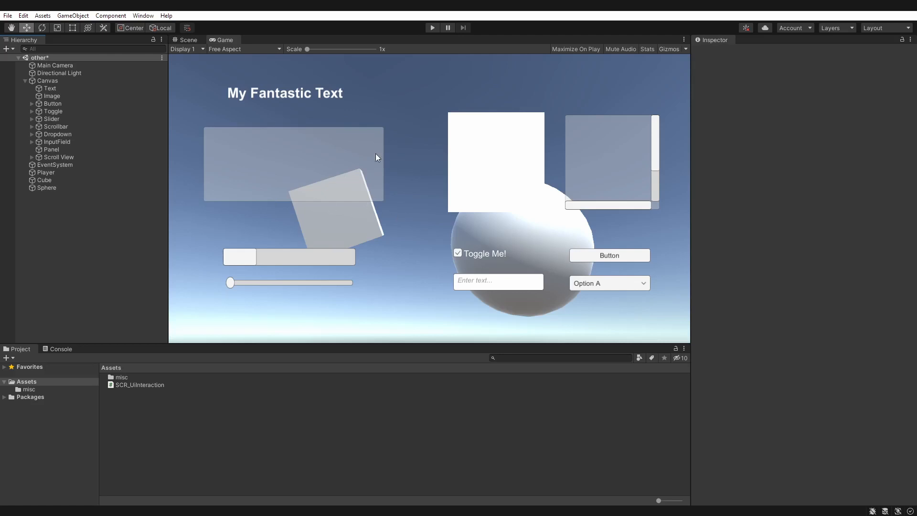
{"action": "mouse_move", "coordinate": [367, 238]}
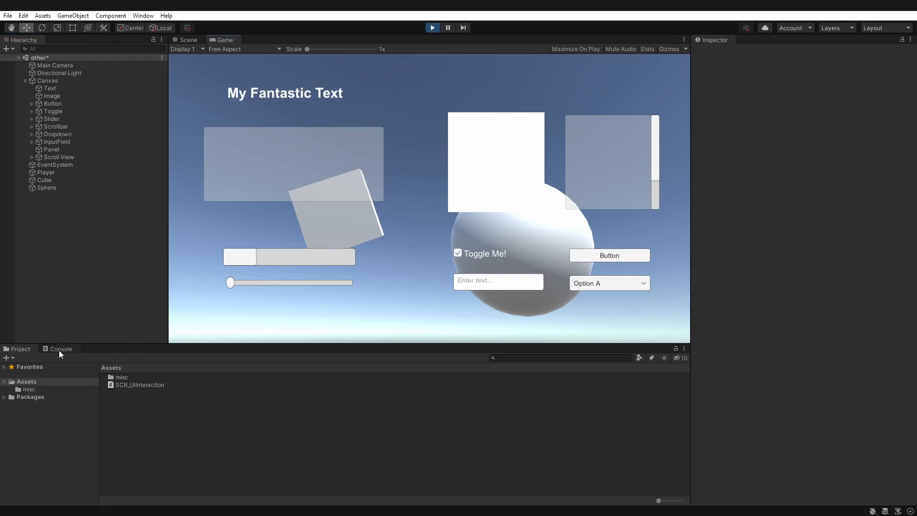
Step: Hold over the cube during play to confirm only Image and Panel log, then reopen SCR_UiInteraction
{"action": "left_click", "coordinate": [61, 349]}
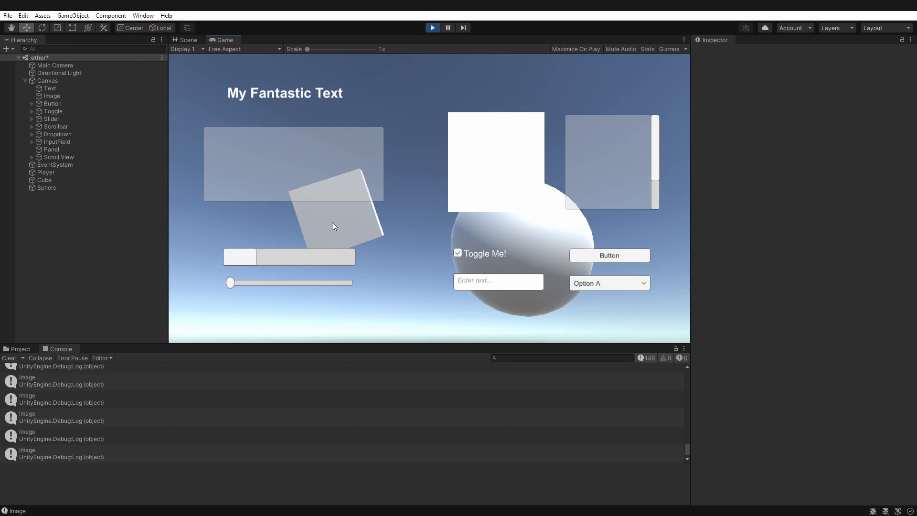
{"action": "mouse_move", "coordinate": [343, 222]}
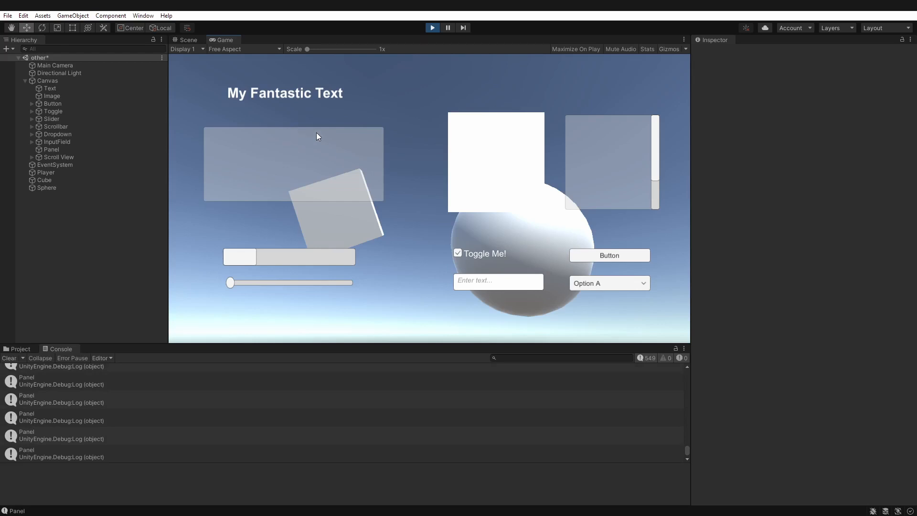
{"action": "left_click", "coordinate": [19, 349]}
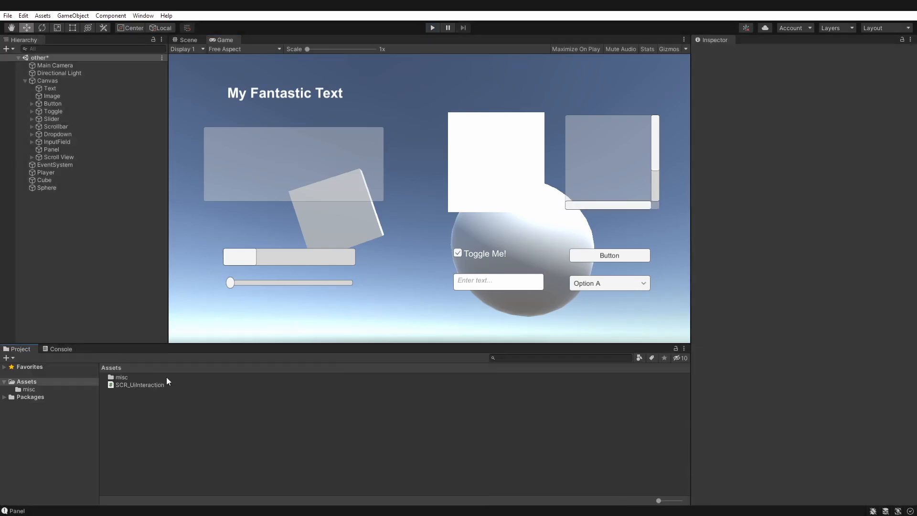
{"action": "double_click", "coordinate": [139, 384]}
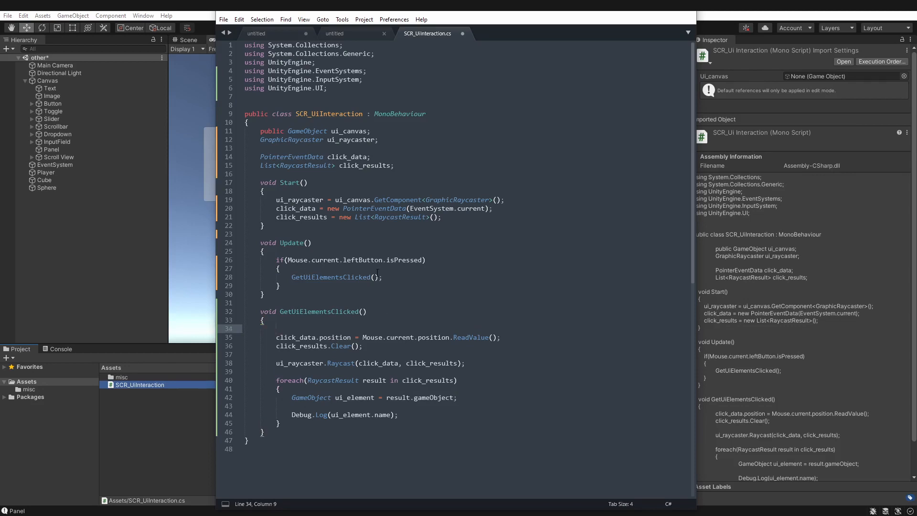
Step: Type the /** Get all UI Elements clicked, in order of depth (first detected is first) **/ comment
{"action": "type", "text": "/"}
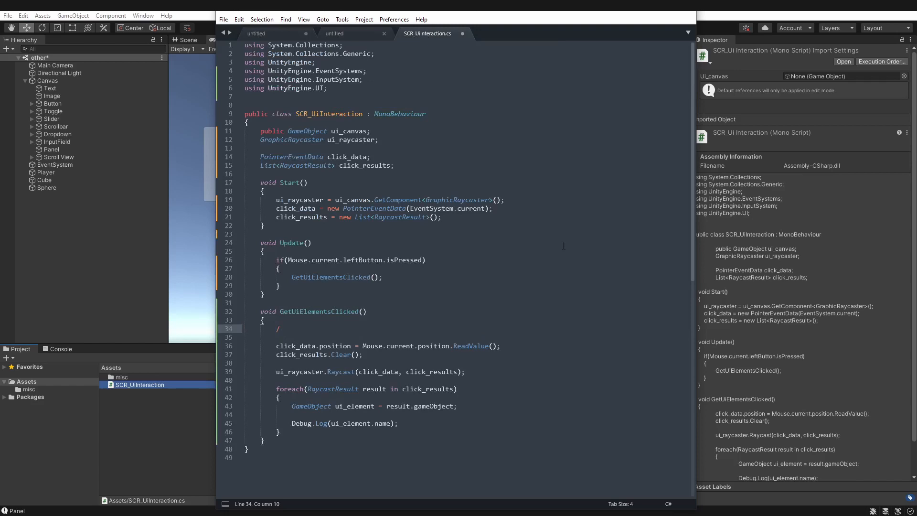
{"action": "type", "text": "** Get all UI E"}
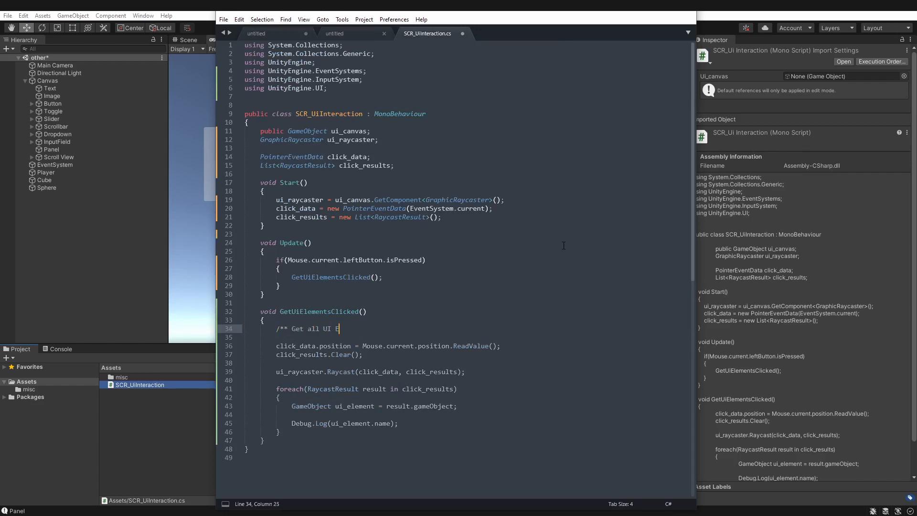
{"action": "type", "text": "lements clicked, in"}
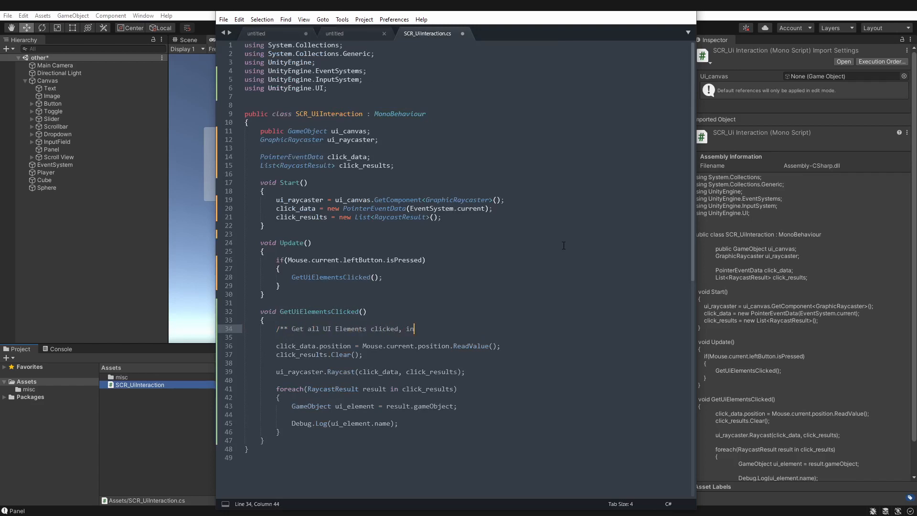
{"action": "type", "text": "order of depth"}
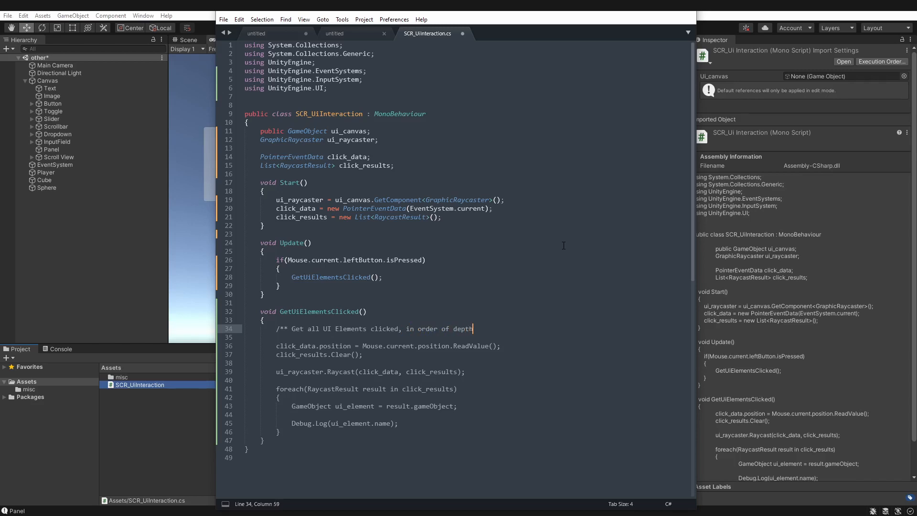
{"action": "type", "text": "(first detected is first"}
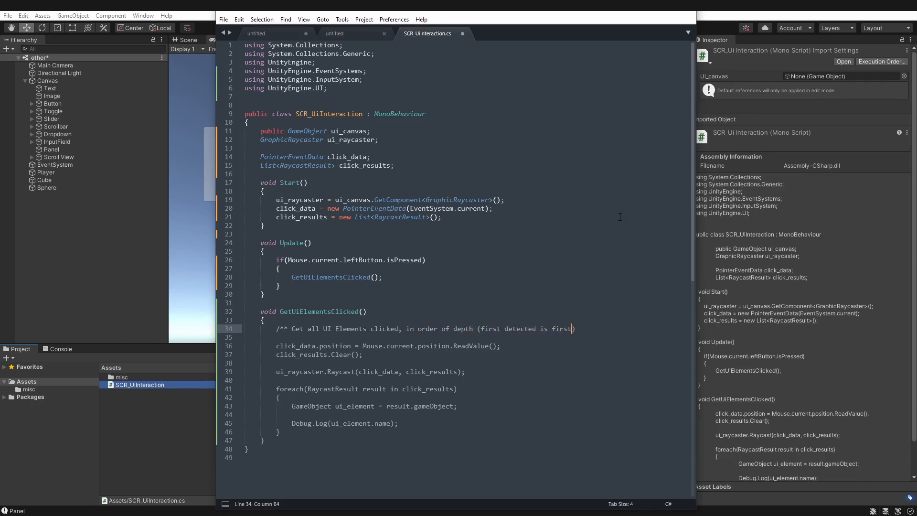
{"action": "type", "text": "**/"}
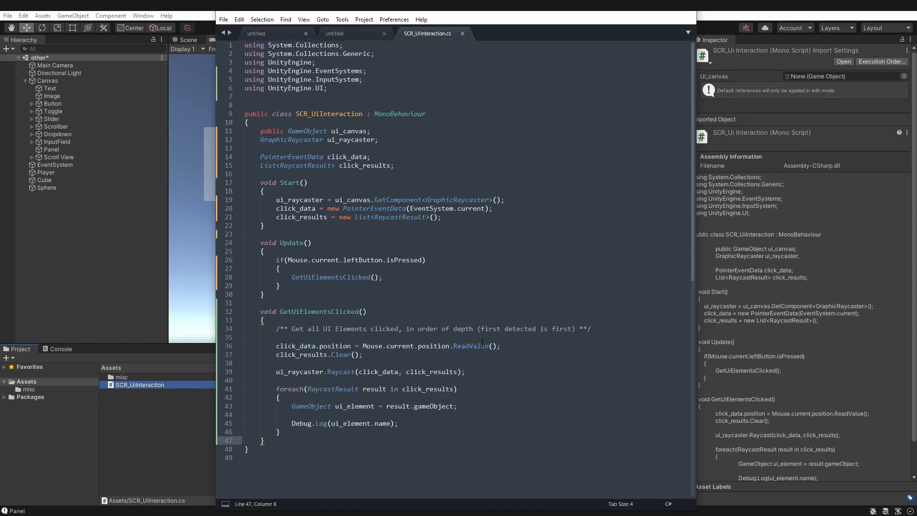
{"action": "mouse_move", "coordinate": [161, 457]}
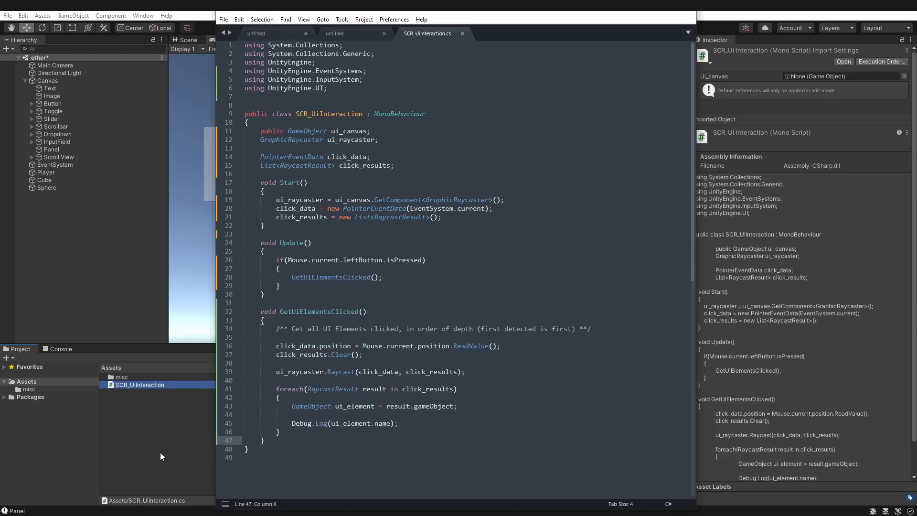